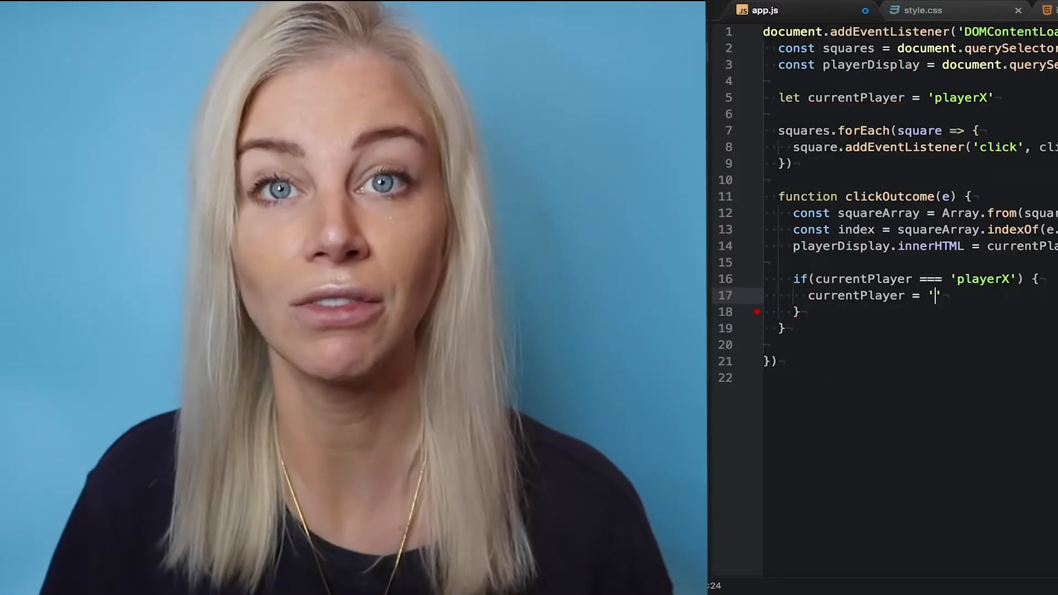
# Assign playerO to currentPlayer inside the click handler's if block in app.js
pyautogui.write('playerO')
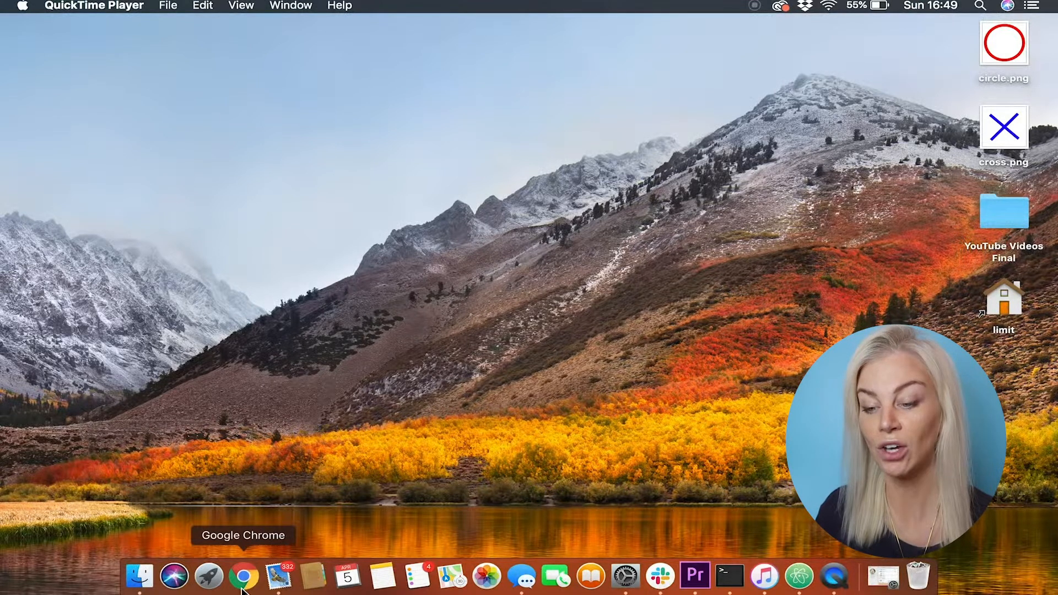
# Launch Chrome, visit atom.io full-screen, start the Atom for macOS download, then close the window
pyautogui.click(243, 583)
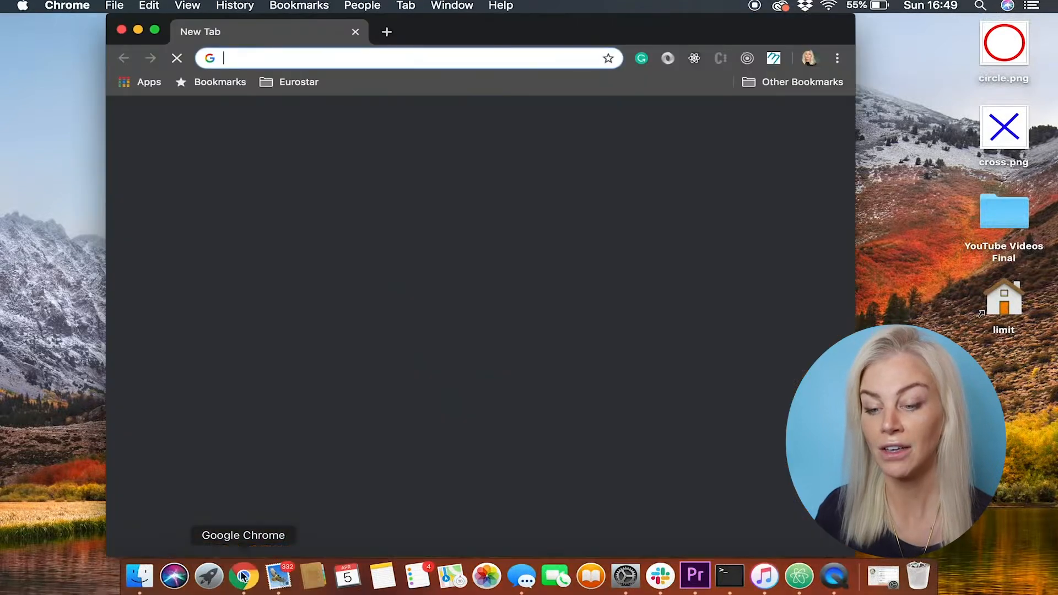
pyautogui.write('atom.io')
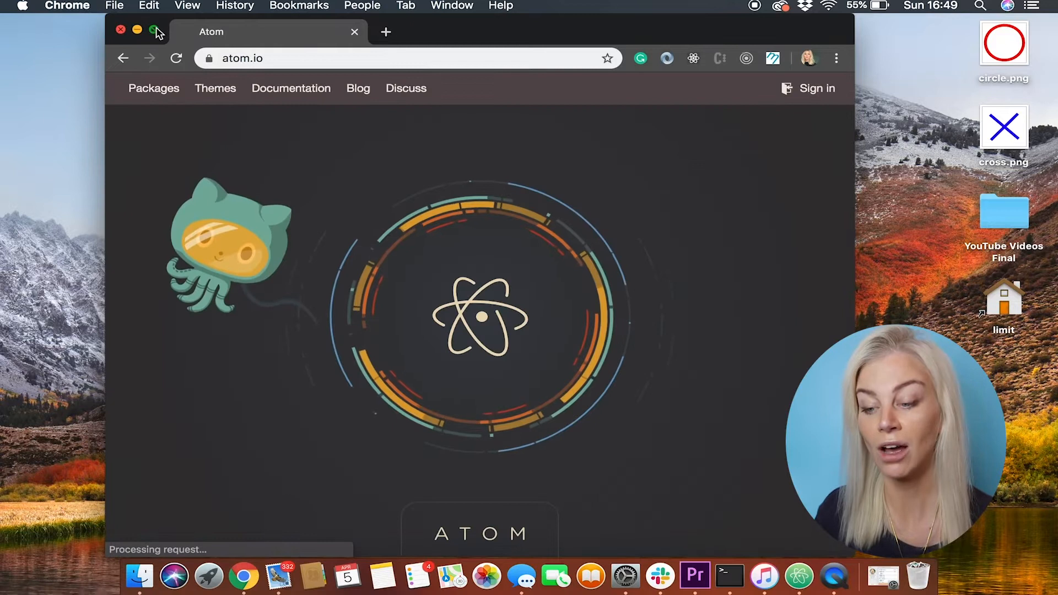
pyautogui.click(150, 30)
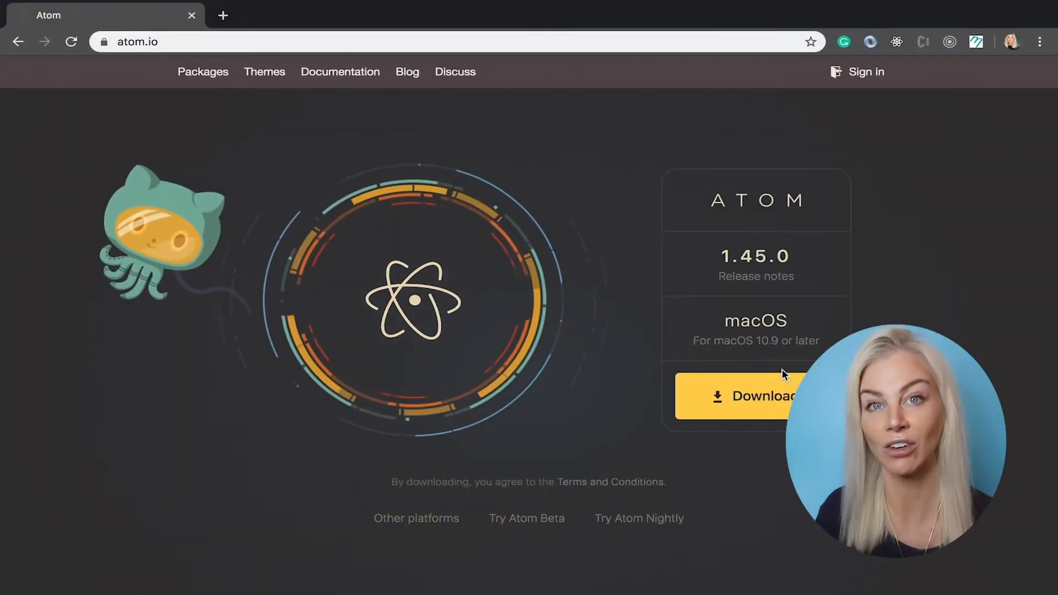
pyautogui.click(754, 396)
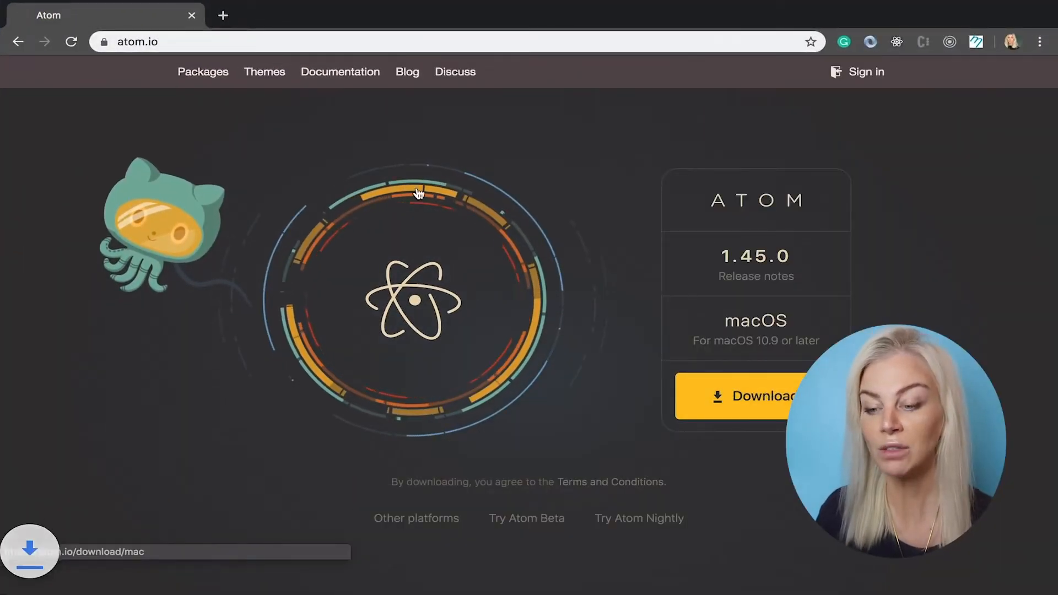
pyautogui.click(756, 395)
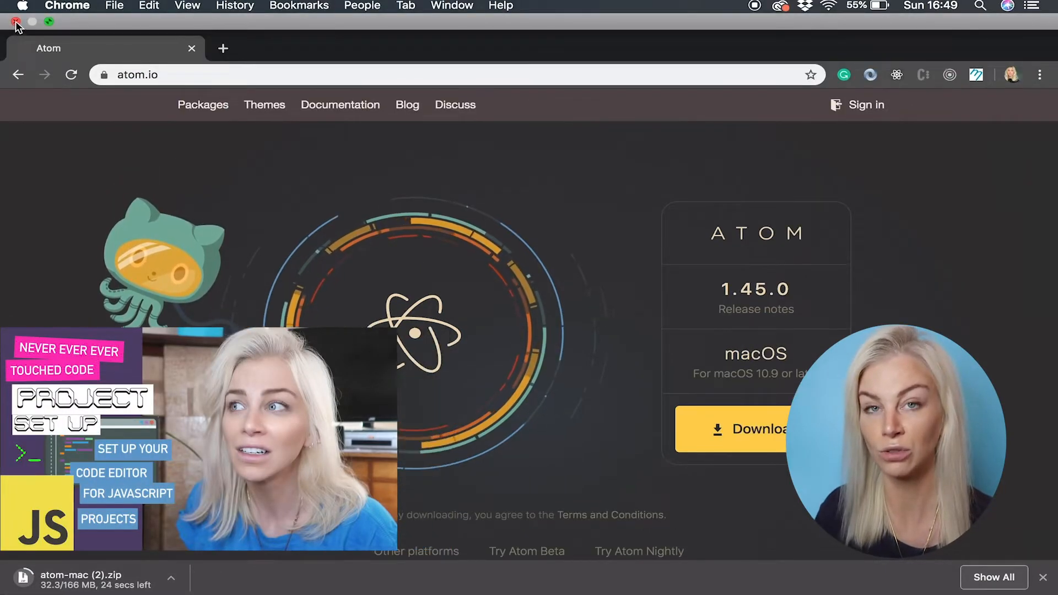
pyautogui.click(14, 23)
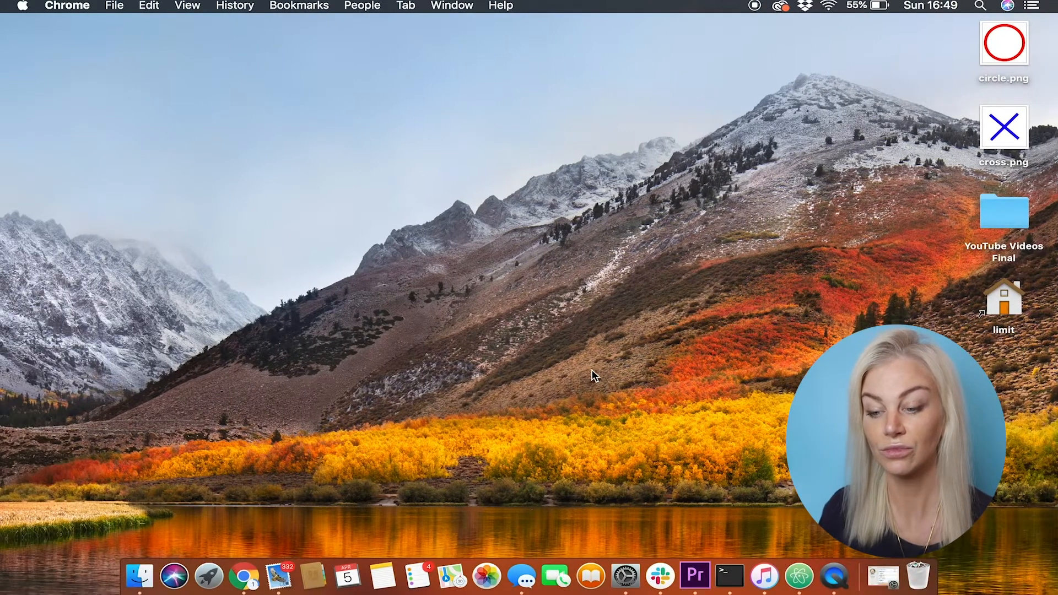
# Search Launchpad for 'termin' and launch the Terminal app
pyautogui.click(208, 576)
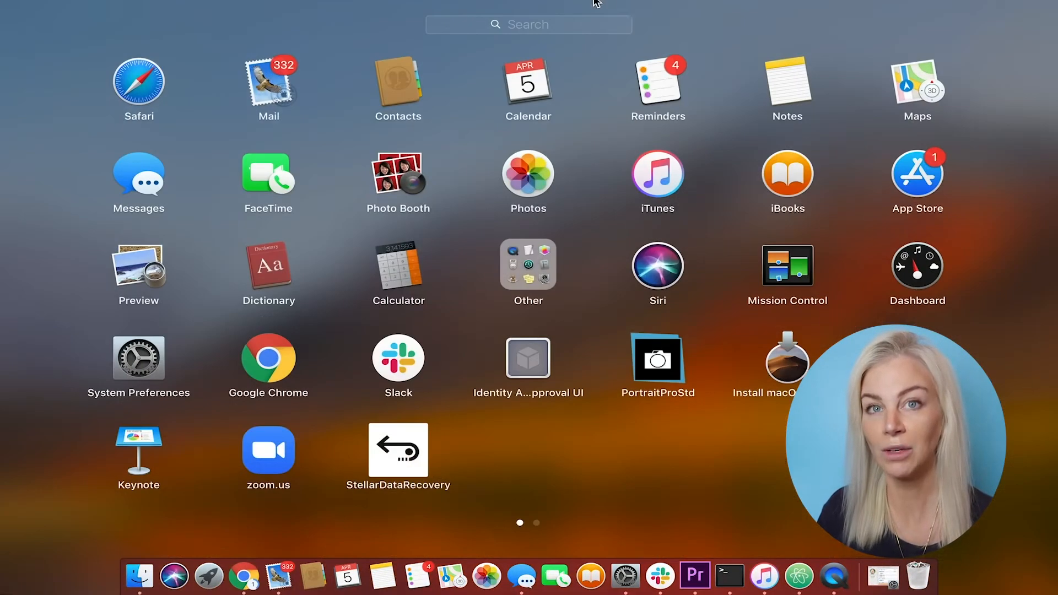
pyautogui.write('termin')
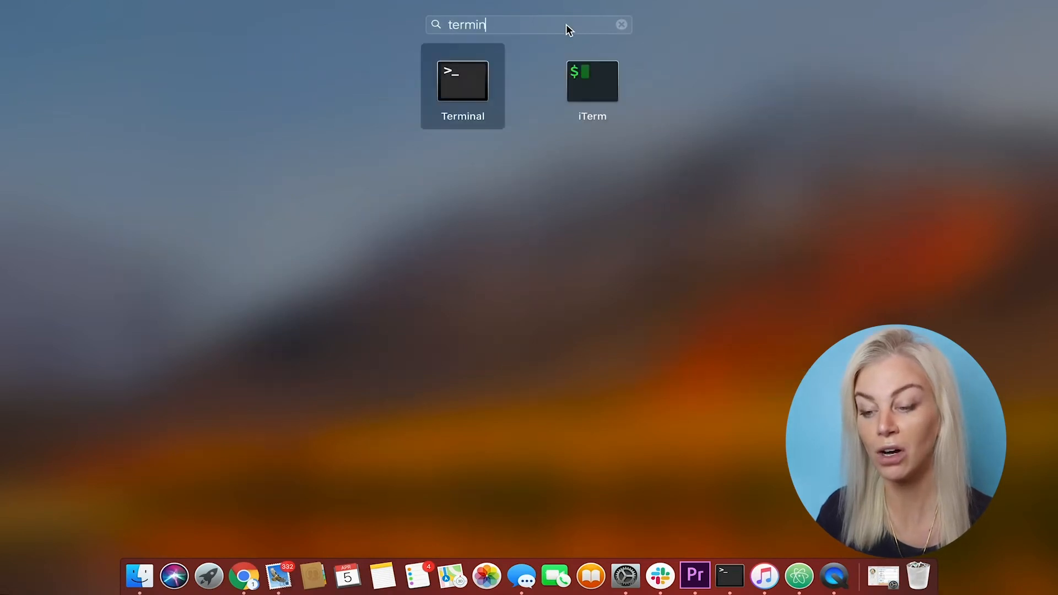
pyautogui.doubleClick(463, 82)
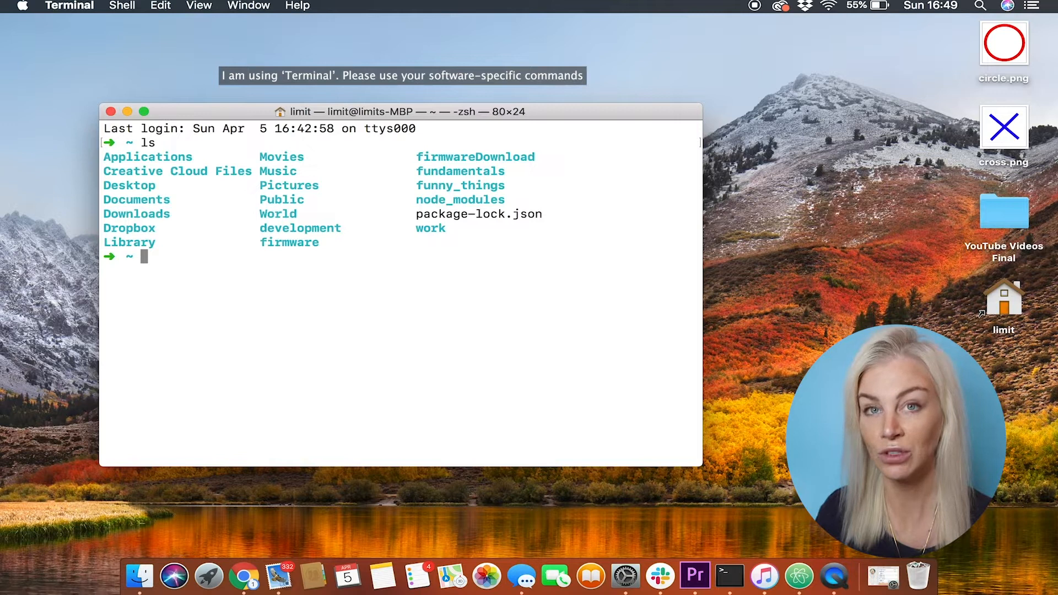
# From the Desktop, make a tic-tac-toe directory and change into it
pyautogui.write('cd')
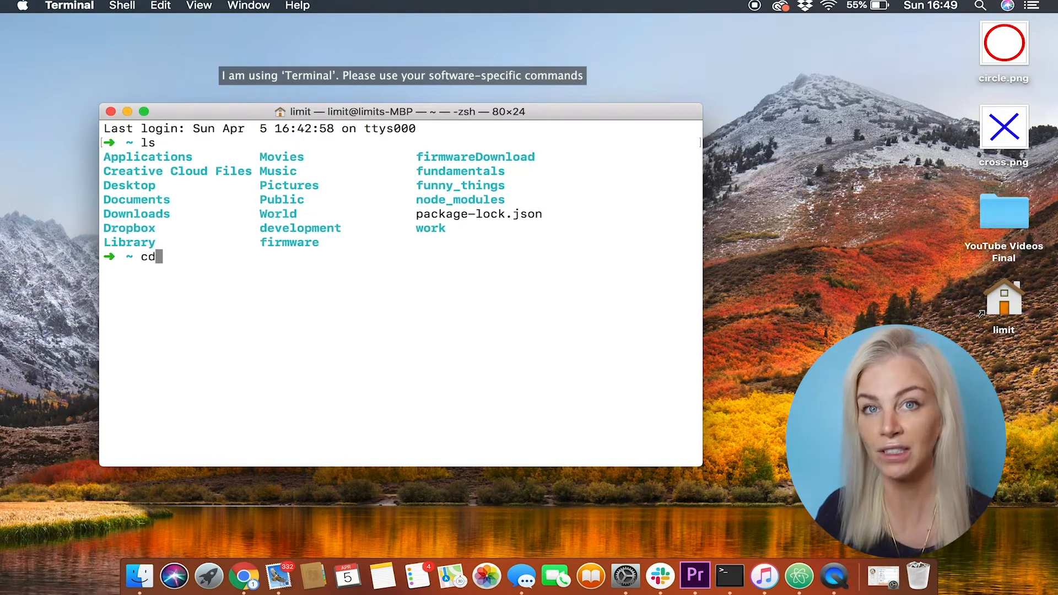
pyautogui.write('desk')
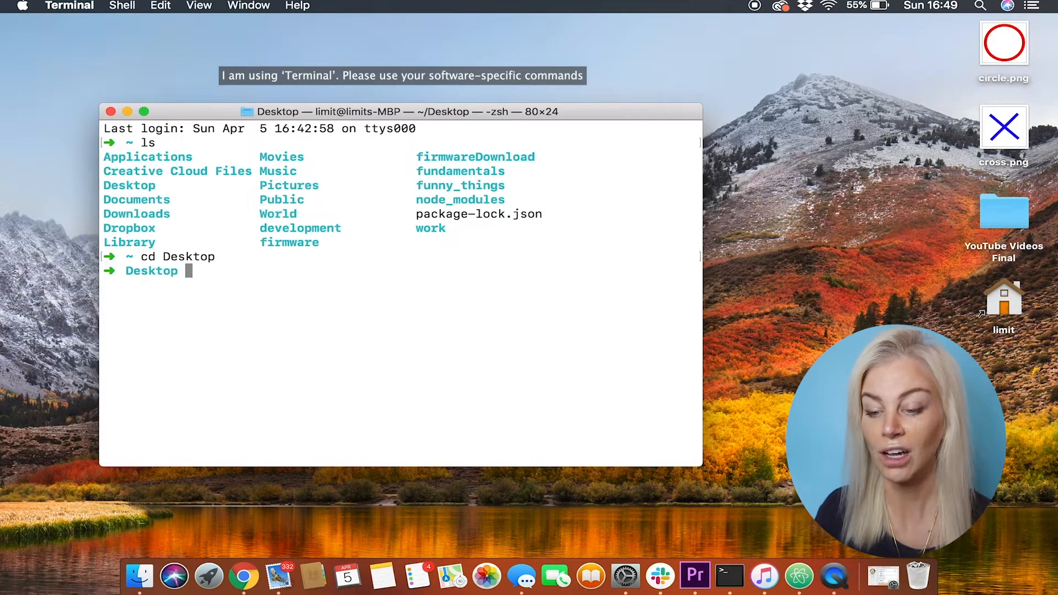
pyautogui.write('mkdir')
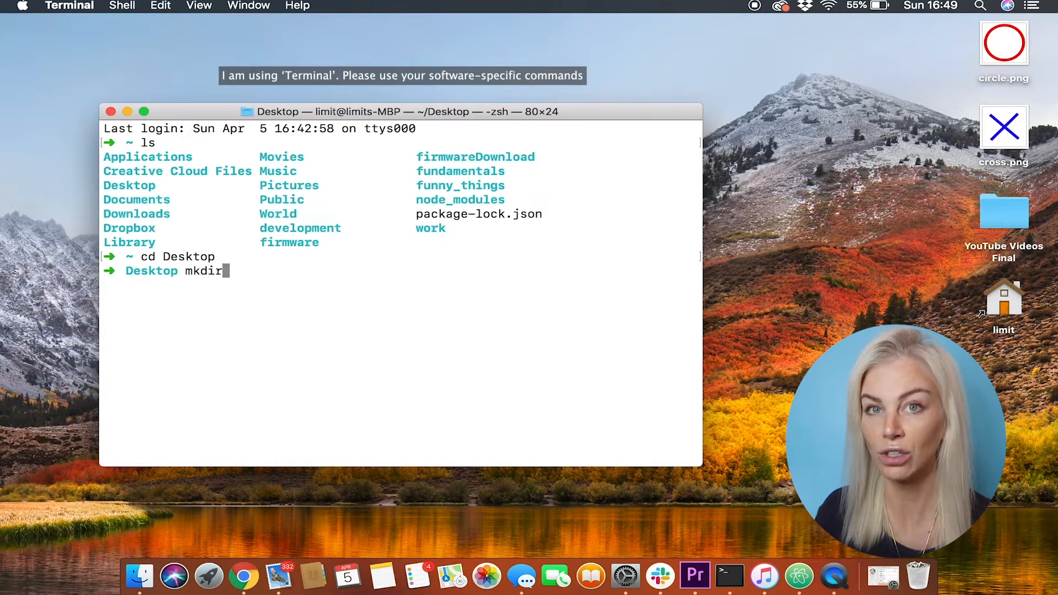
pyautogui.write('tic-tac-toe')
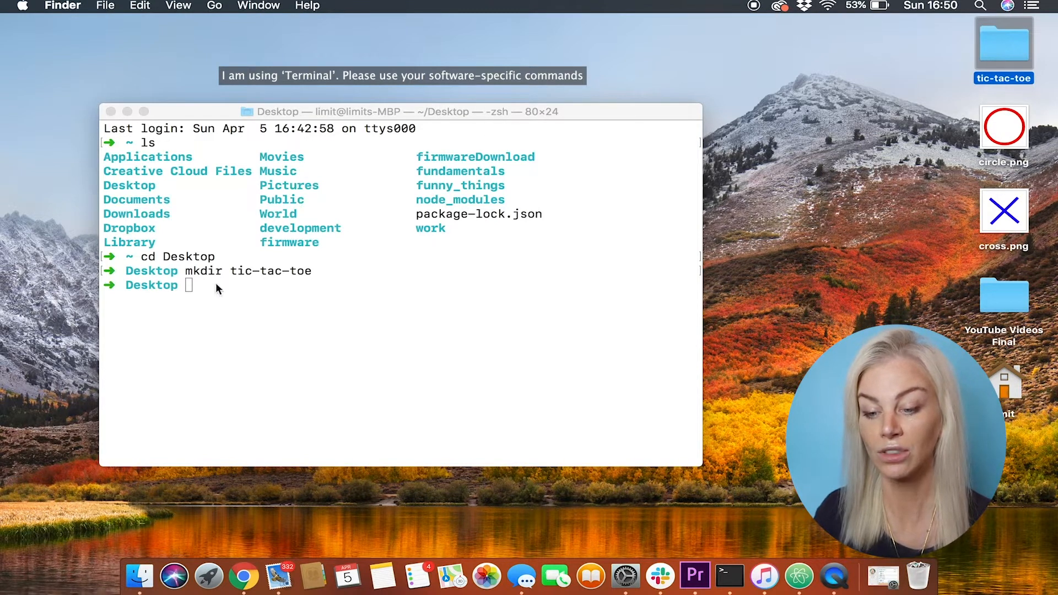
pyautogui.write('cd')
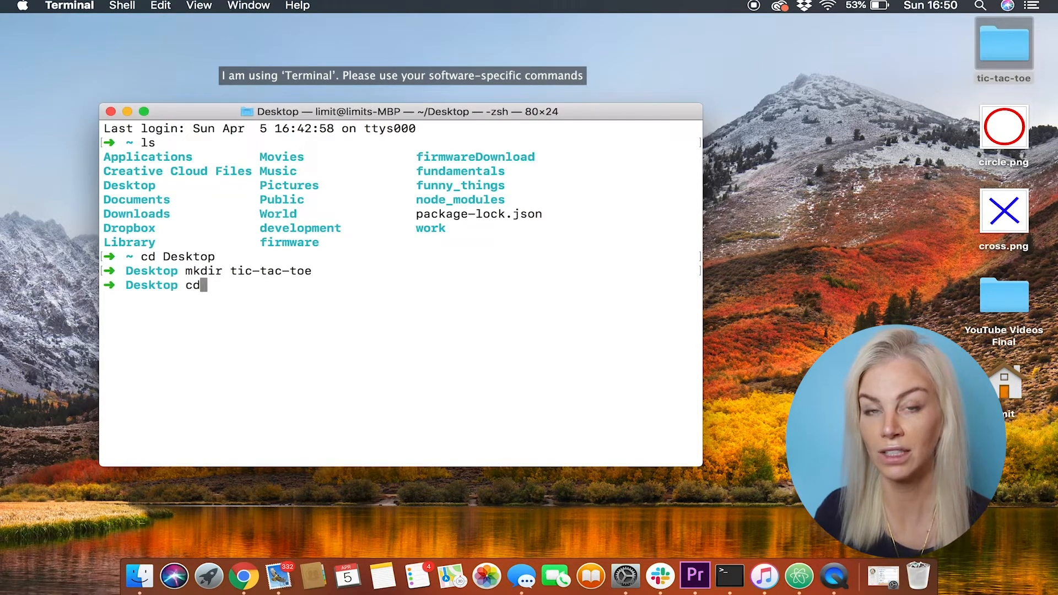
pyautogui.write('tic-tac-toe/')
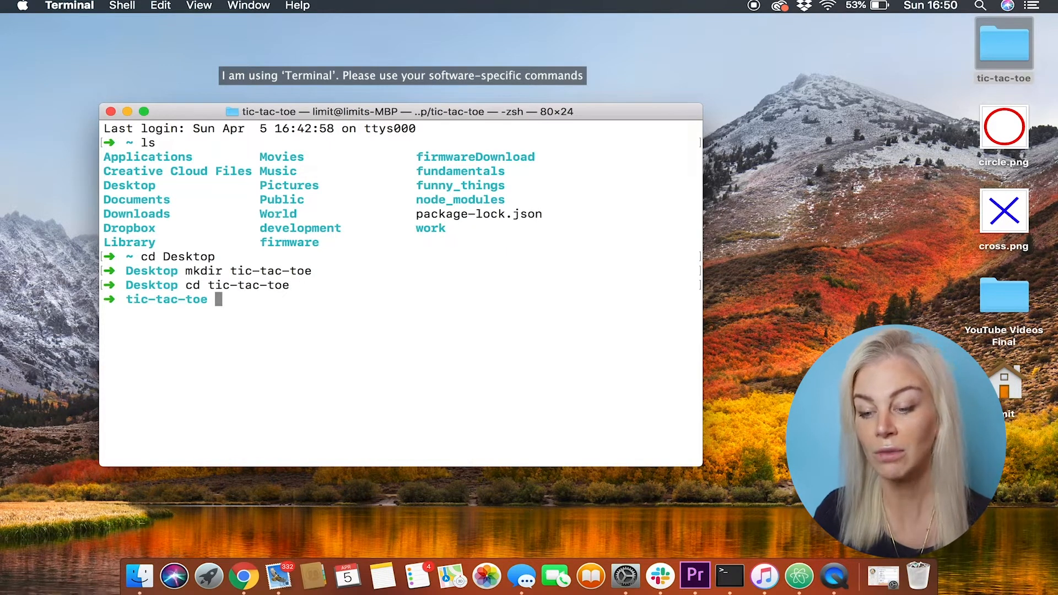
pyautogui.write('cd ..')
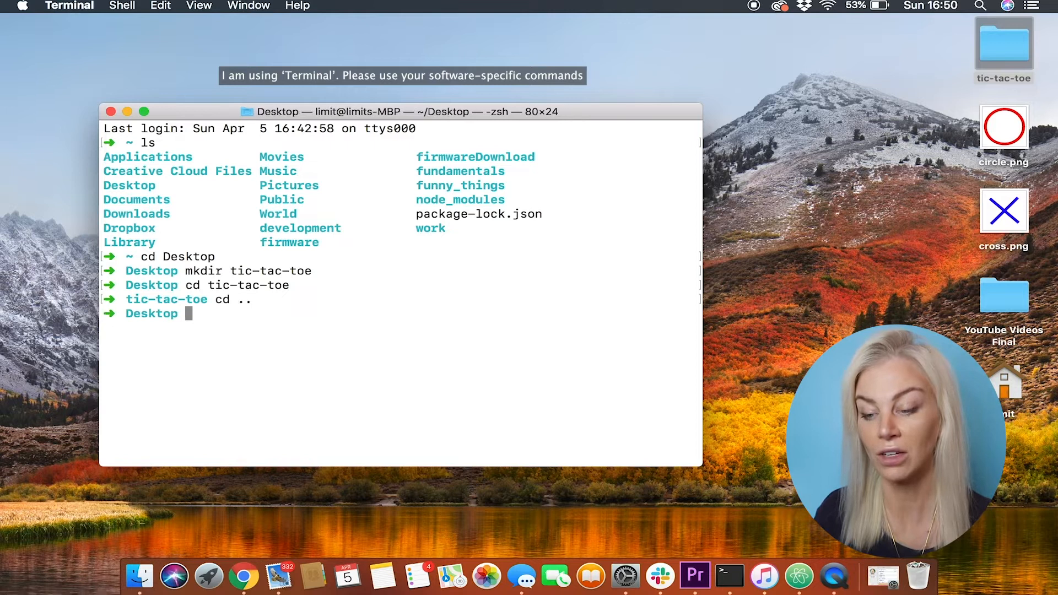
pyautogui.write('cd')
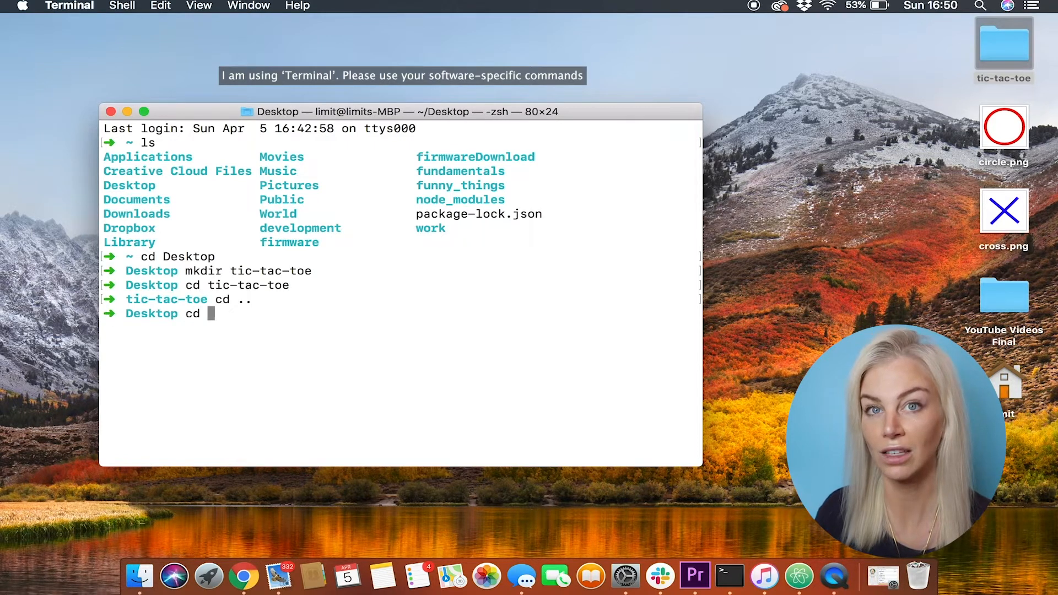
pyautogui.write('tic-tac-toe')
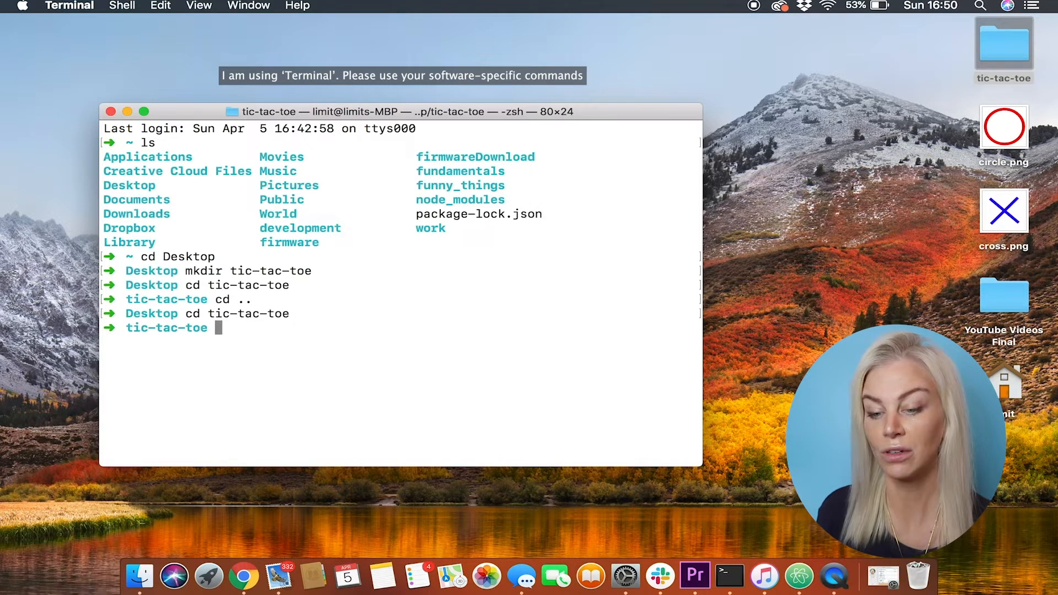
# Create index.html, app.js and style.css with touch, then open the folder in Atom
pyautogui.write('touch')
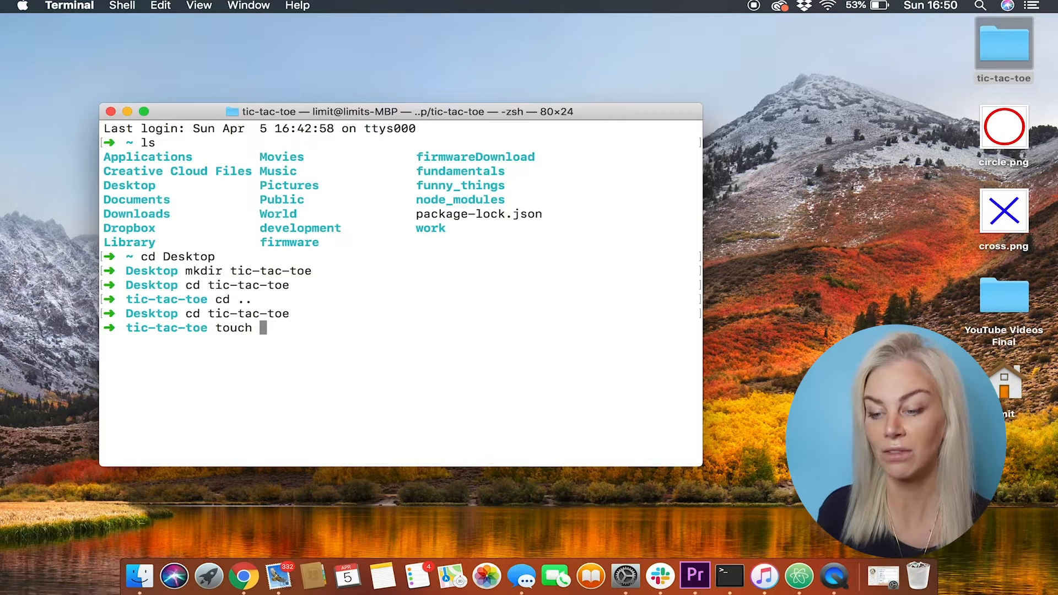
pyautogui.write('index.html app.js style.css')
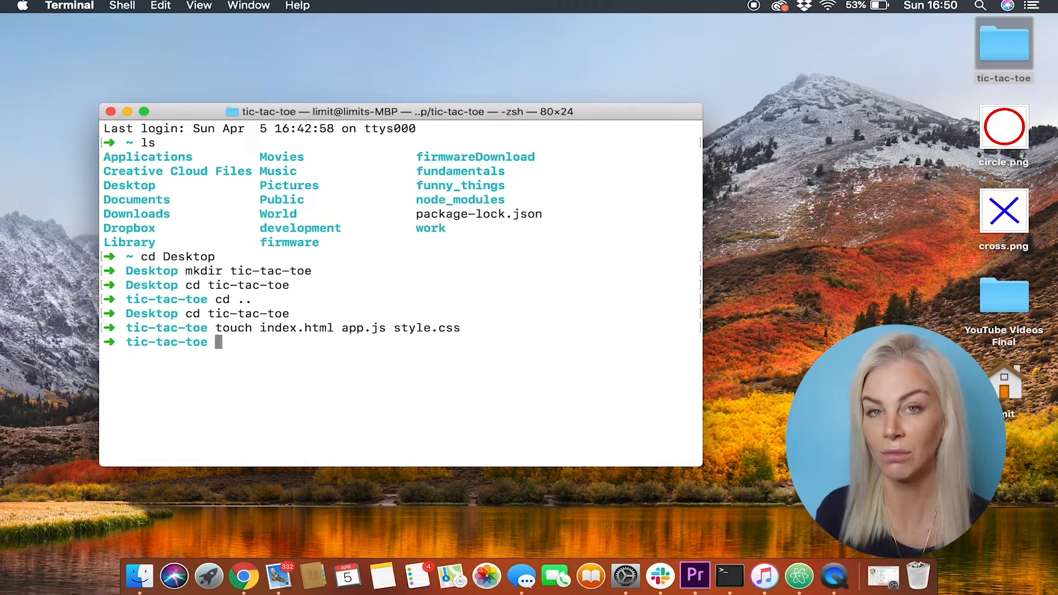
pyautogui.write('atom')
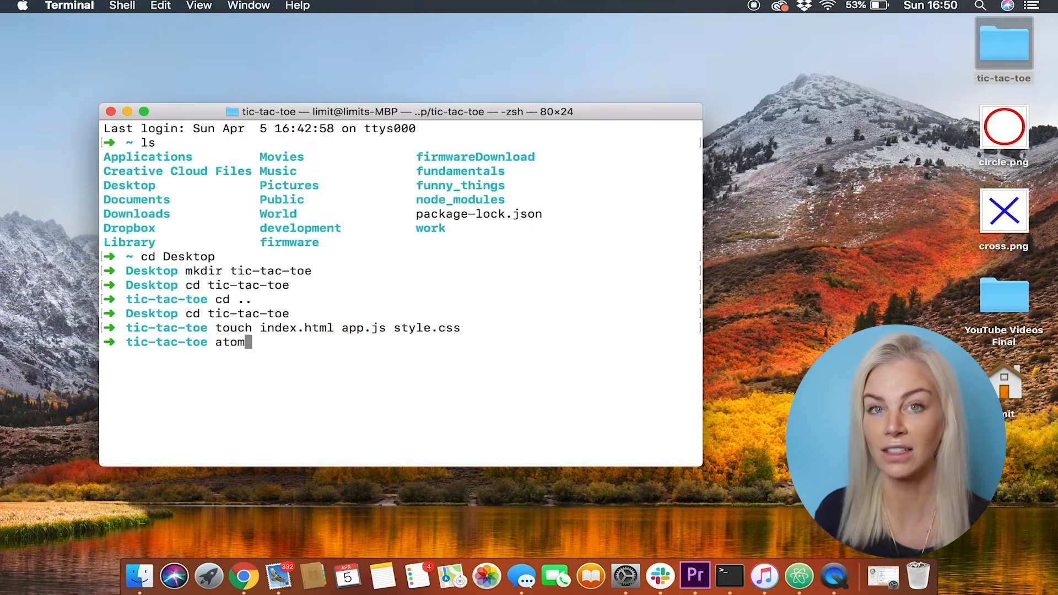
pyautogui.write('.')
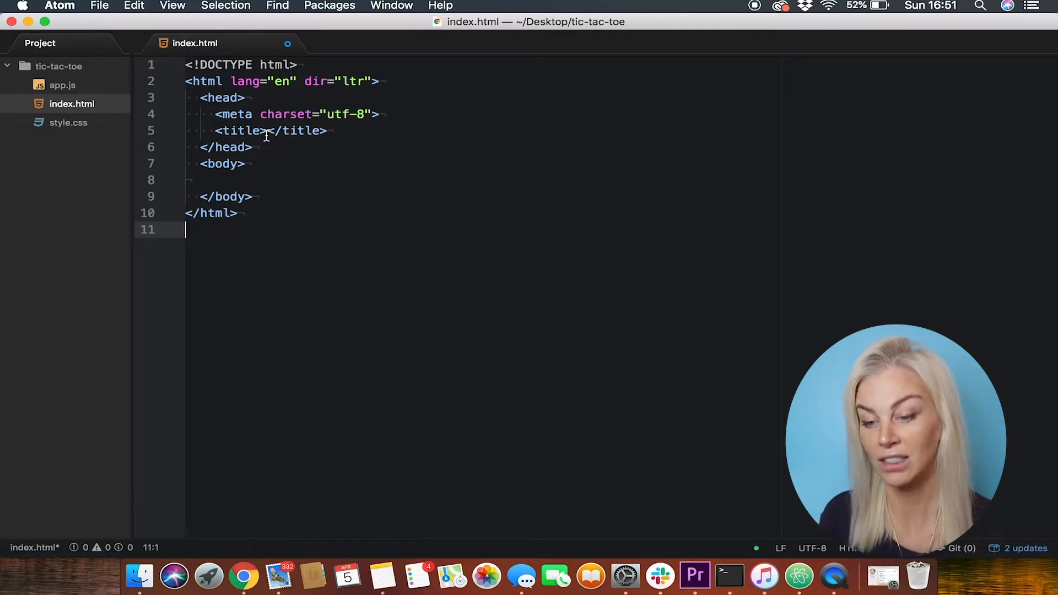
# Title the page 'Tic Tac Toe' and move the insertion point into the body for the nine divs
pyautogui.write('T')
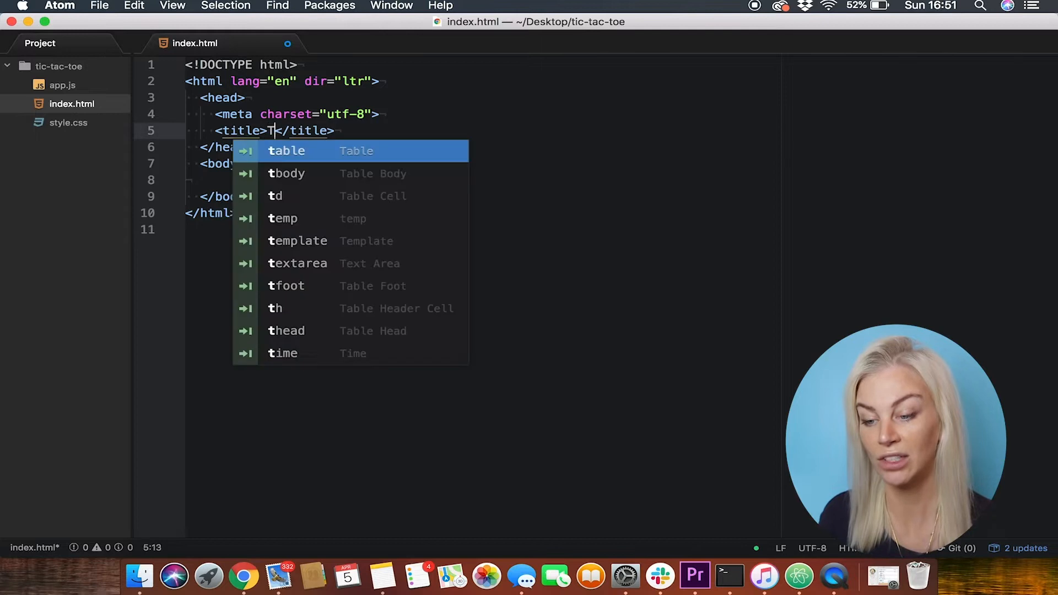
pyautogui.write('ic Tac Toe')
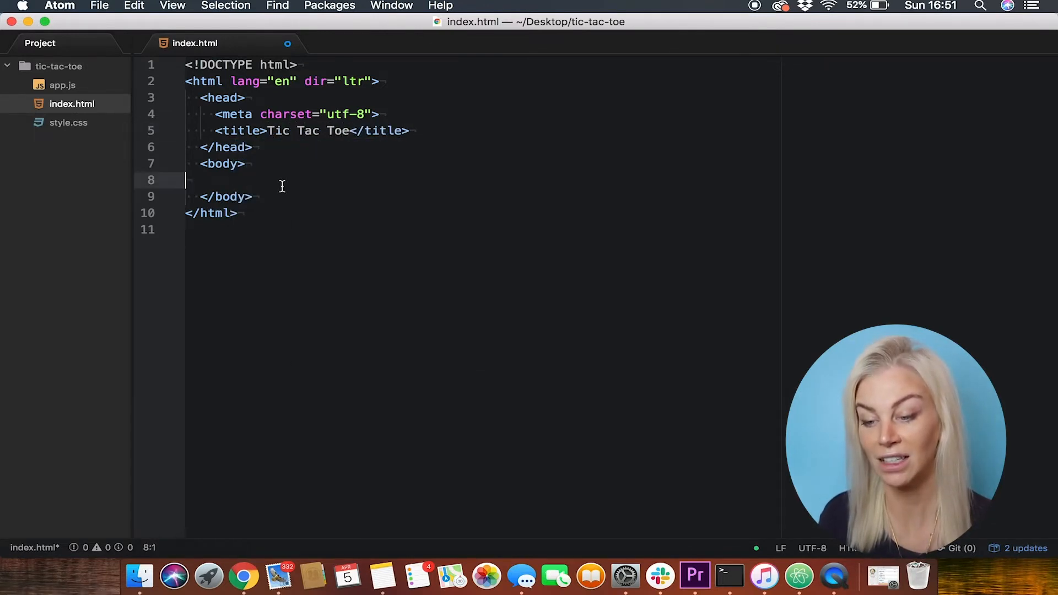
pyautogui.click(211, 114)
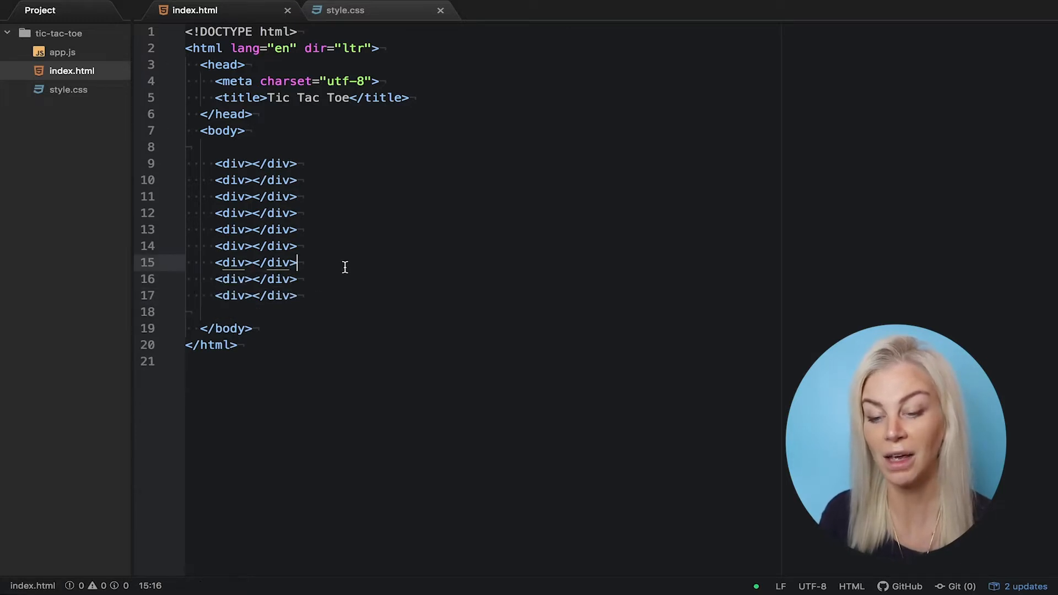
# Open index.html in Chrome from the Atom tree view and inspect its html element in DevTools
pyautogui.rightClick(67, 70)
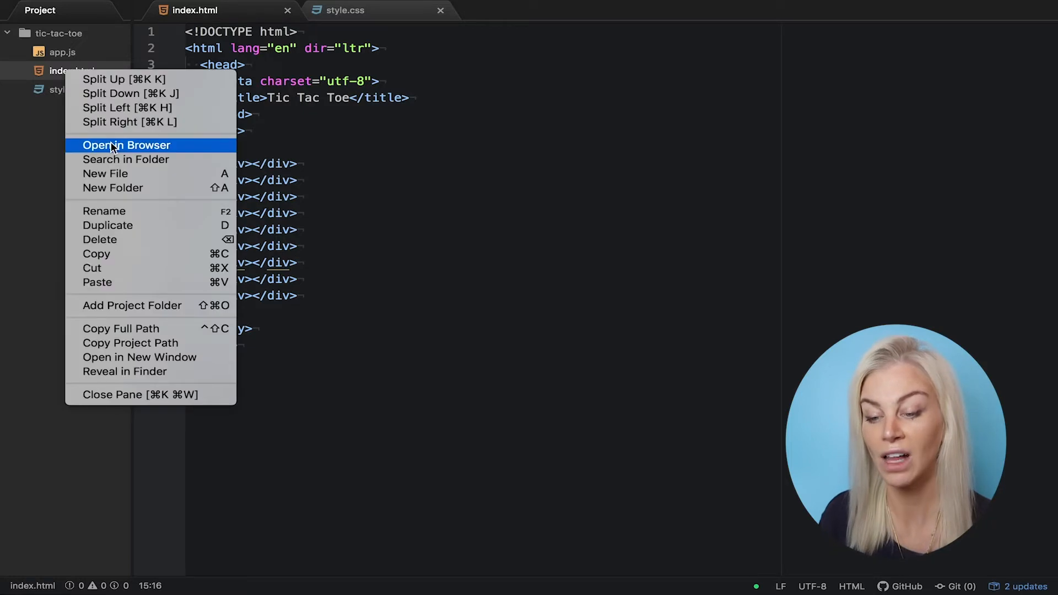
pyautogui.click(125, 145)
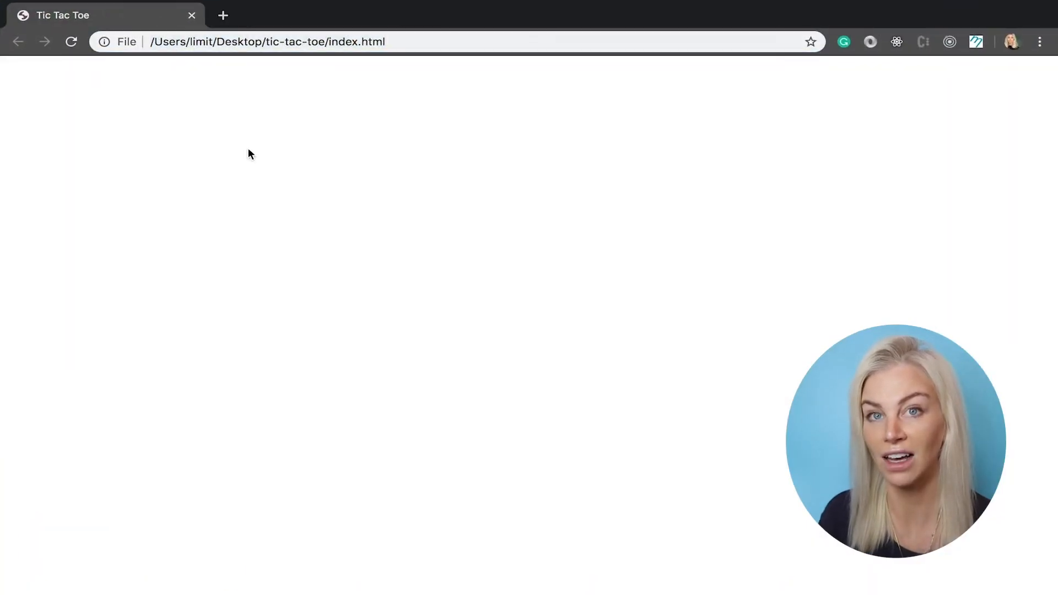
pyautogui.press('F12')
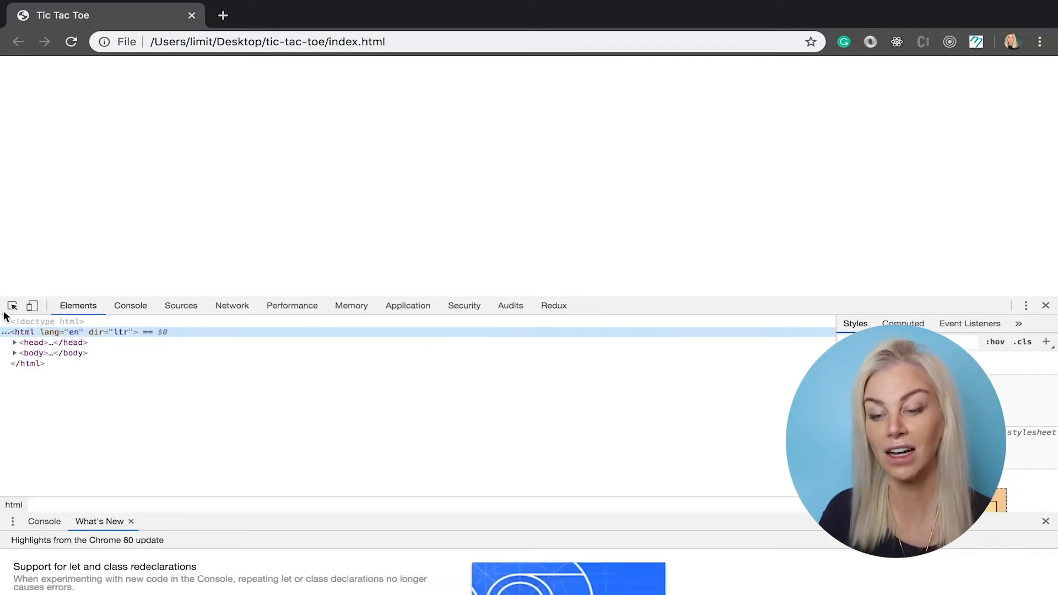
pyautogui.moveTo(43, 68)
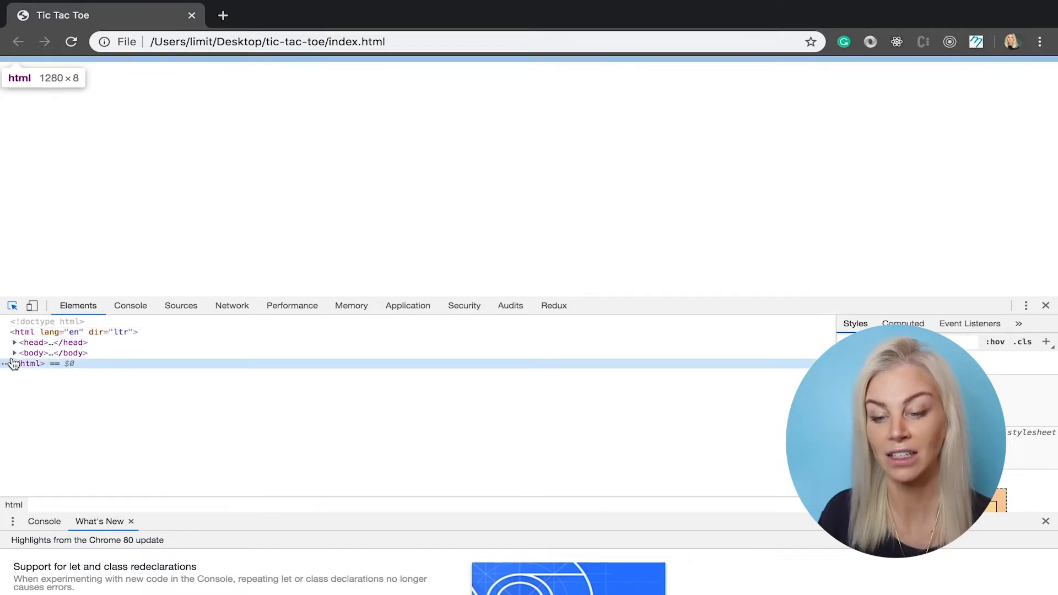
pyautogui.click(13, 342)
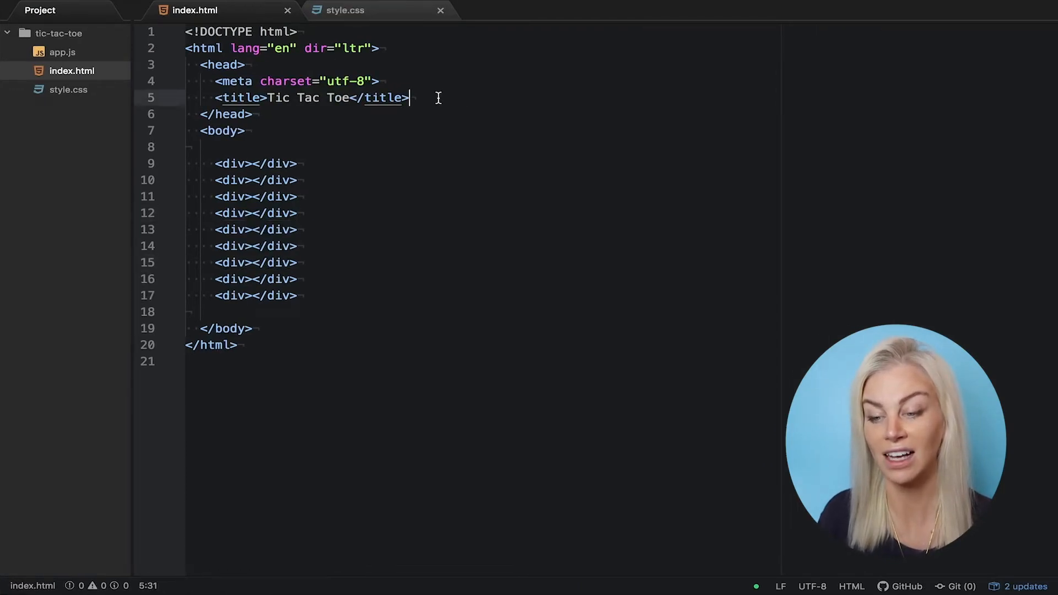
# Add a link element with rel stylesheet and href style.css to the head
pyautogui.write('<link></link>')
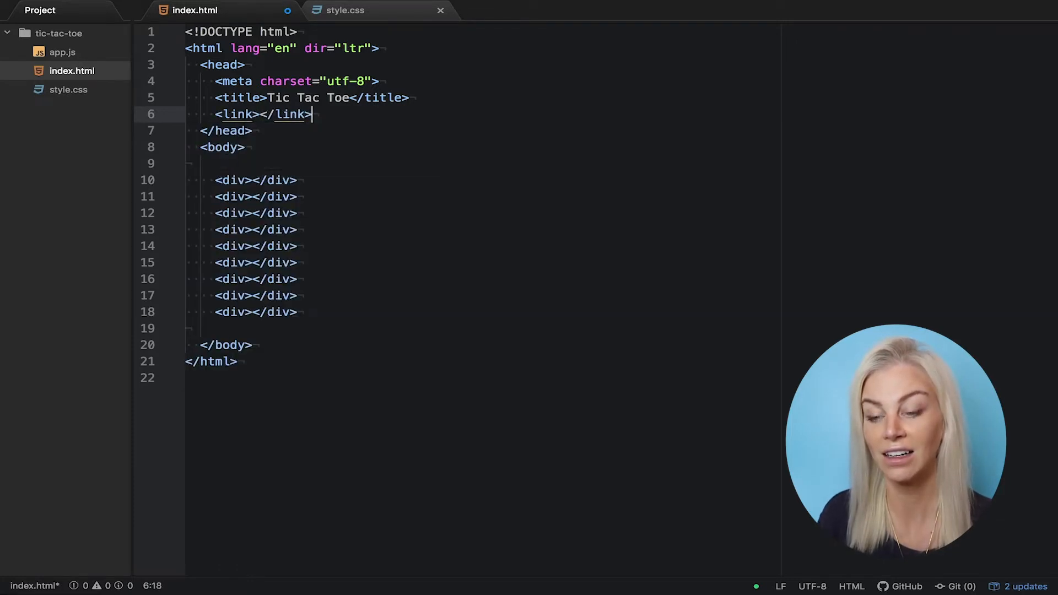
pyautogui.click(252, 113)
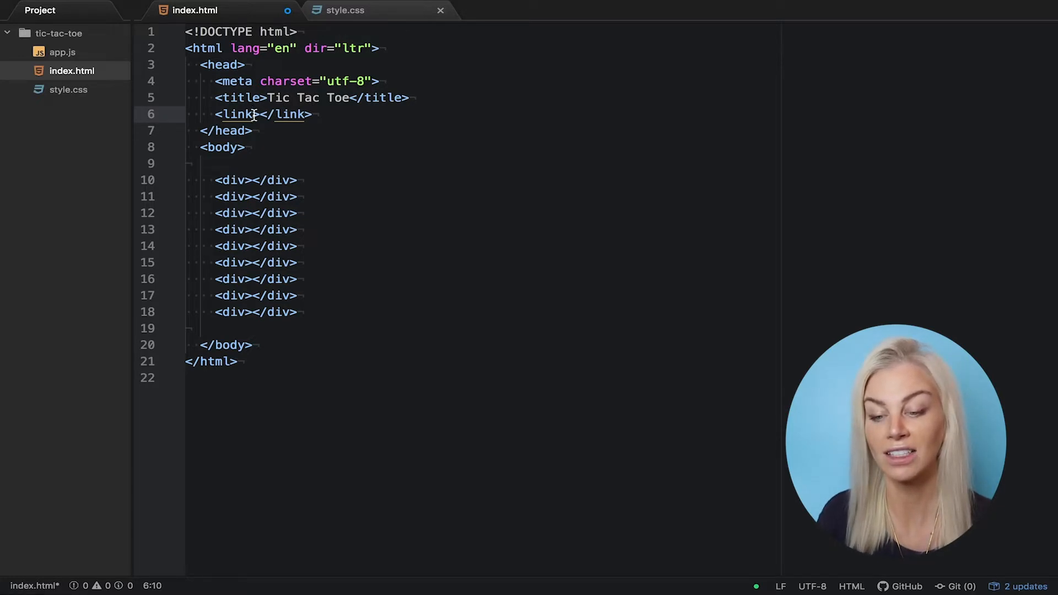
pyautogui.write('rel="stylesheet')
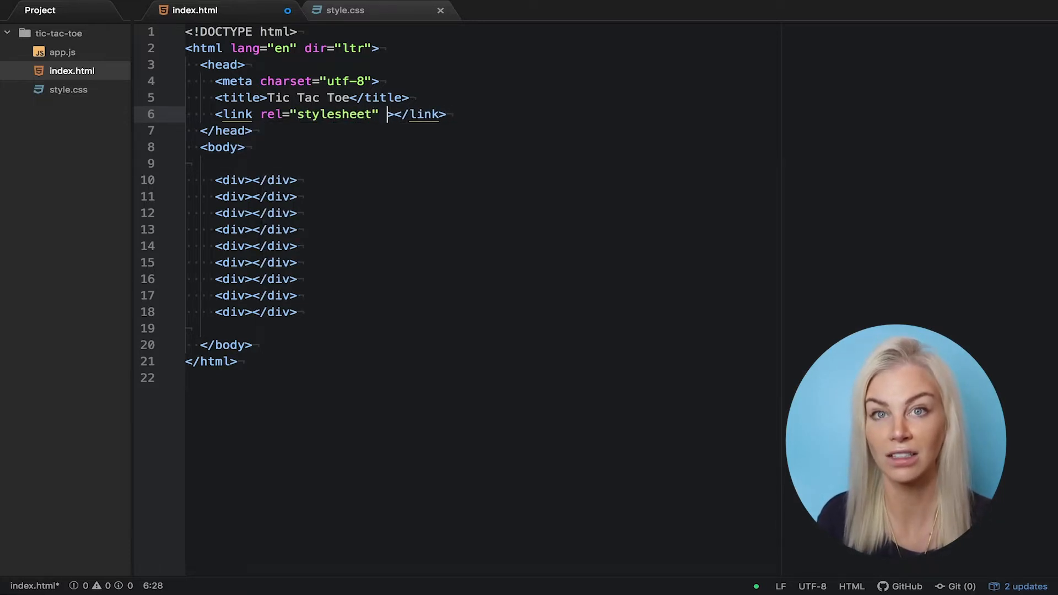
pyautogui.write('href=""')
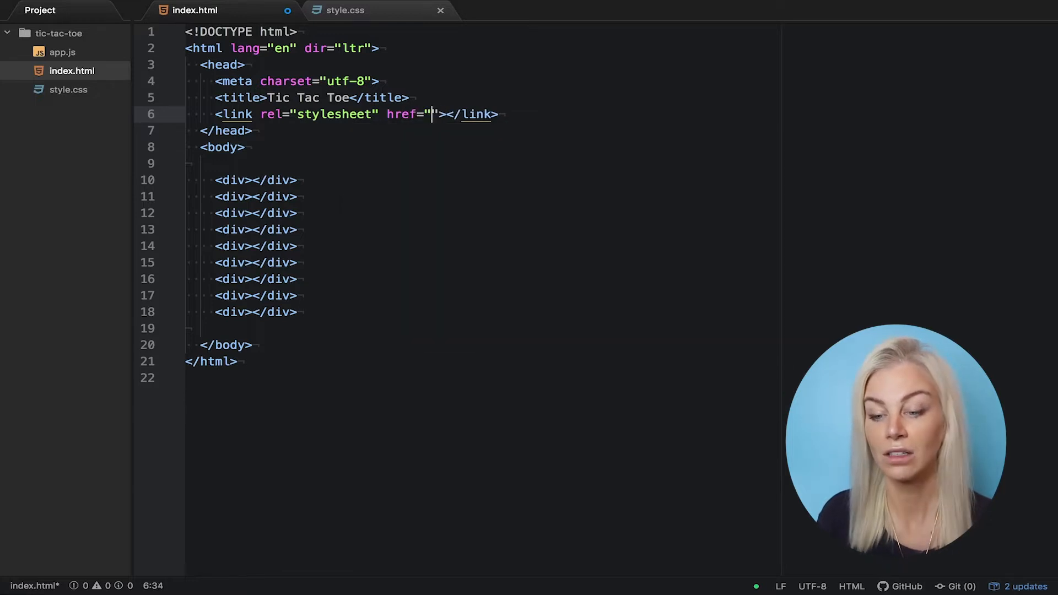
pyautogui.write('style.css')
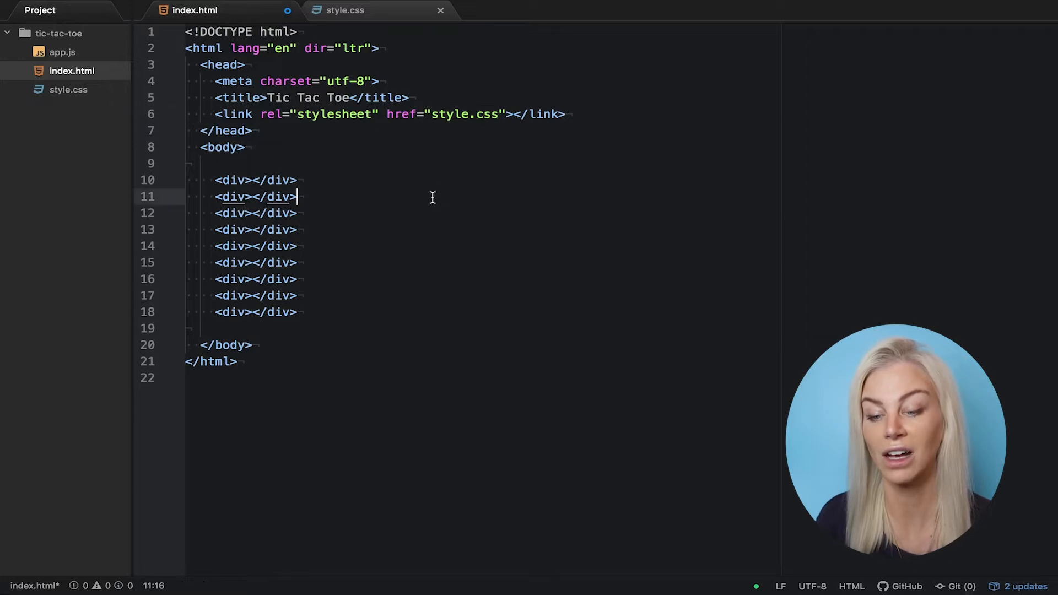
# In style.css write a div rule: width 200px, height 200px, background-color green
pyautogui.click(344, 10)
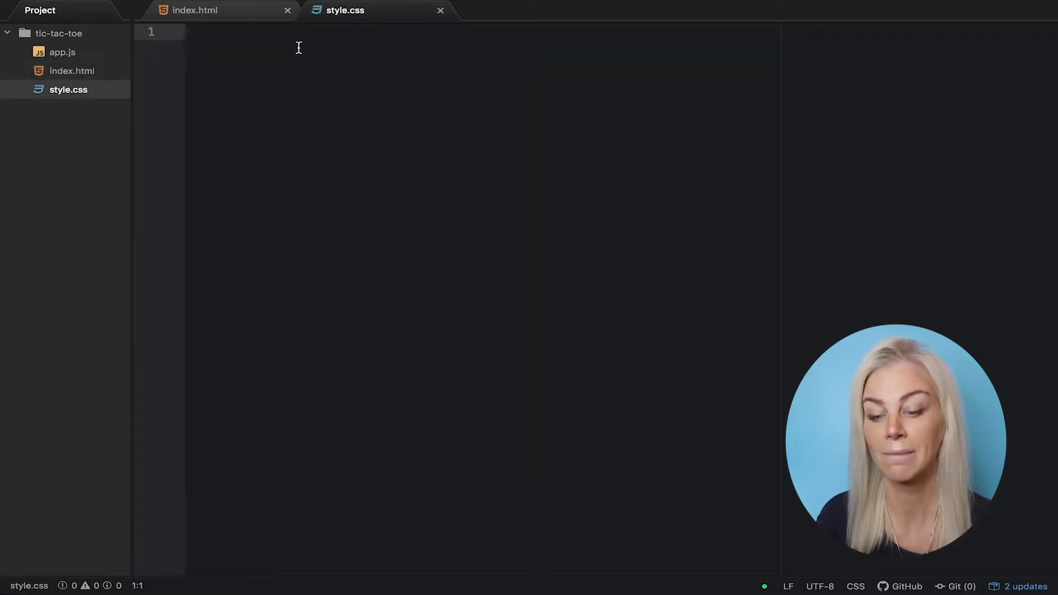
pyautogui.write('div {')
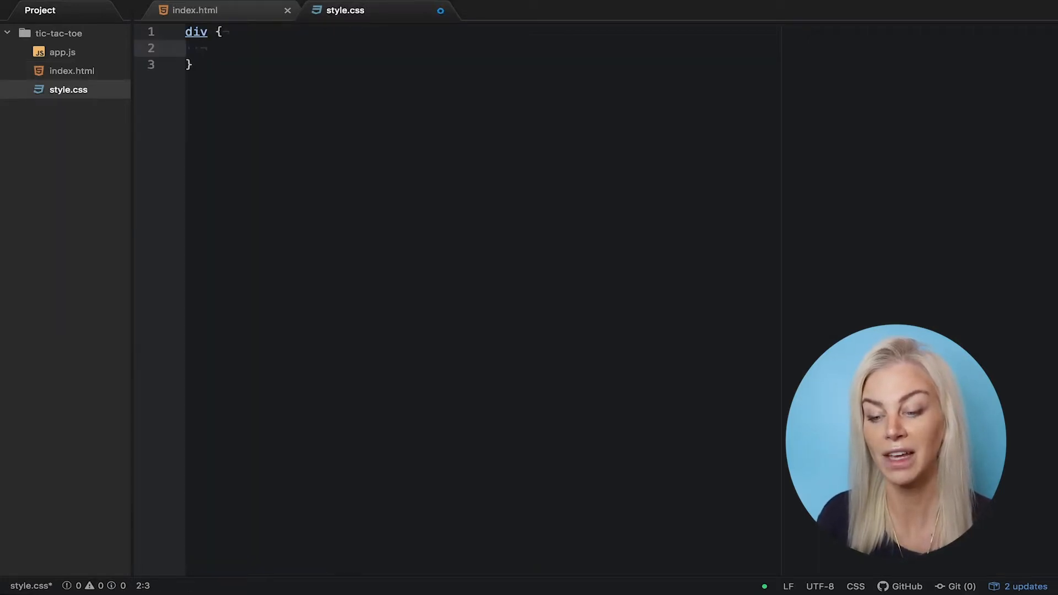
pyautogui.write('width')
pyautogui.write('height')
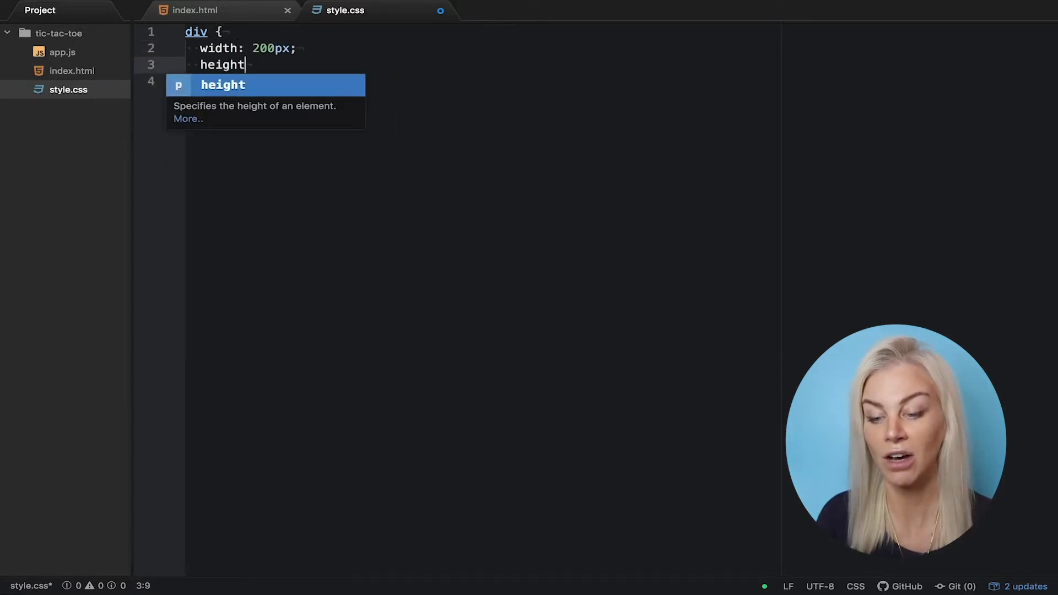
pyautogui.write(': 200px;')
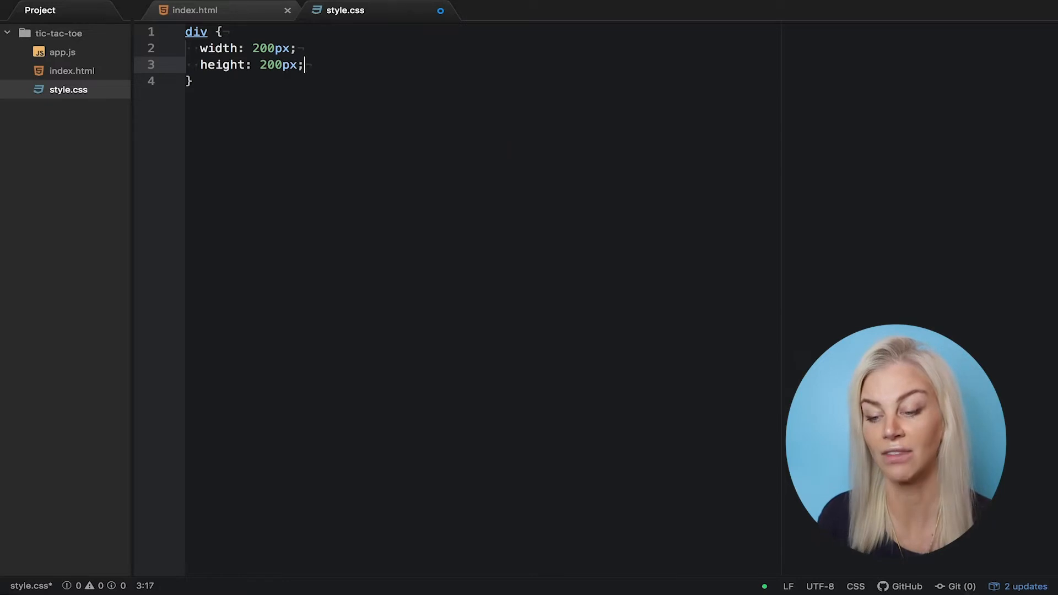
pyautogui.write('back')
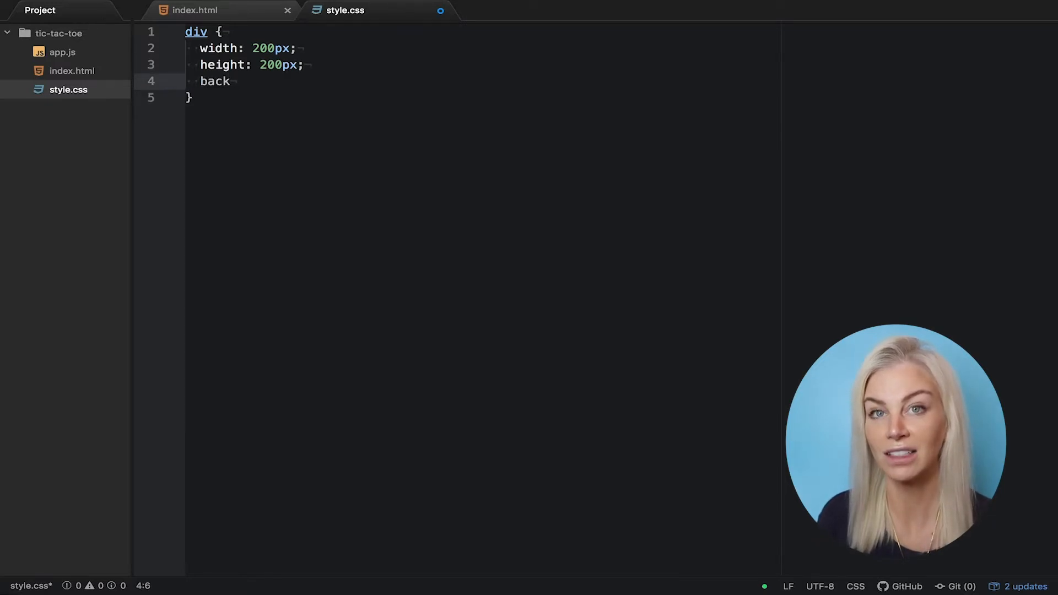
pyautogui.write('ground-color: gree')
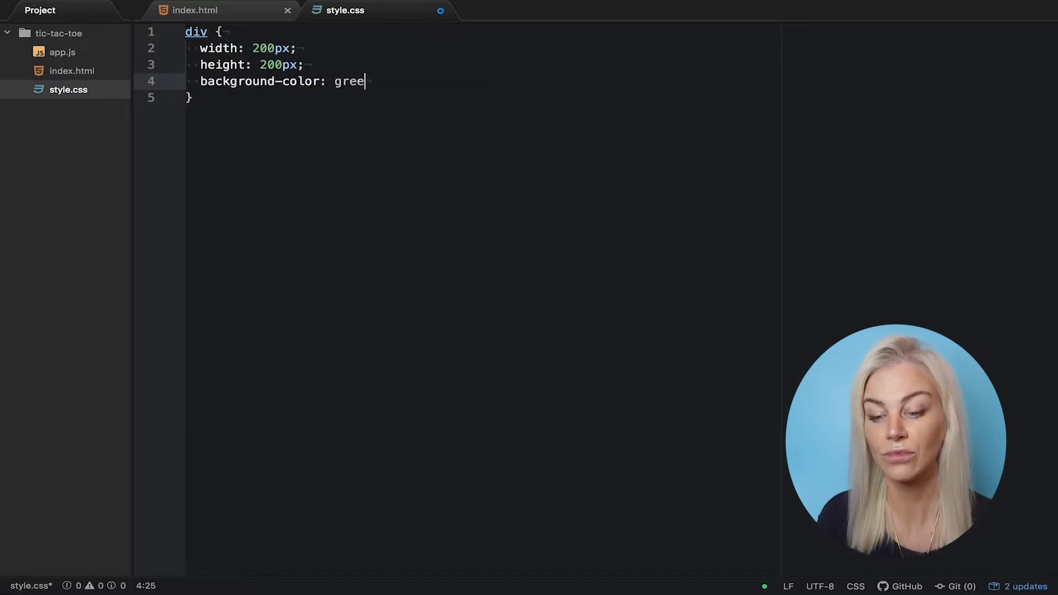
pyautogui.write('n;')
pyautogui.write('<div clas>')
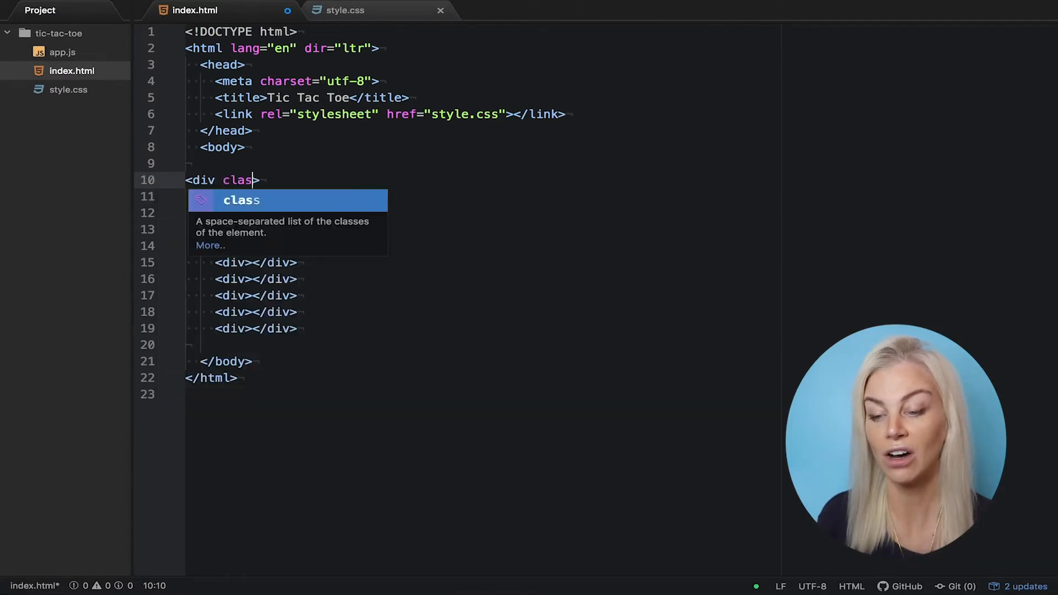
# Wrap the cells in a div with class grid and style .grid as 600x600px, display flex, flex-wrap wrap
pyautogui.write('="grid">')
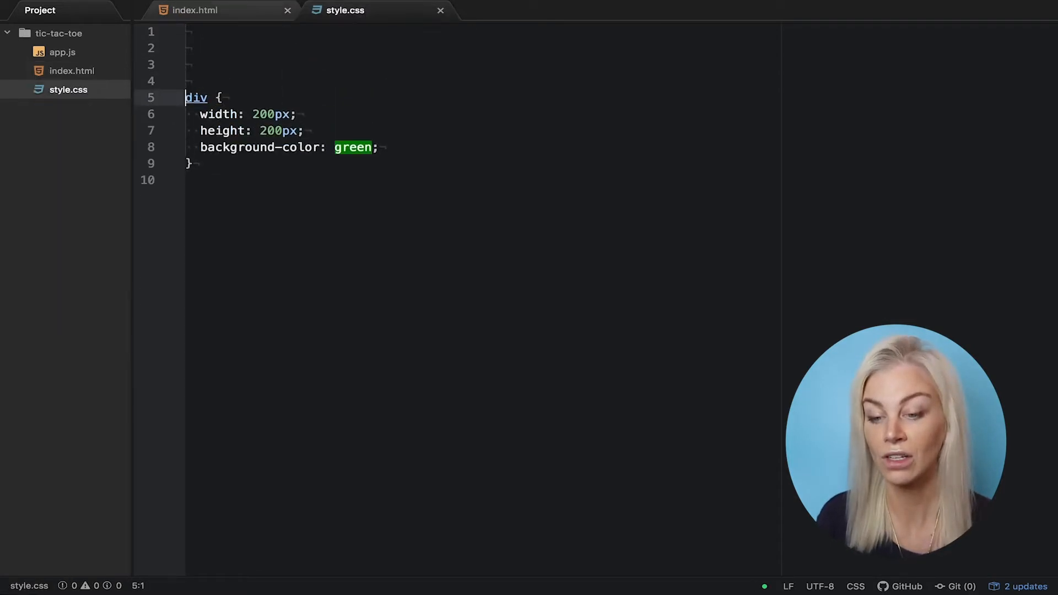
pyautogui.write('.grid {')
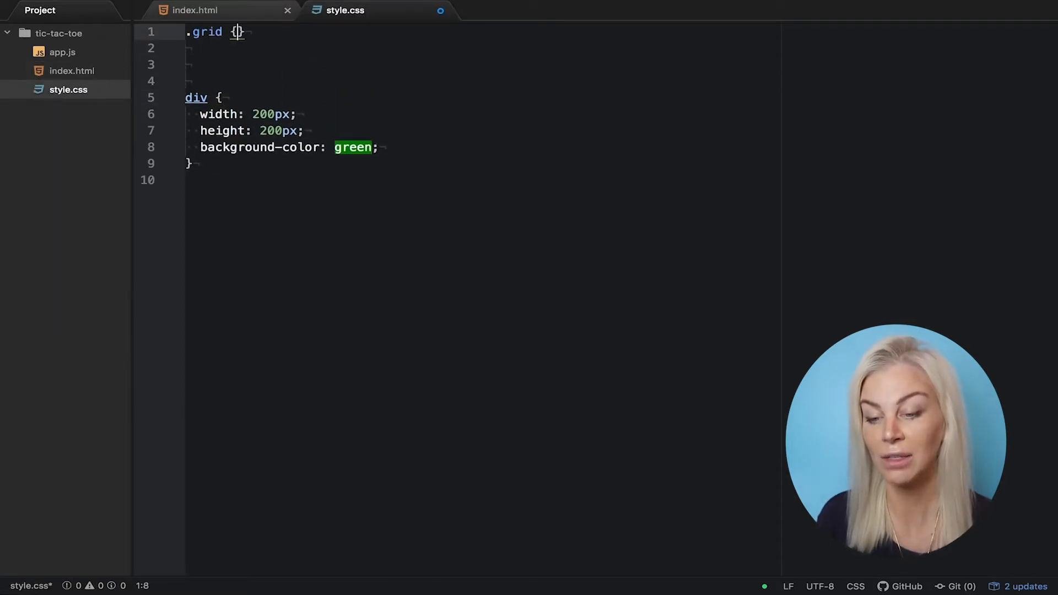
pyautogui.press('Enter')
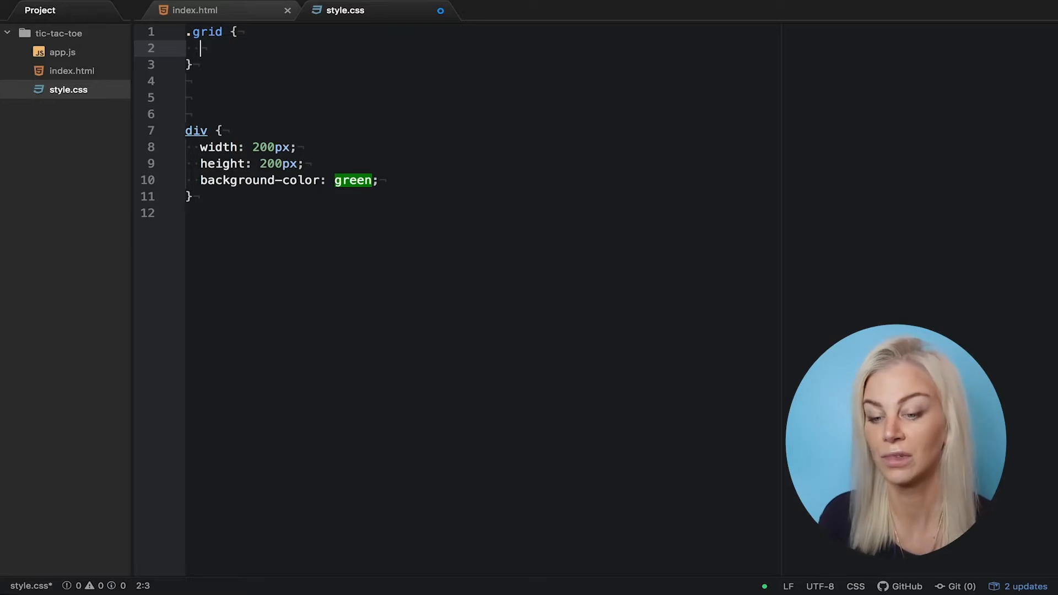
pyautogui.write('width: 600px;')
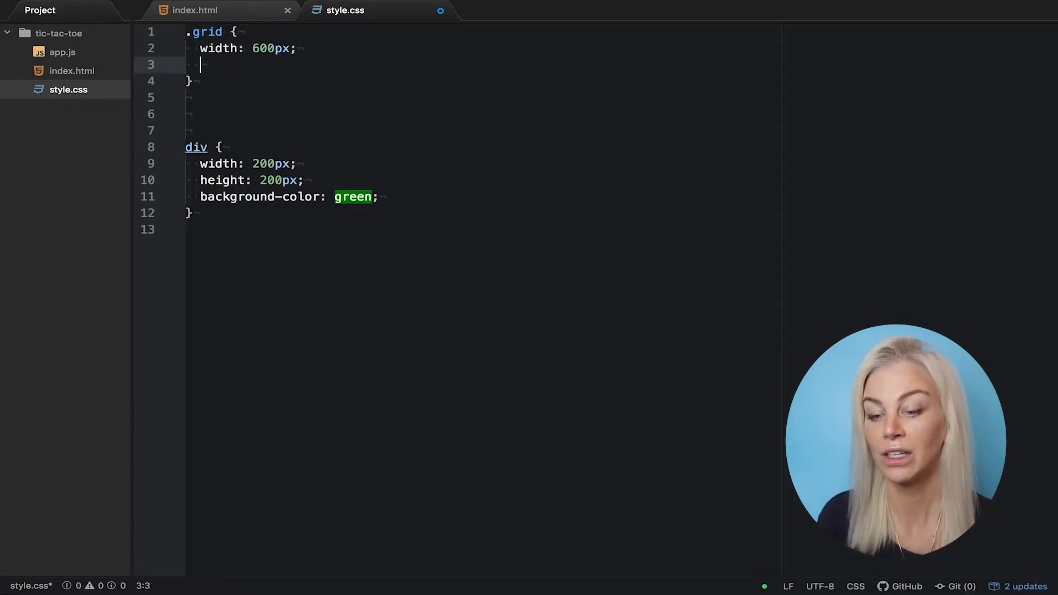
pyautogui.write('height: 600px;')
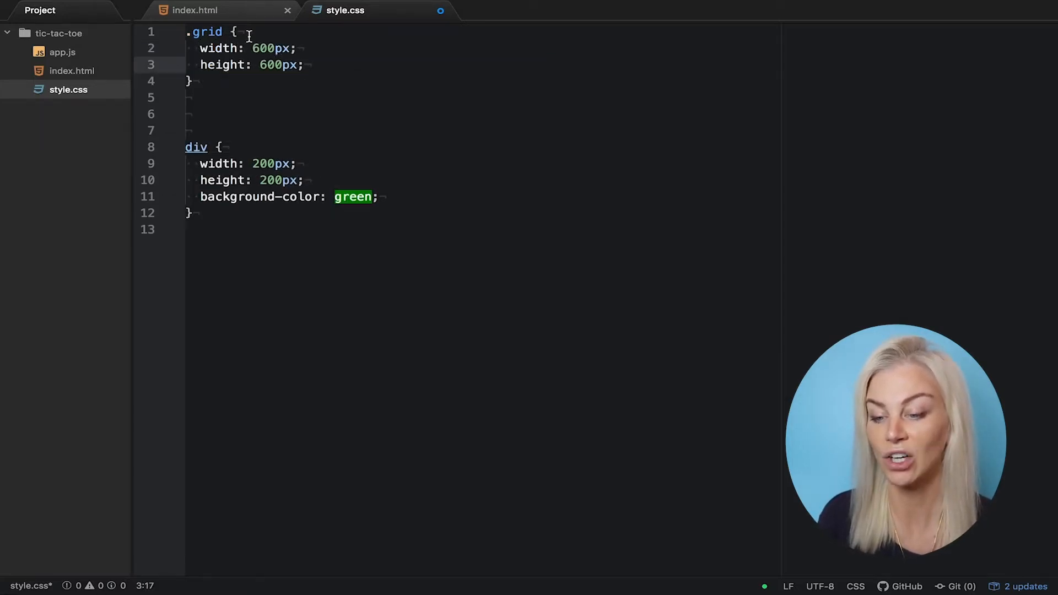
pyautogui.write('display: flex;')
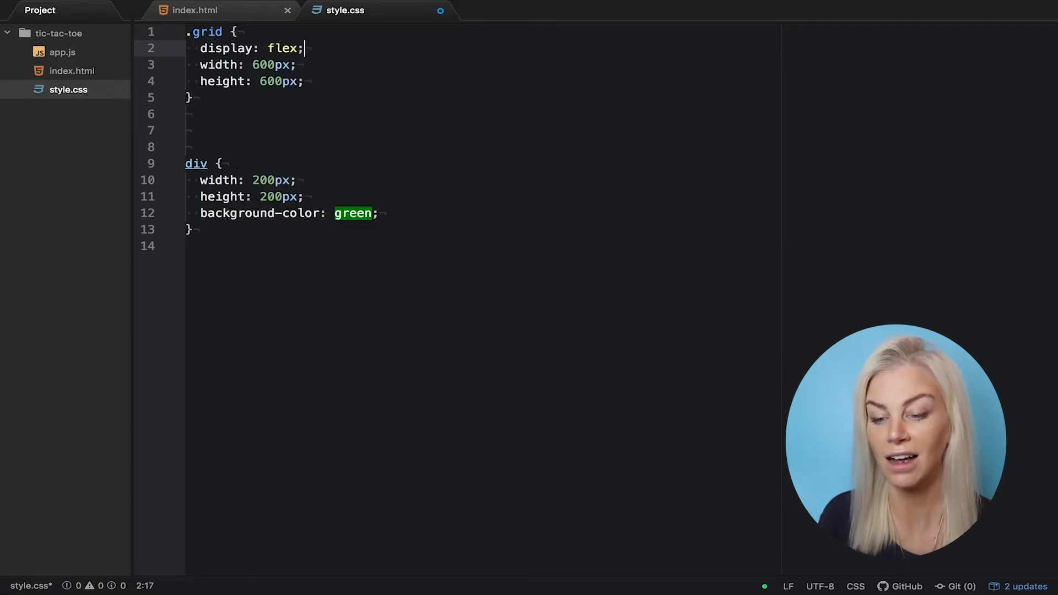
pyautogui.write('flex-wrap: wrap;')
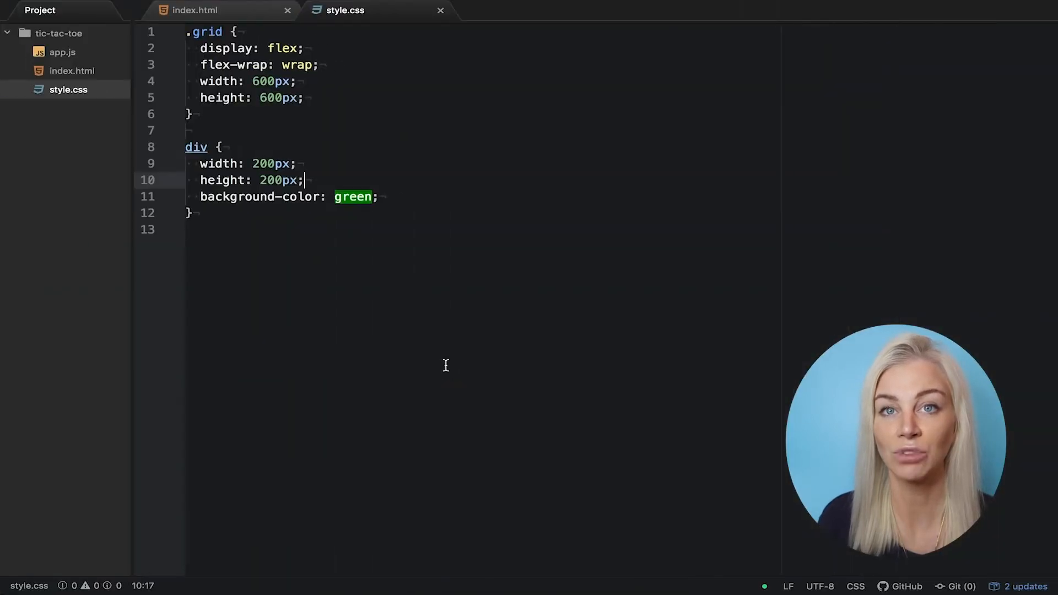
# Add a script tag with src app.js and charset utf-8 to index.html's head
pyautogui.click(197, 10)
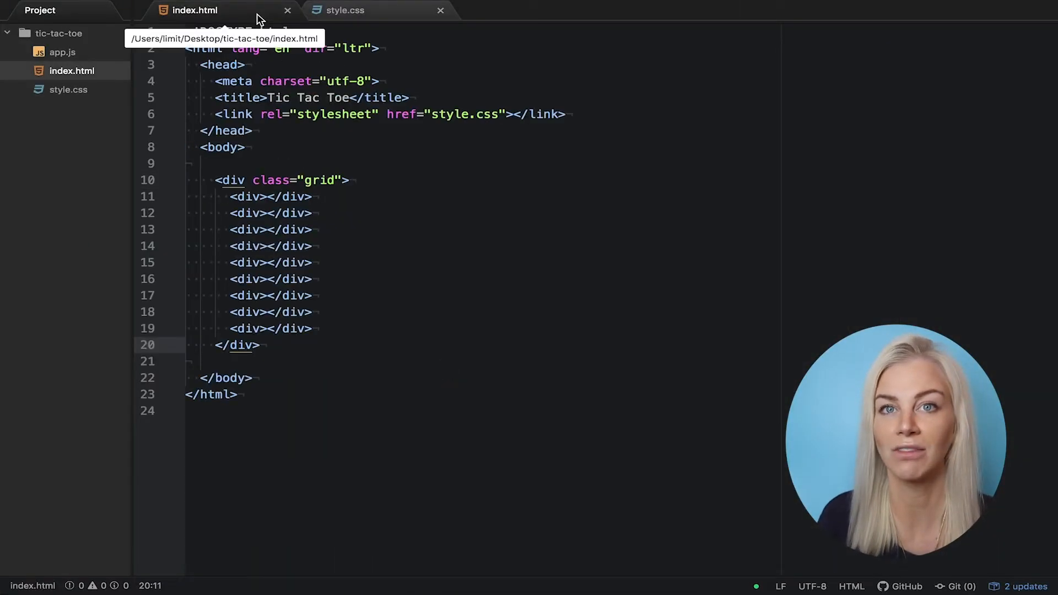
pyautogui.write('<script></script>')
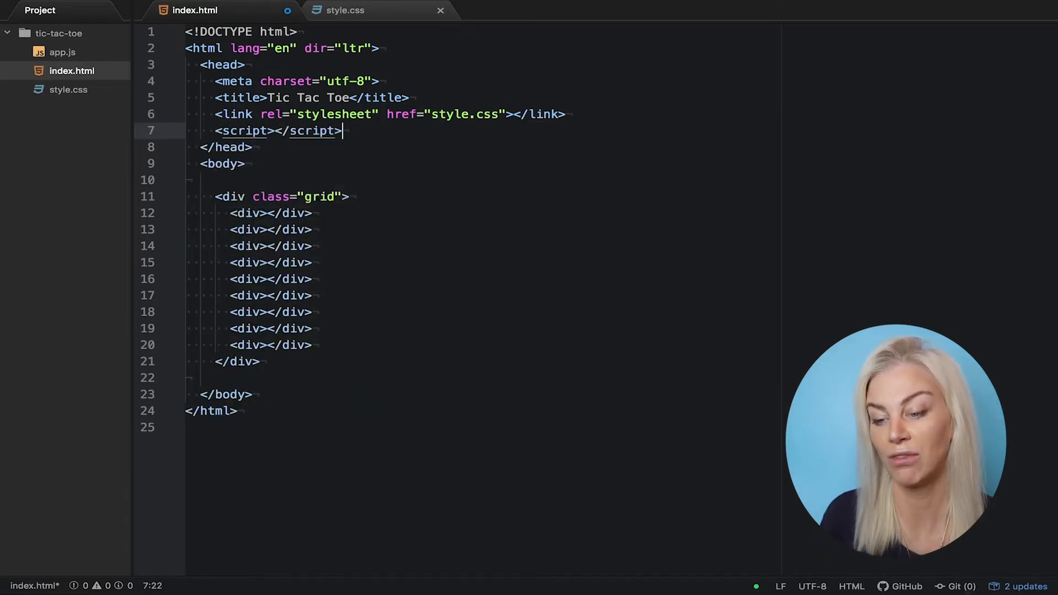
pyautogui.write('s')
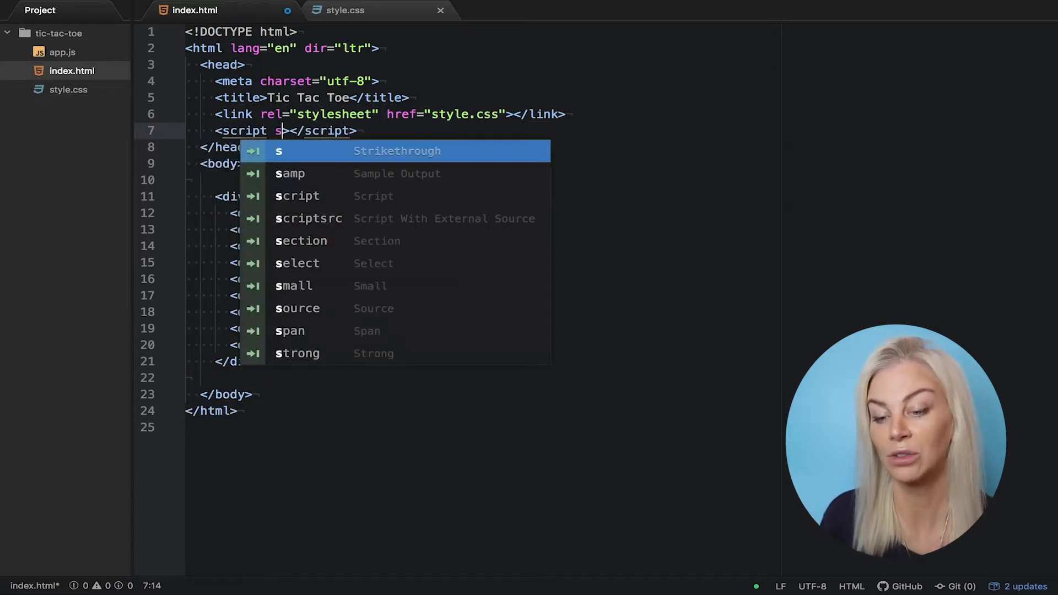
pyautogui.write('rc="app.js"')
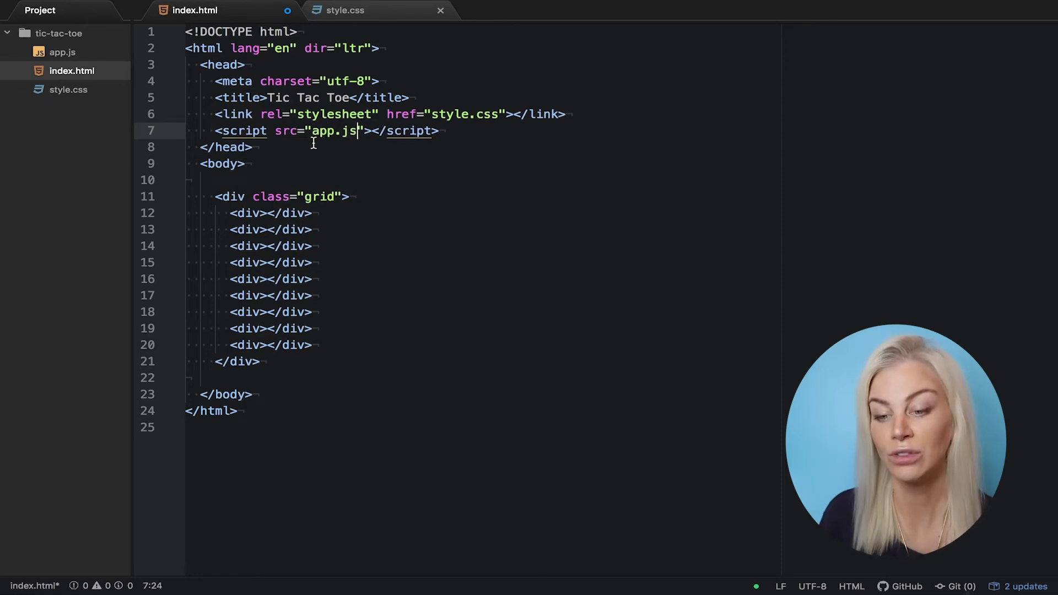
pyautogui.write('charset=')
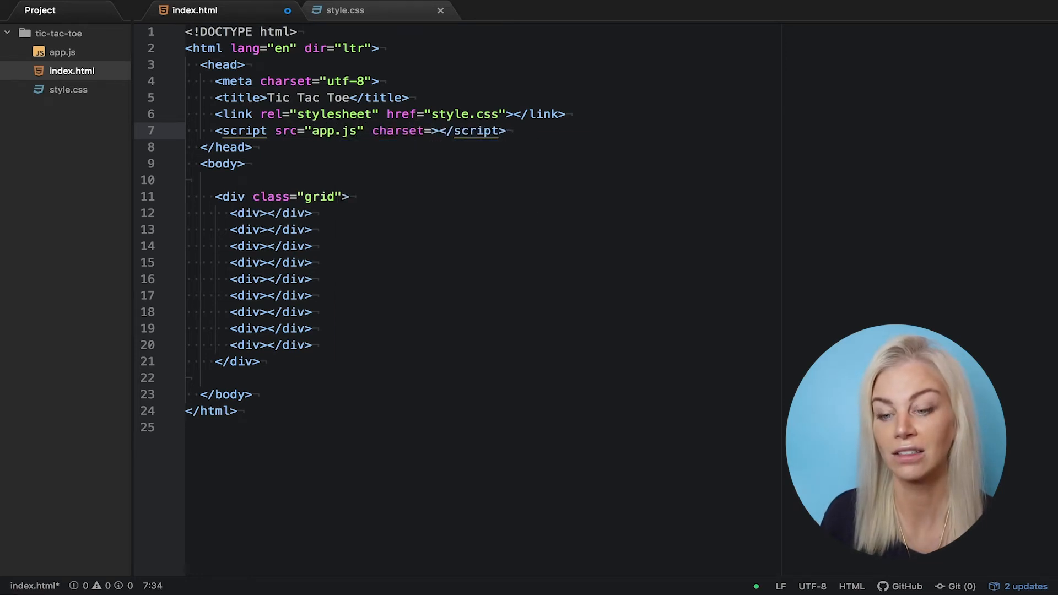
pyautogui.write('utf-8"')
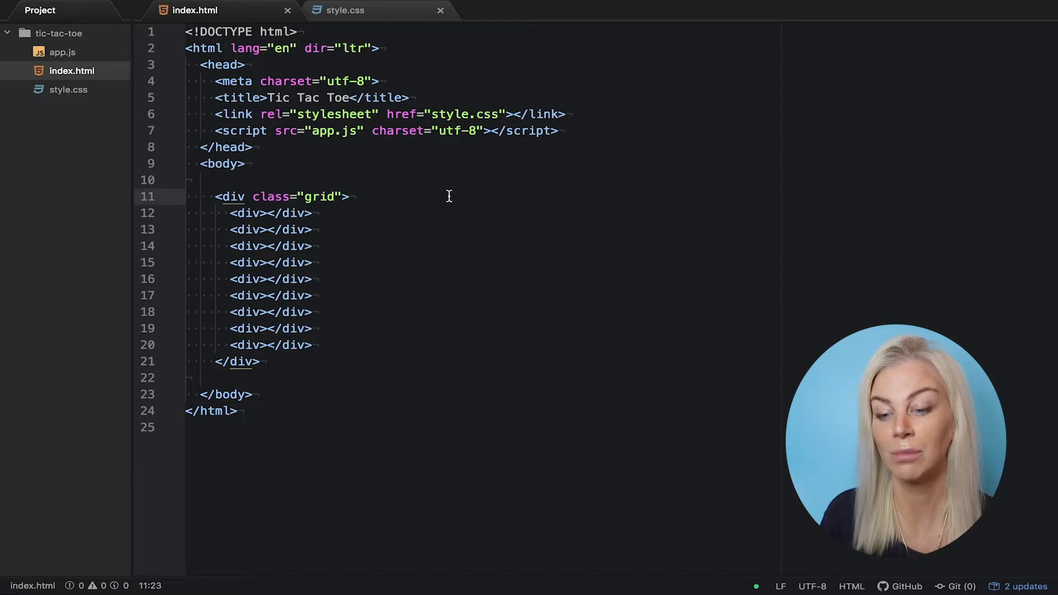
pyautogui.click(56, 53)
pyautogui.write('document.add')
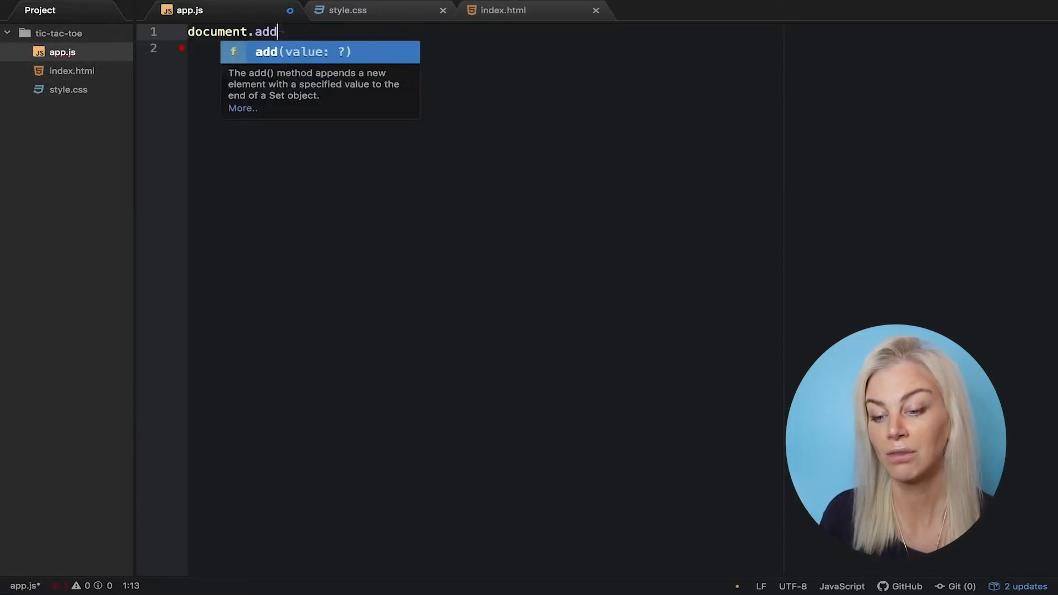
# Add a document.addEventListener('DOMContentLoaded', () => { ... }) wrapper to app.js
pyautogui.write('EventListener()')
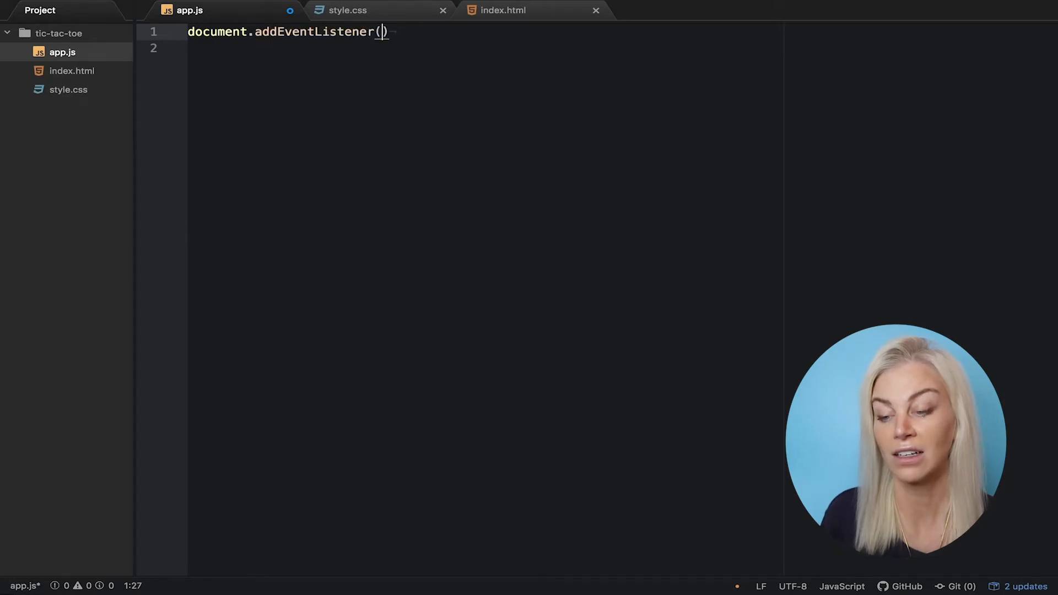
pyautogui.write("'DOMContentLoaded'")
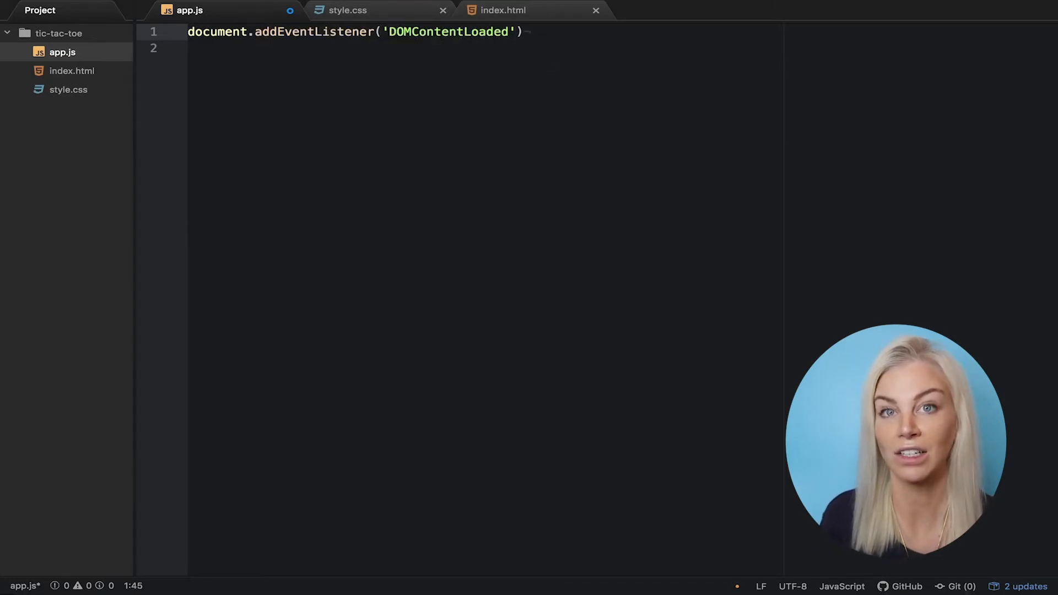
pyautogui.write(', () => {')
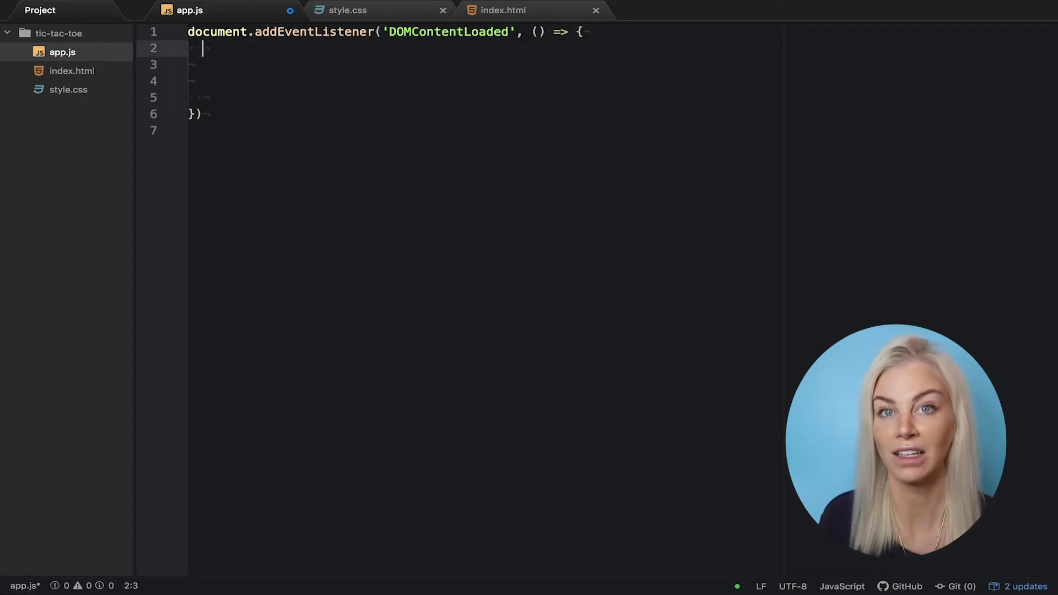
# Declare const squares = document.querySelectorAll('.grid div') inside the listener and save
pyautogui.write('const sqaur')
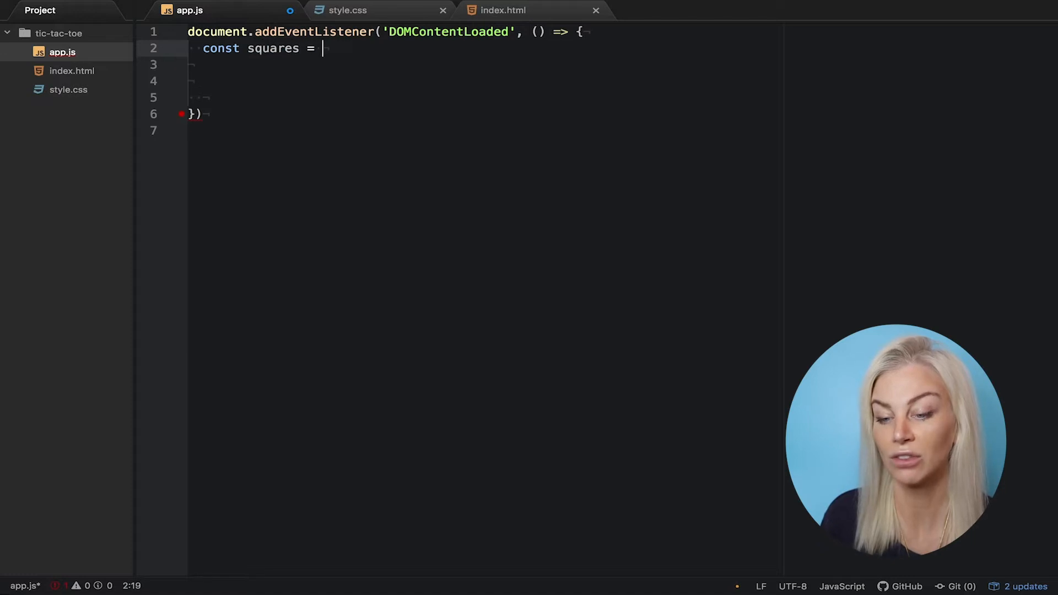
pyautogui.write('document.')
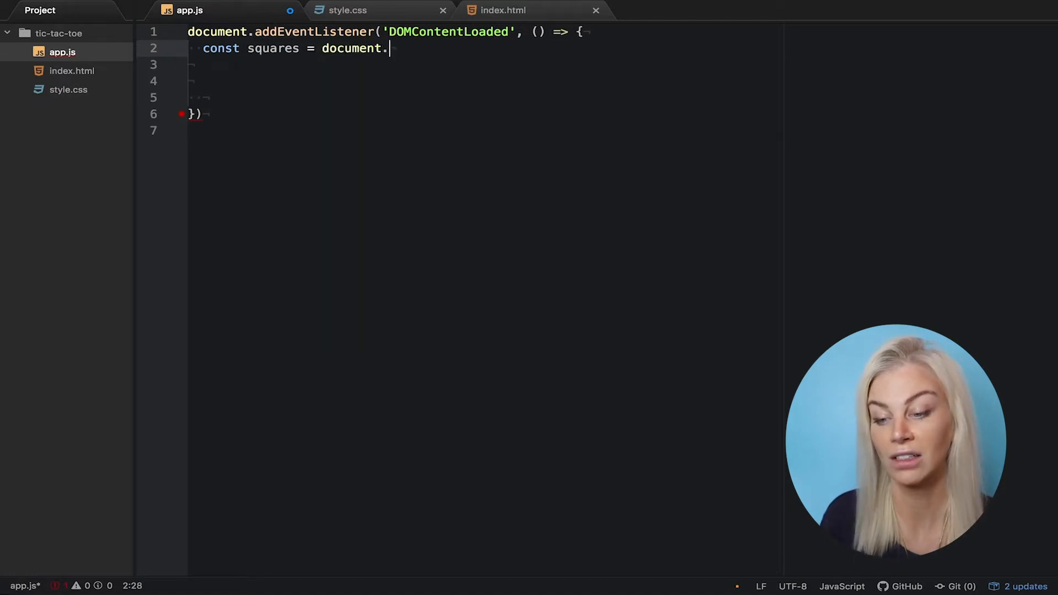
pyautogui.write('query')
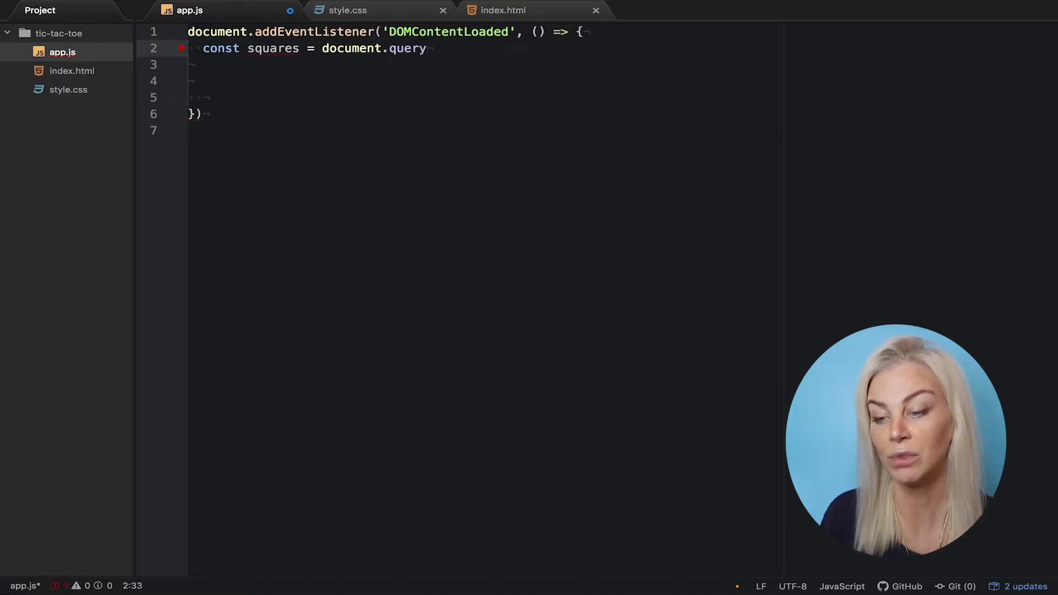
pyautogui.write('SelecotrS')
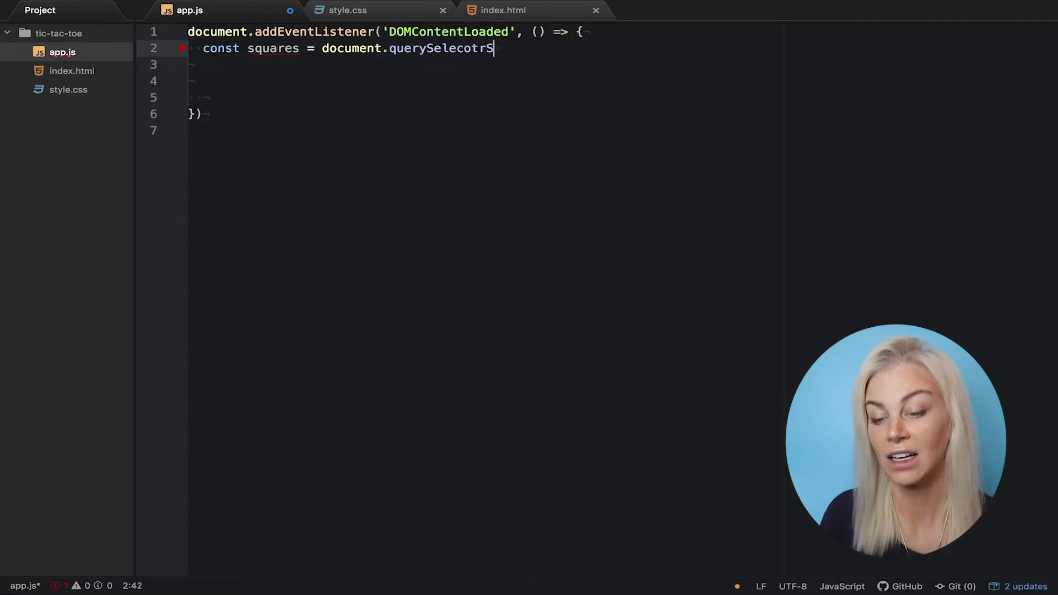
pyautogui.press('Backspace')
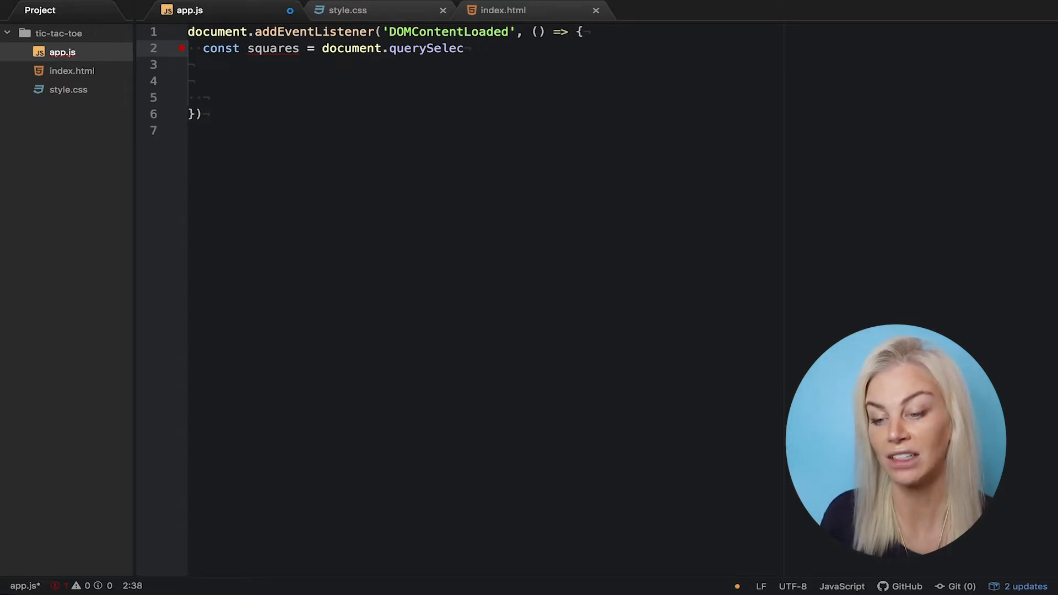
pyautogui.write('torAll()')
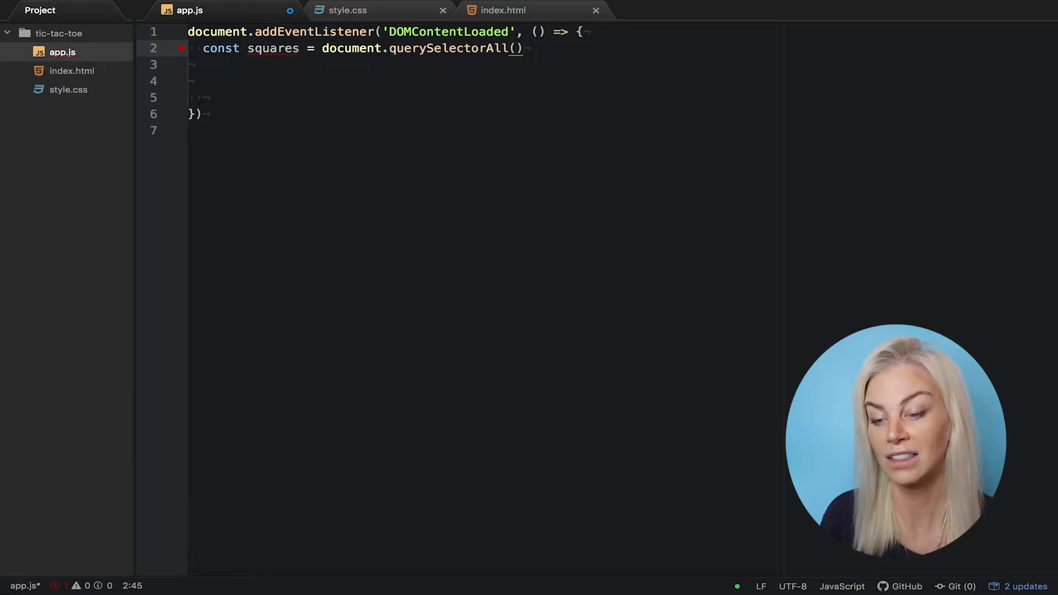
pyautogui.write("'.grid div")
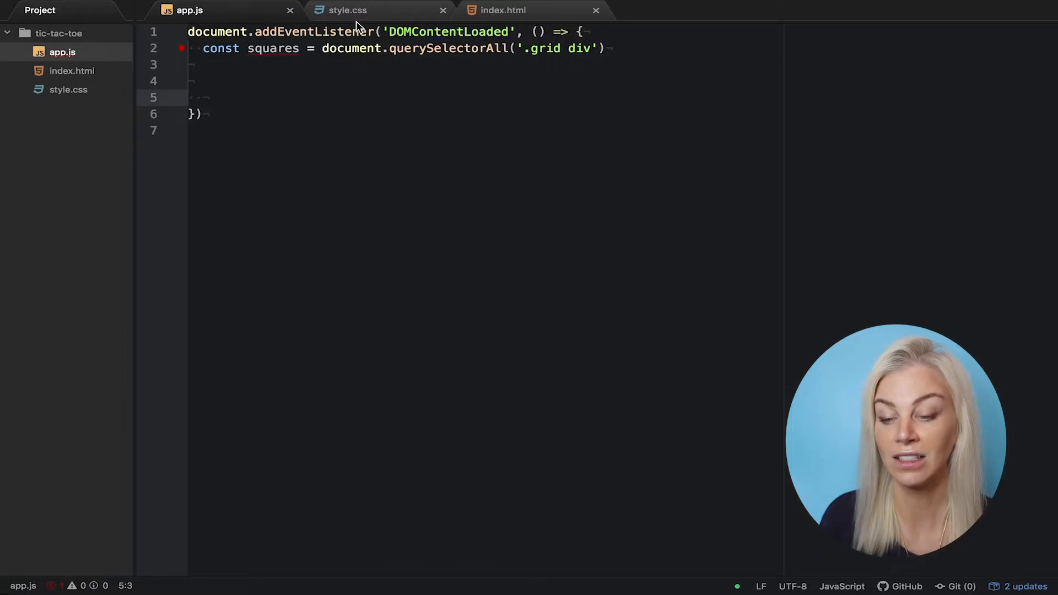
pyautogui.click(353, 10)
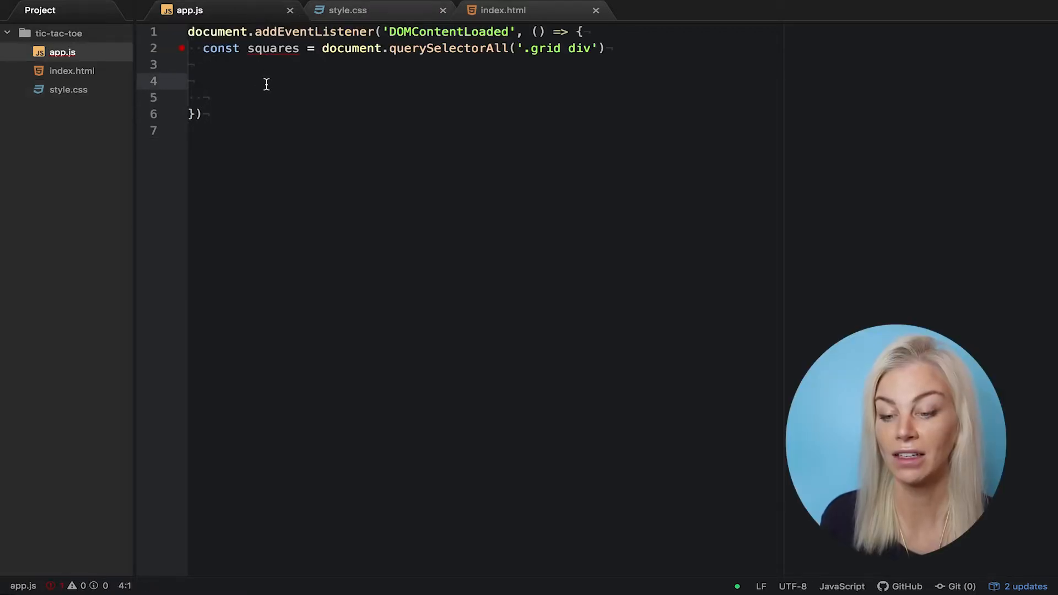
# Add squares.forEach(square => square.addEventListener('click', clickOutcome))
pyautogui.write('sqaure')
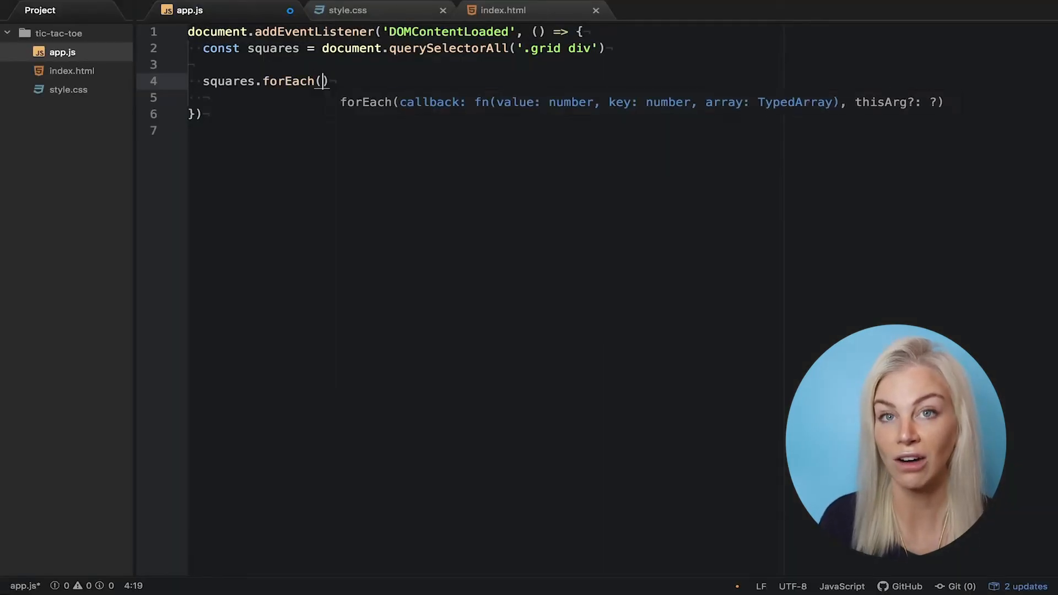
pyautogui.write('square => {')
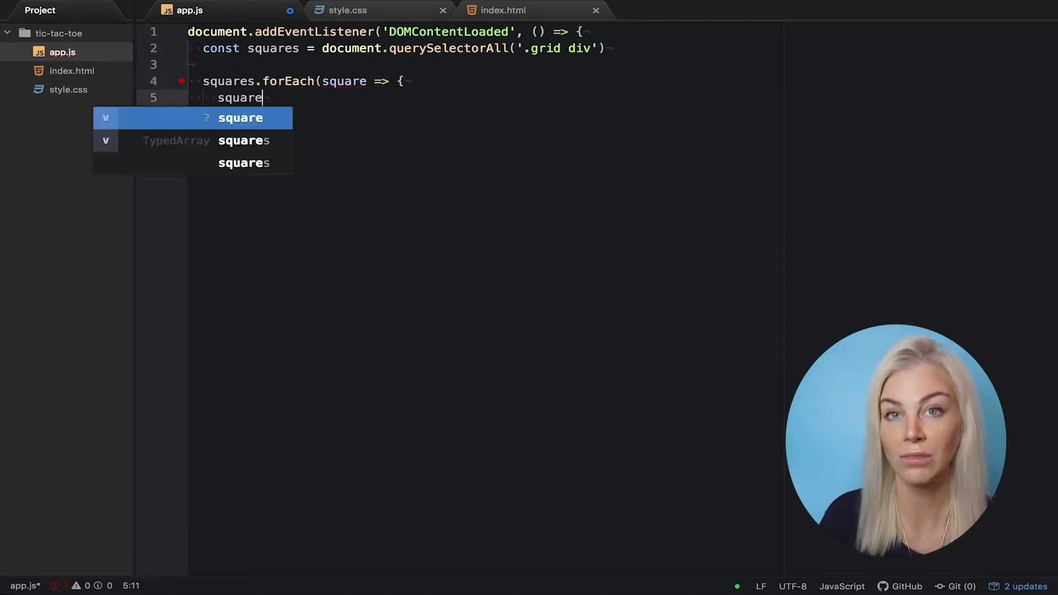
pyautogui.write('.addEventListener')
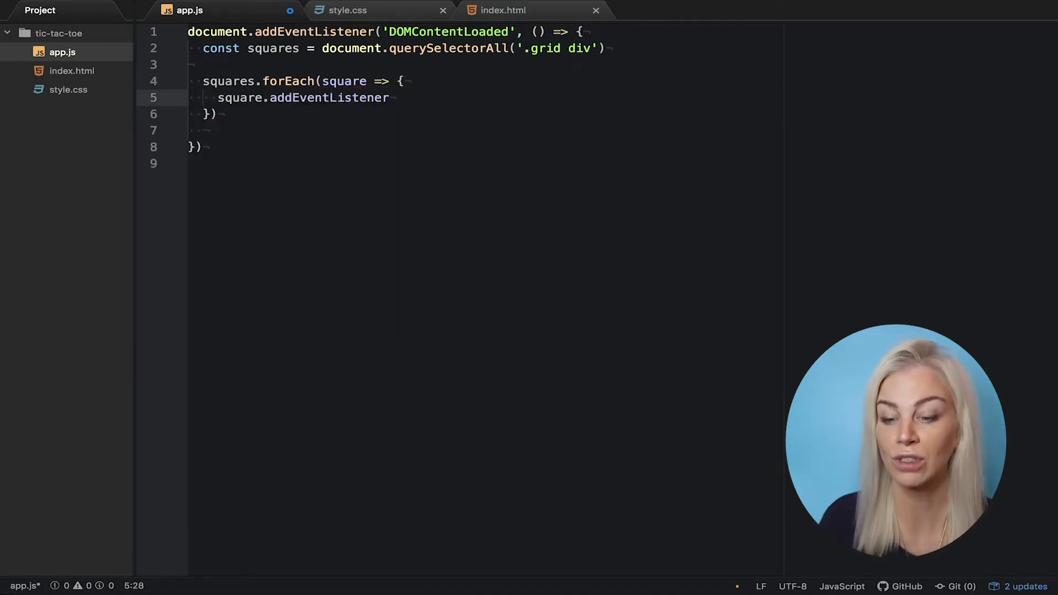
pyautogui.write("('click')")
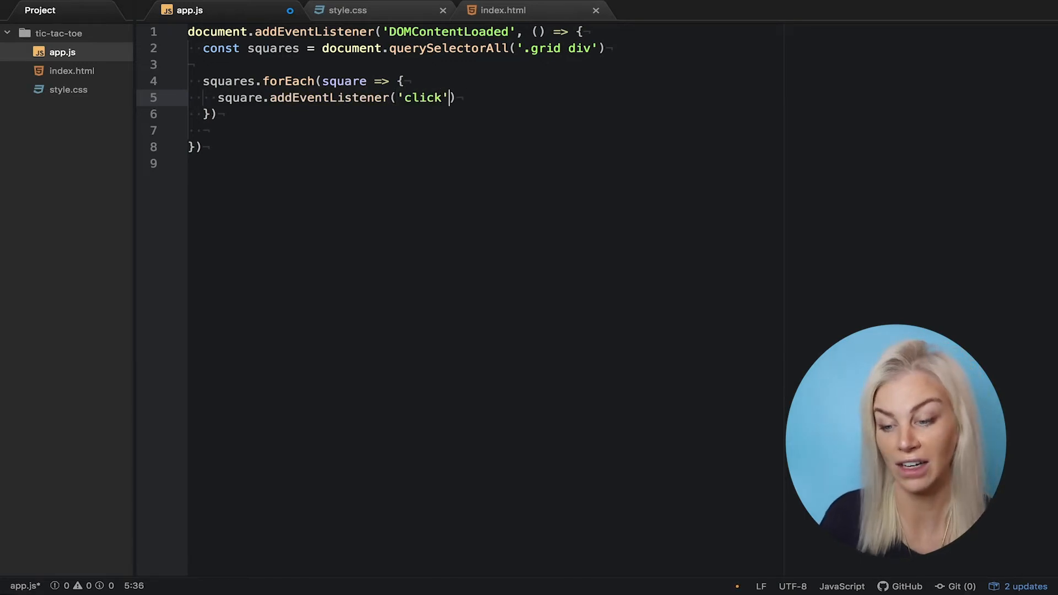
pyautogui.write(', clickOutcome')
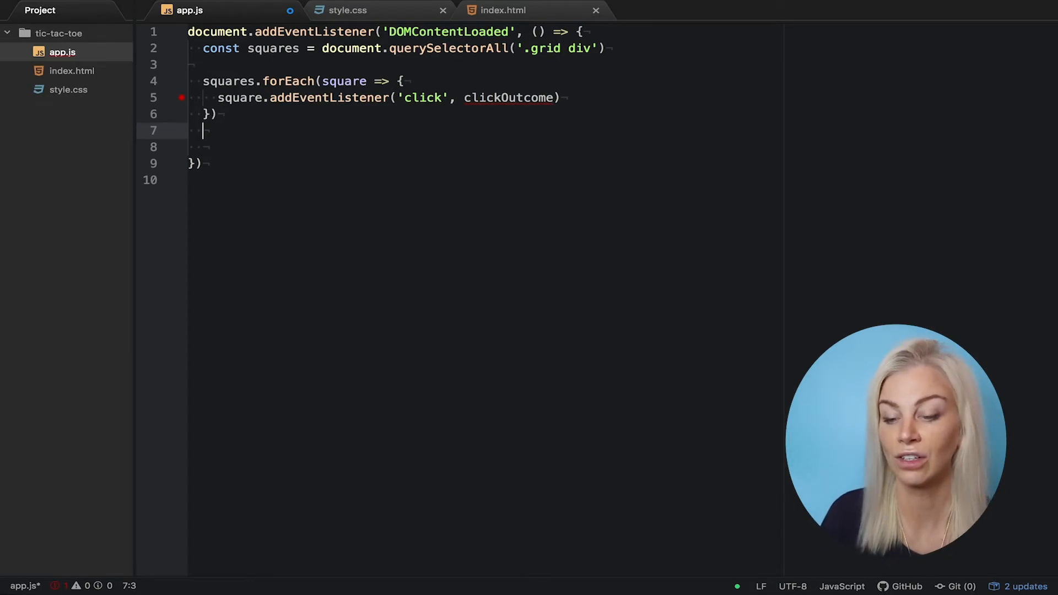
# Begin declaring function clickOutcome() { below the forEach loop
pyautogui.write('function clickOutcome')
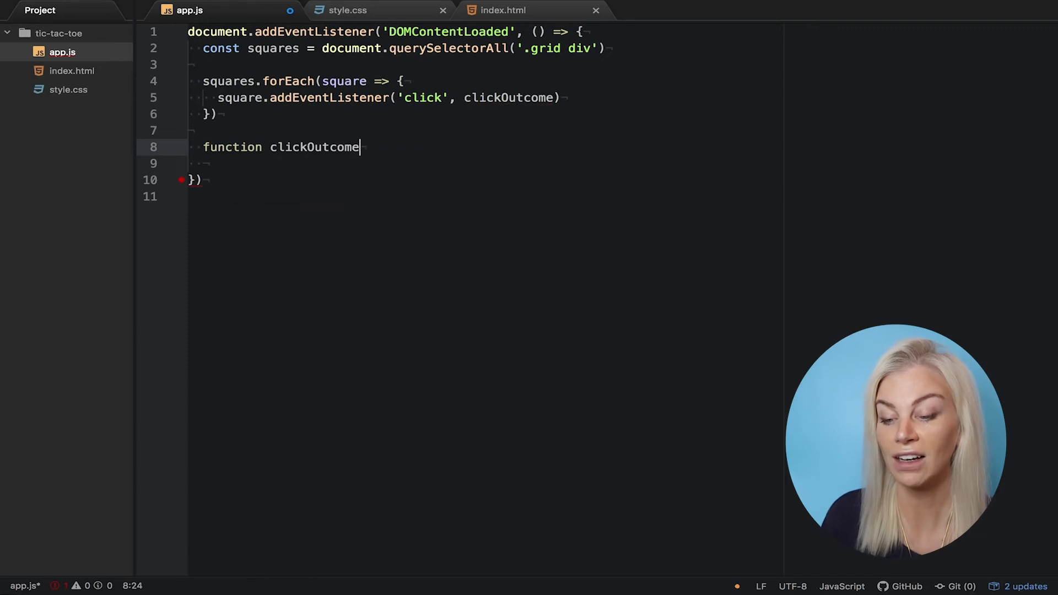
pyautogui.write('() {')
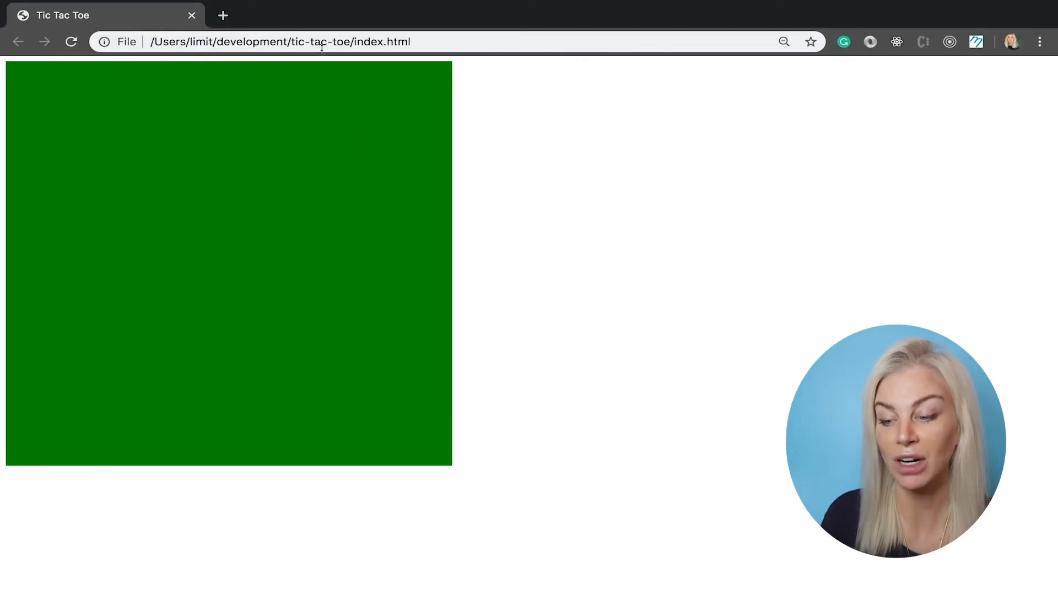
pyautogui.moveTo(397, 119)
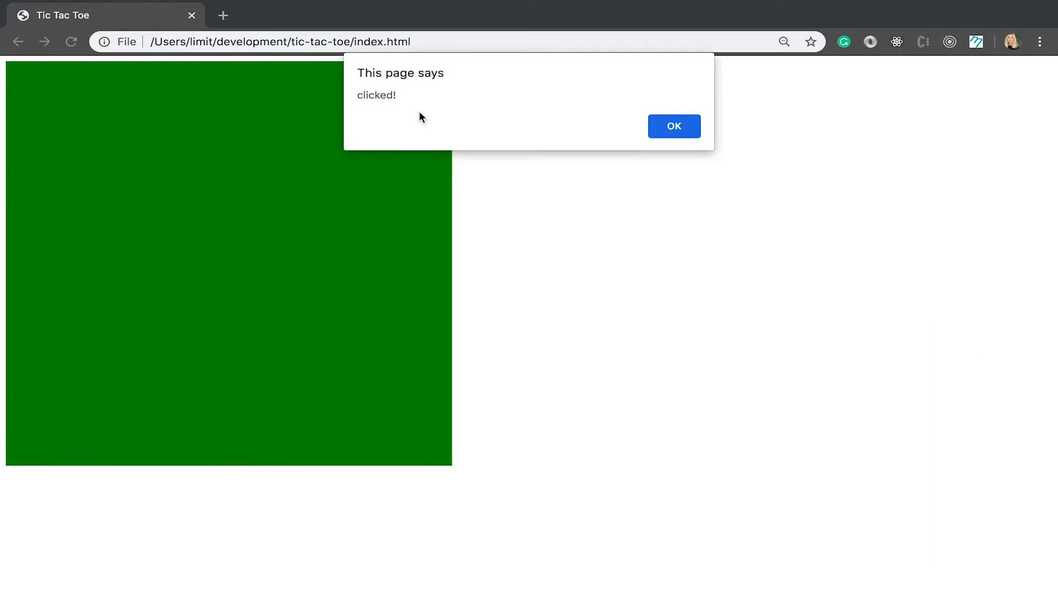
# Dismiss the 'clicked!' alert in Chrome with OK
pyautogui.click(675, 126)
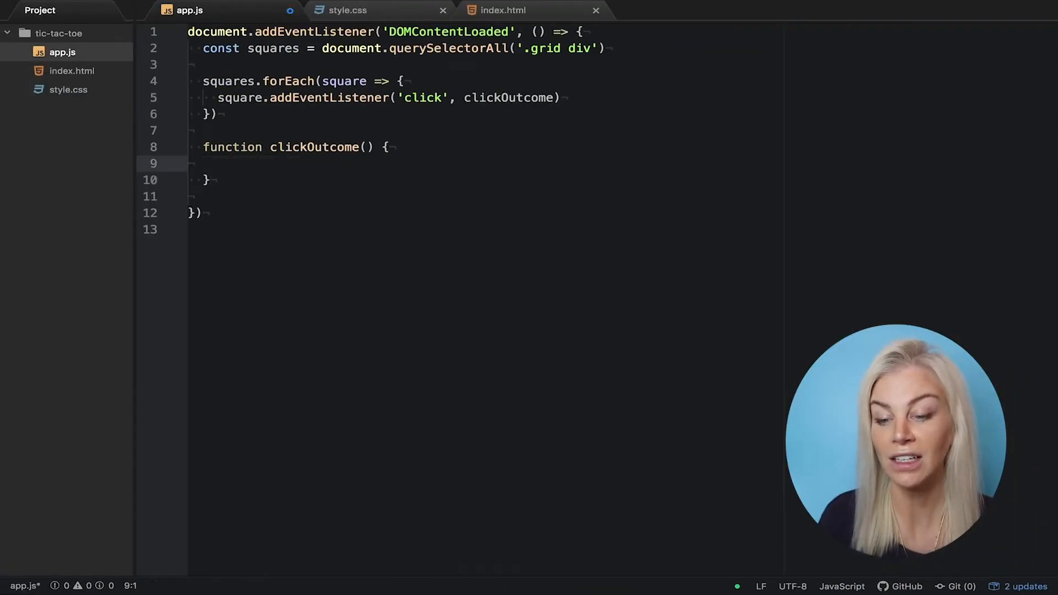
# Give clickOutcome an e parameter and build const squareArray = Array.from(squares)
pyautogui.write('e')
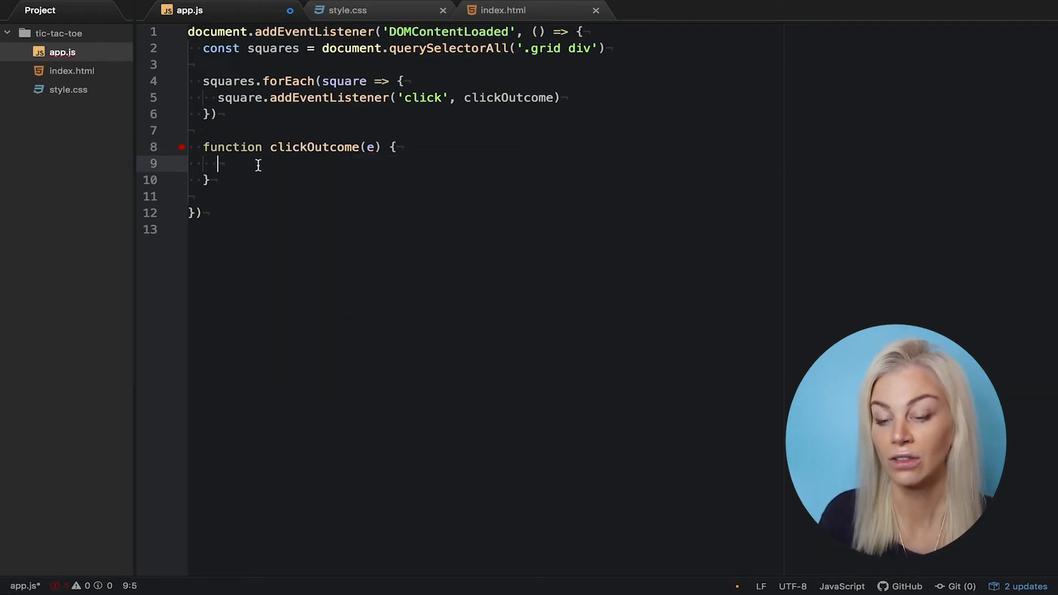
pyautogui.write('const squareArray')
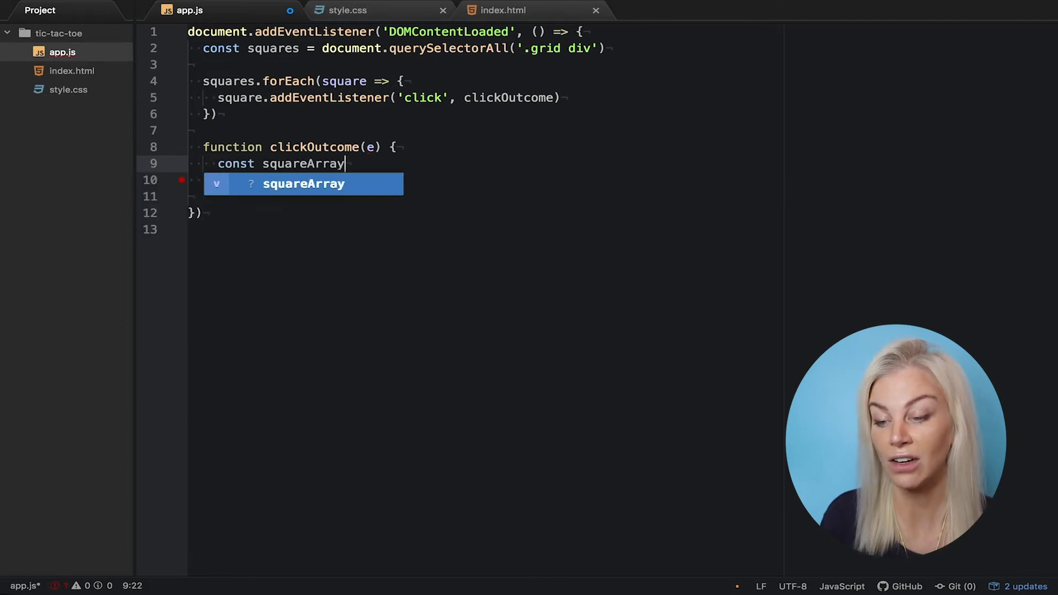
pyautogui.write('= Array.from')
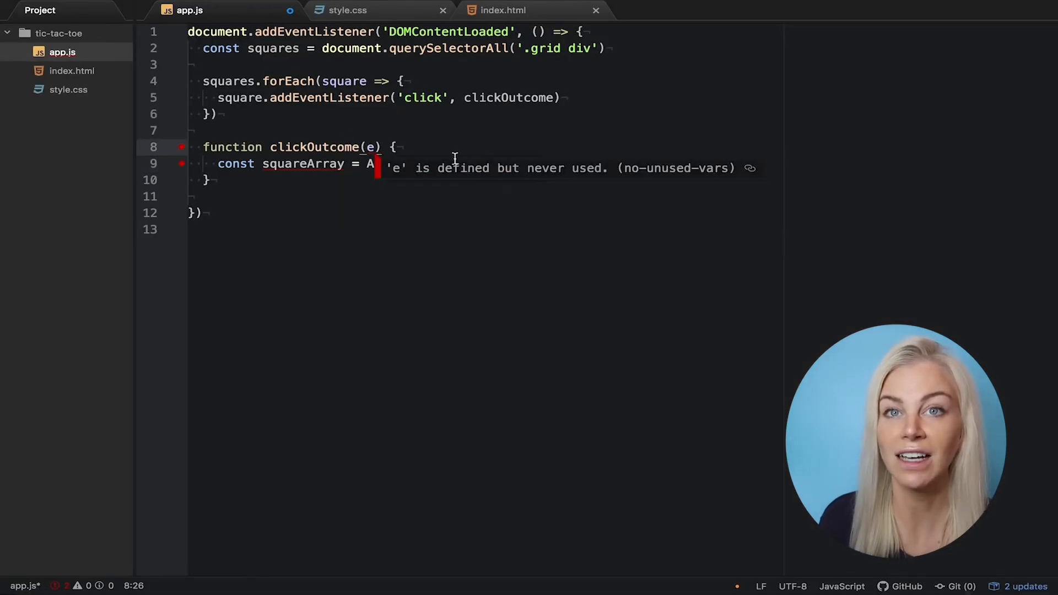
pyautogui.write('rray.from(squares)')
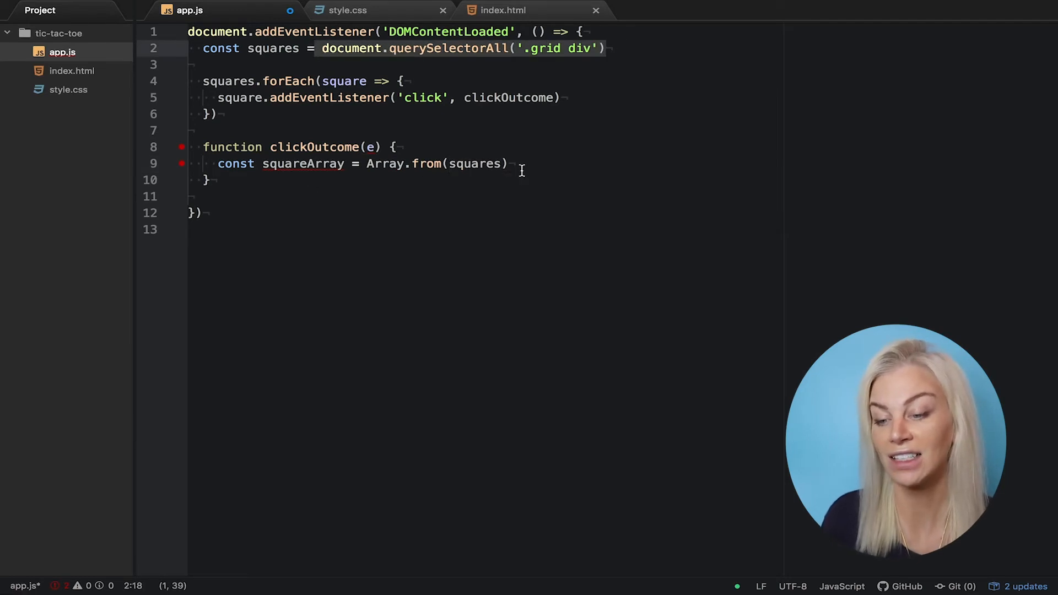
pyautogui.press('Enter')
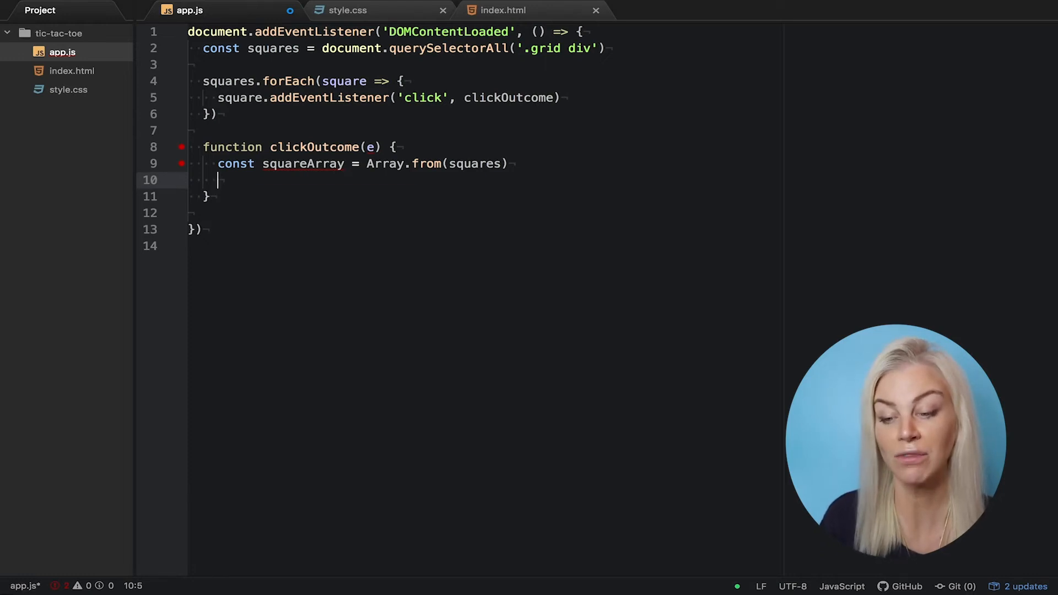
# Set const index = squareArray.indexOf(e.target) and console.log(index)
pyautogui.write('const index =')
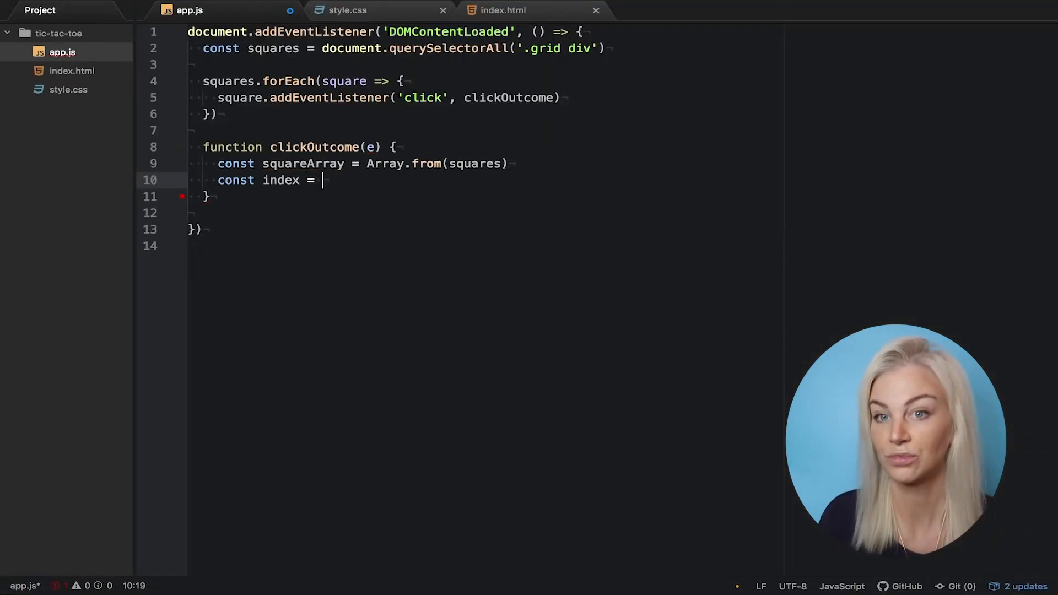
pyautogui.write('squareArray')
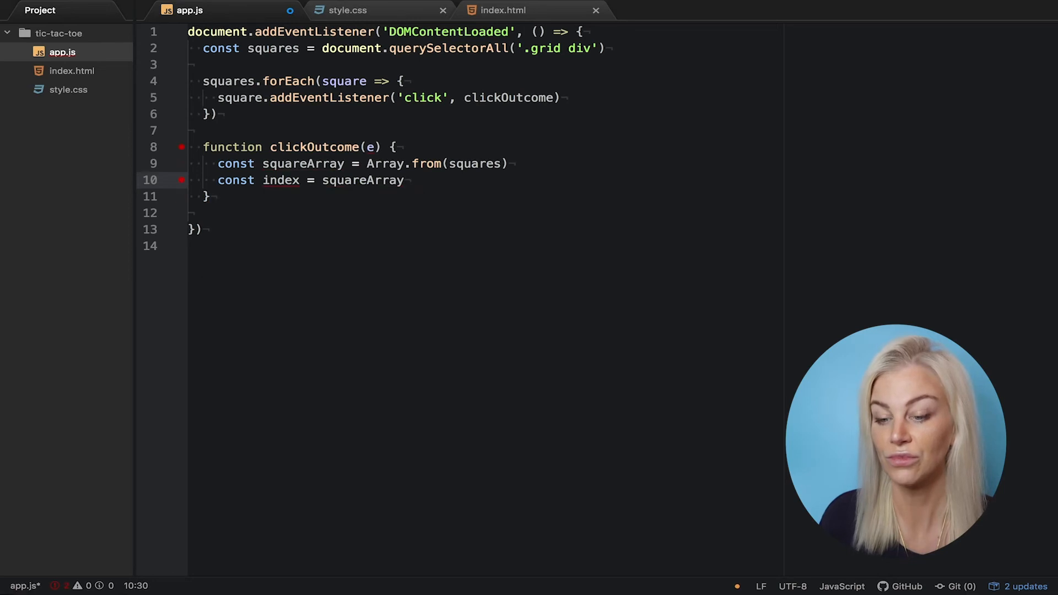
pyautogui.write('.indexOf')
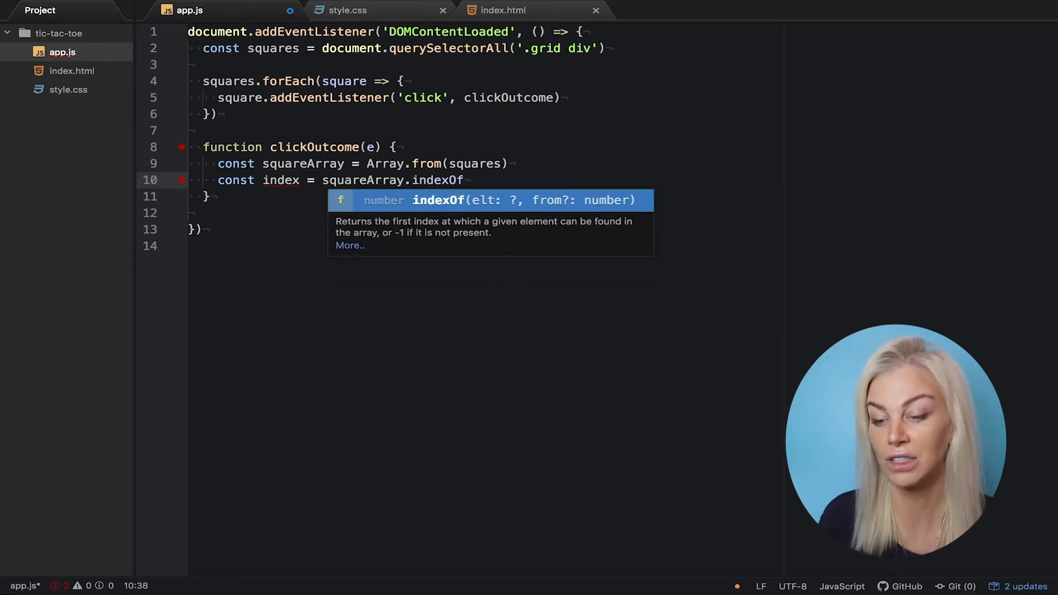
pyautogui.write('(e.target)')
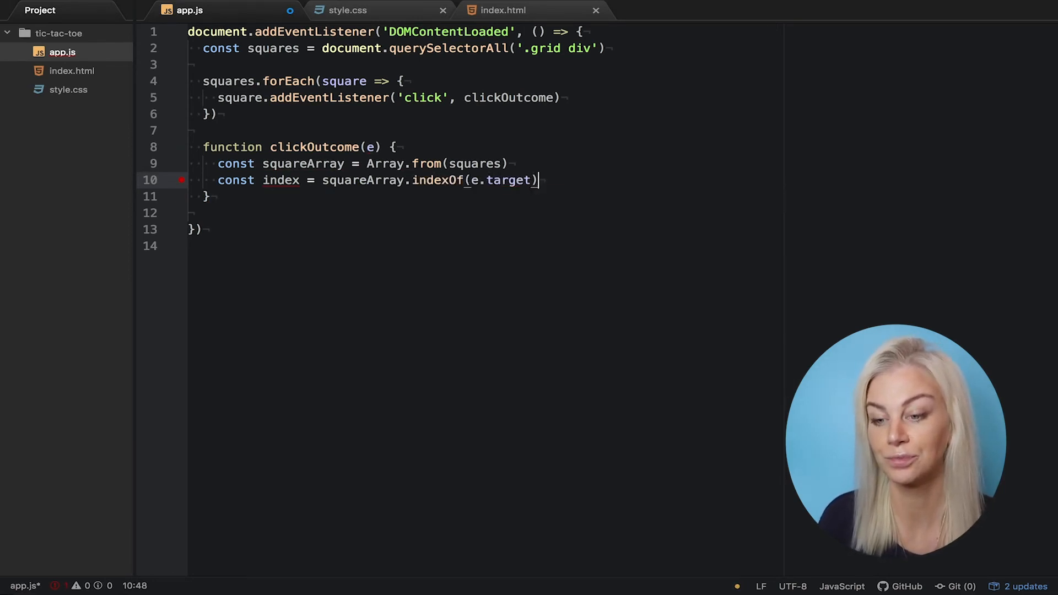
pyautogui.write('console.log(index')
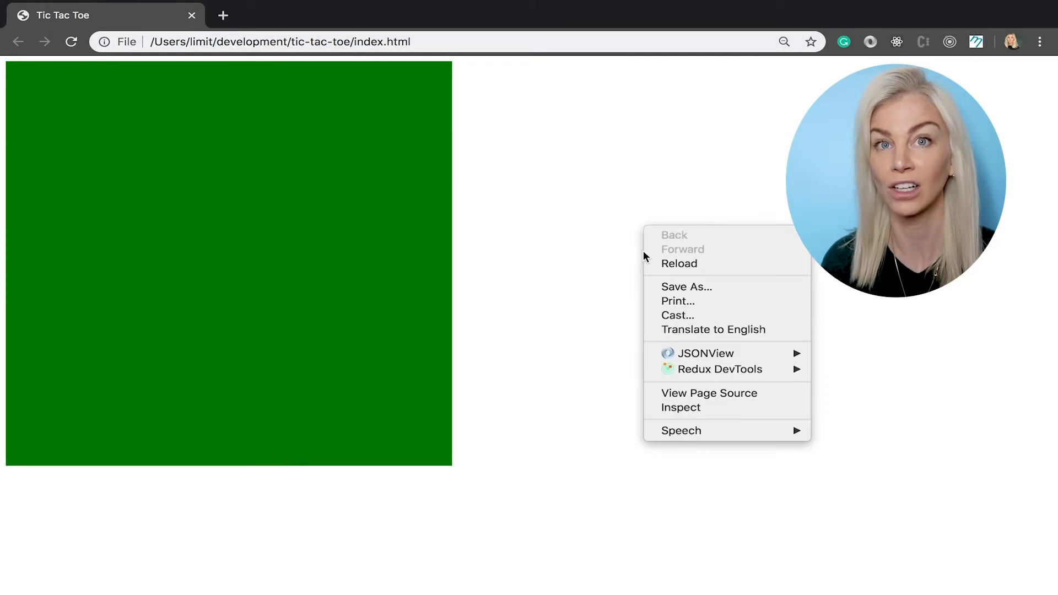
# Open Chrome's developer tools on the grid page via Inspect
pyautogui.click(682, 408)
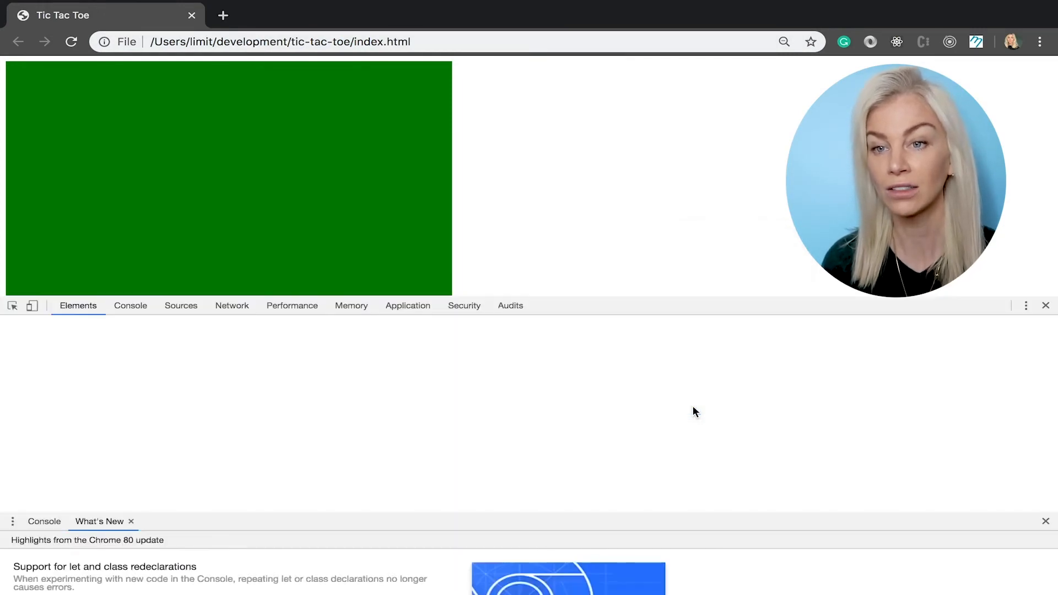
pyautogui.click(130, 305)
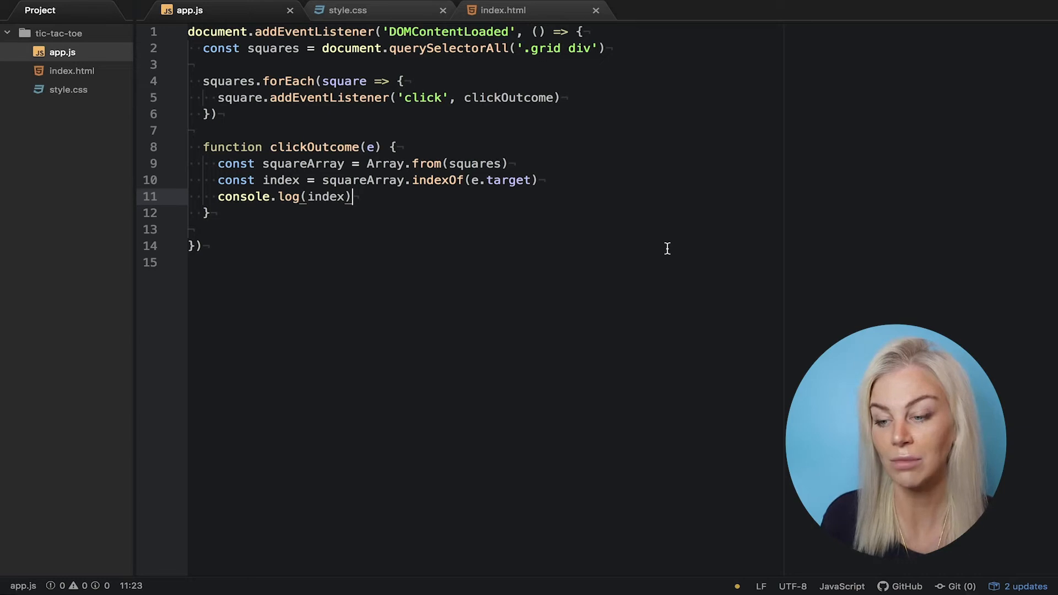
# Declare let currentPLayer = 'playerX' below the squares constant
pyautogui.write('let curr')
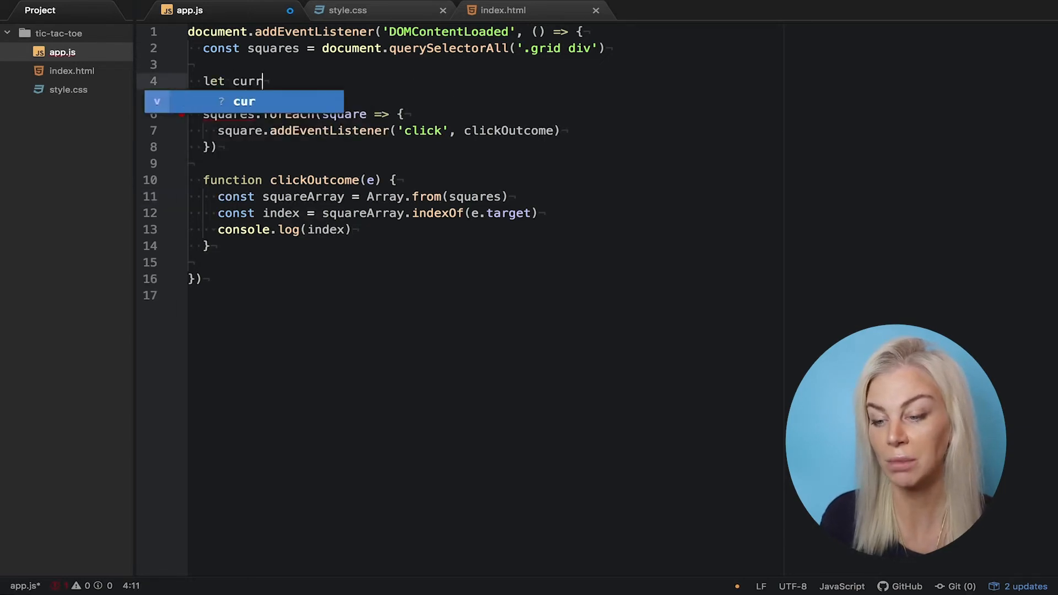
pyautogui.write("entPLayer = 'playerX'")
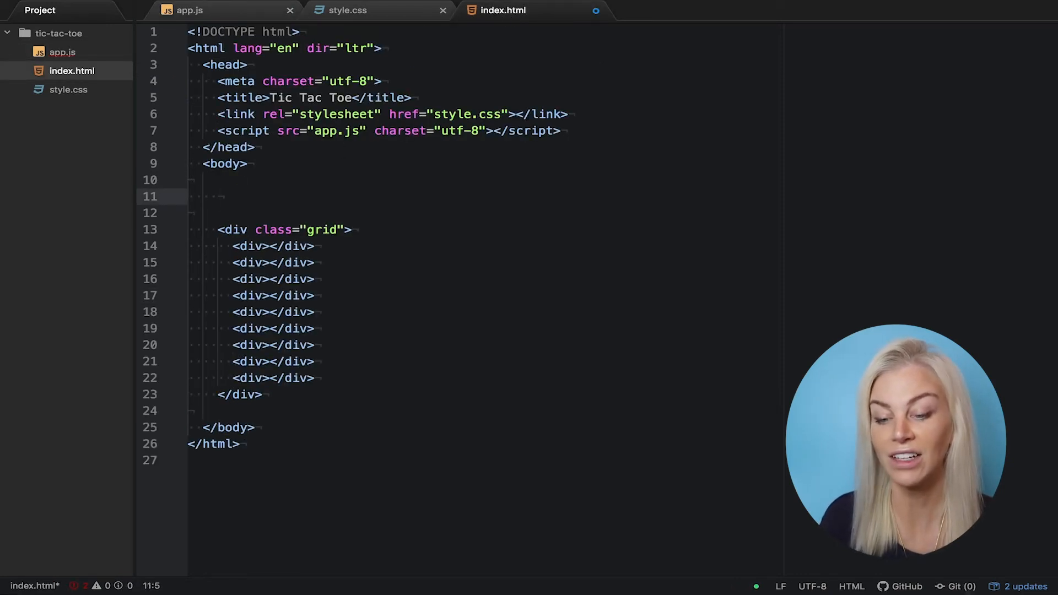
# Add <h3 id="player">playerX</h3> above the grid div in index.html
pyautogui.write('<h3></h')
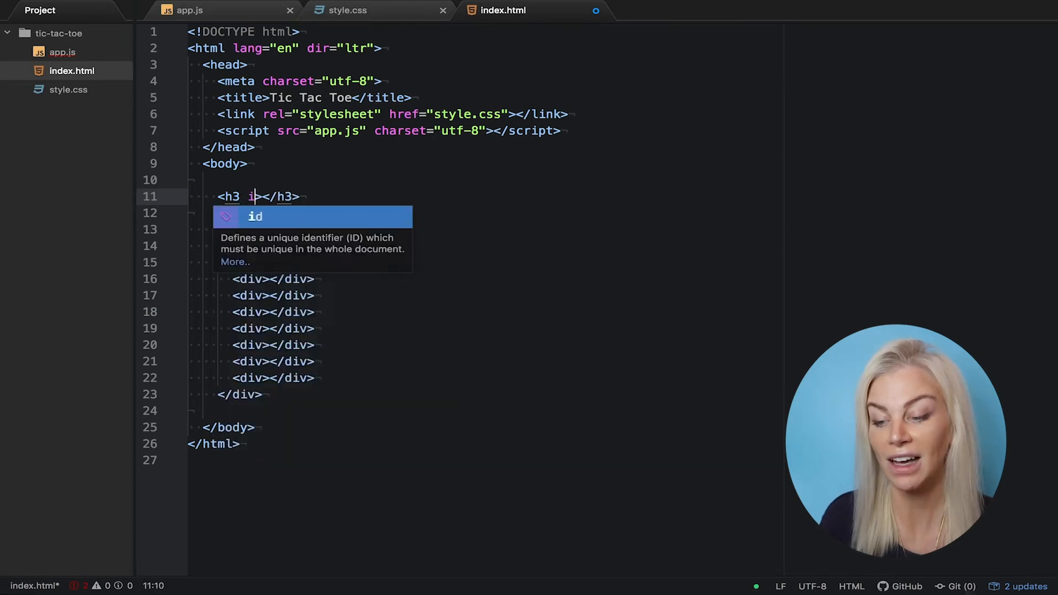
pyautogui.write("d=''")
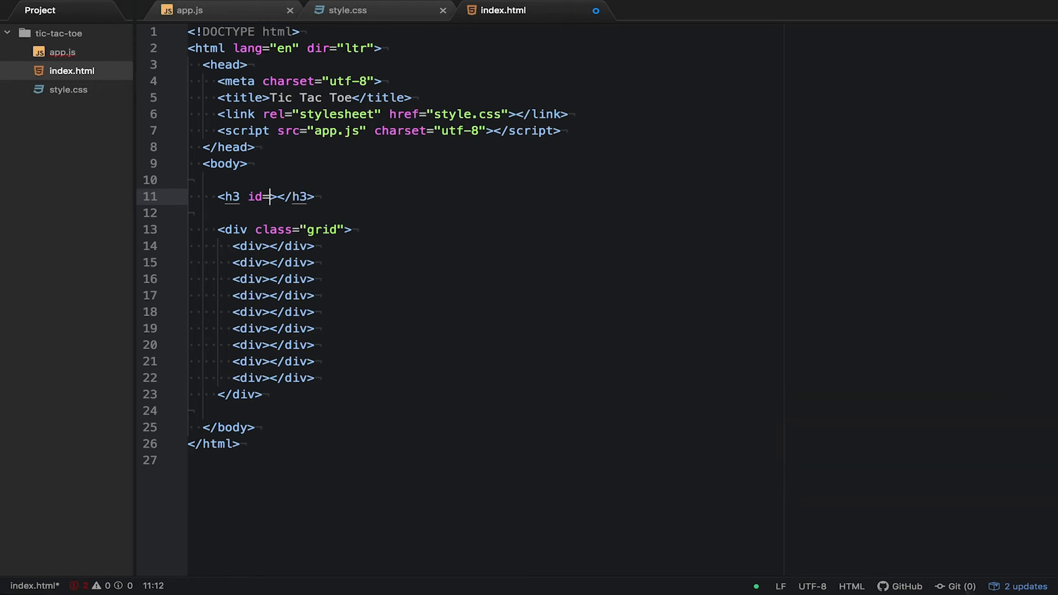
pyautogui.write('"player"')
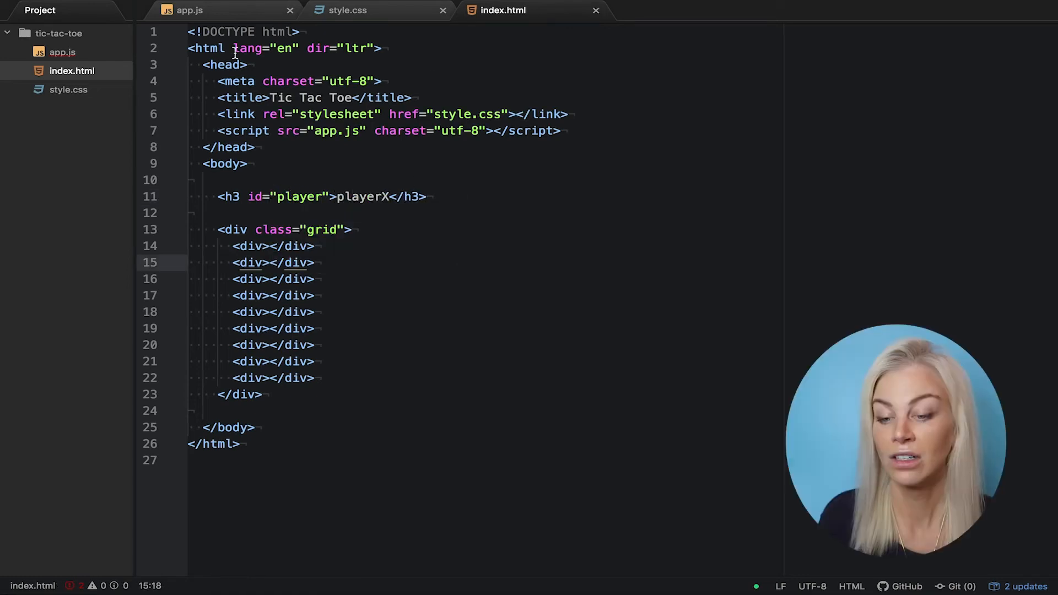
# In app.js declare playerDisplay = document.querySelector('#player') and set its innerHTML to currentPlayer in clickOutcome
pyautogui.click(189, 11)
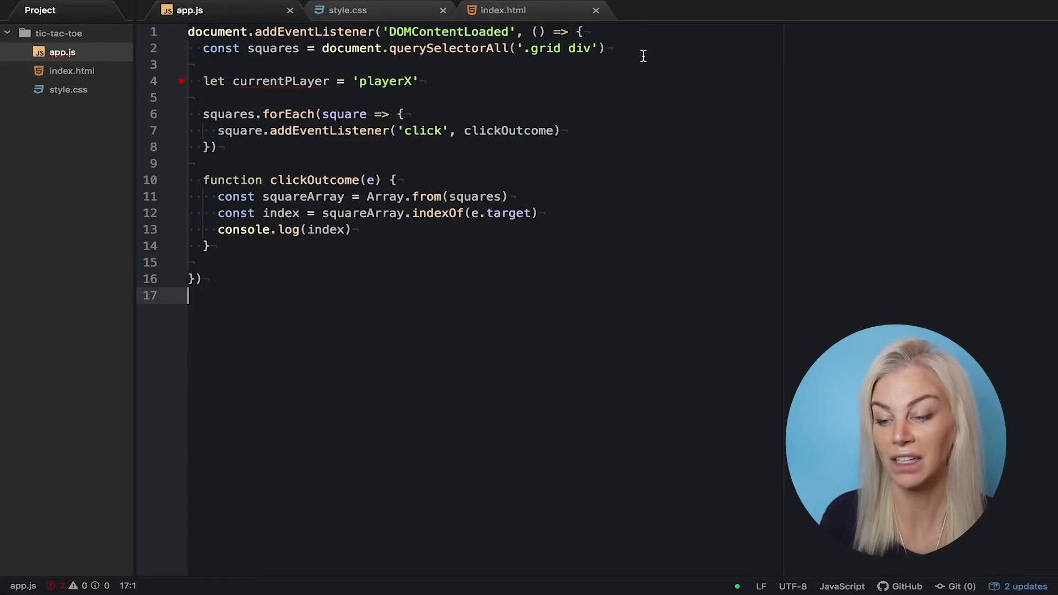
pyautogui.write('const playerDisplay =')
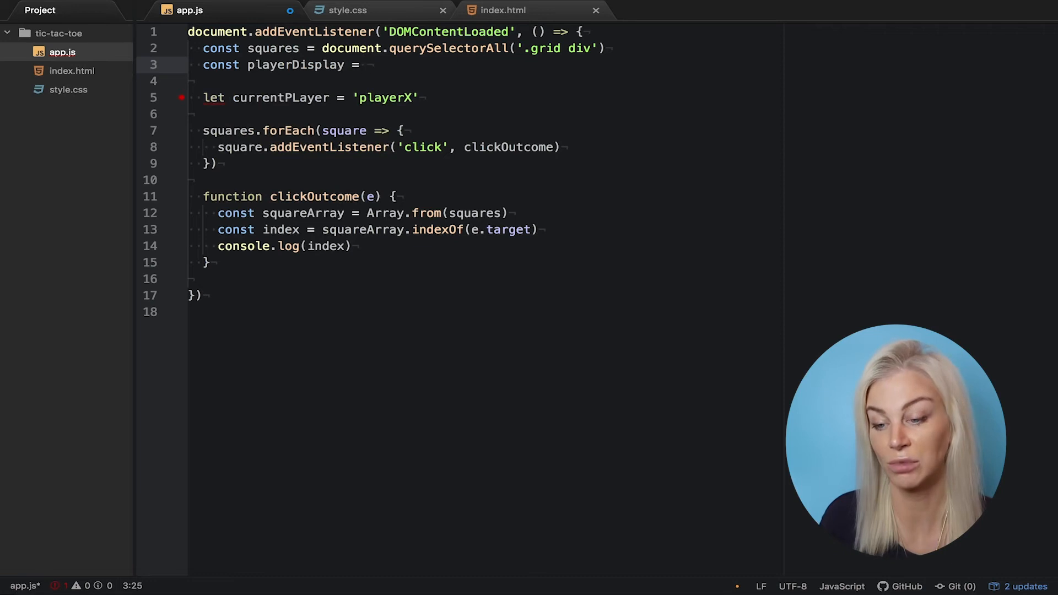
pyautogui.write("document.querySelector('#player")
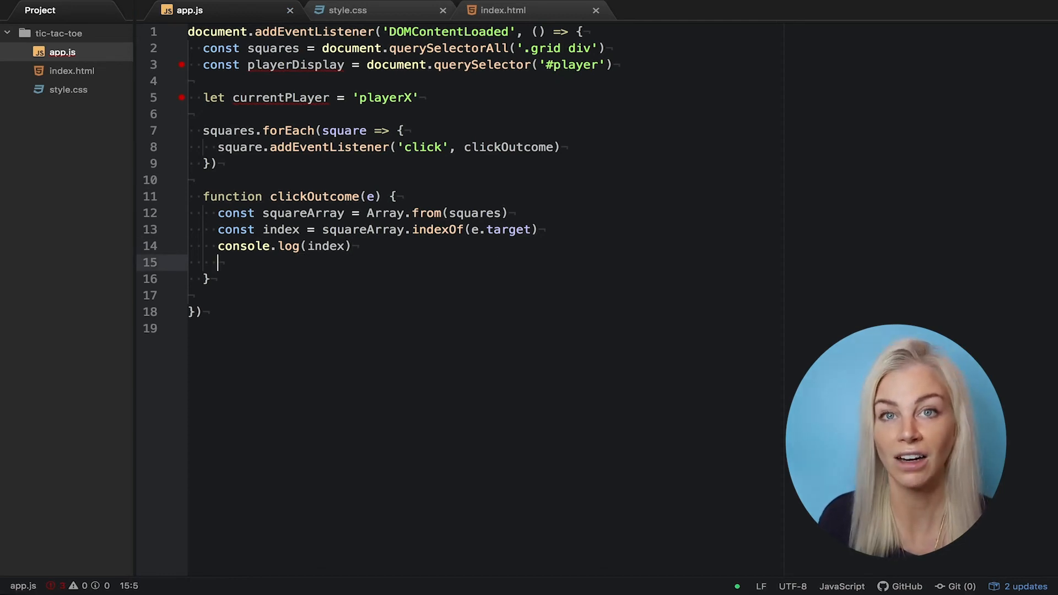
pyautogui.write('playerDisplay.innerHTML')
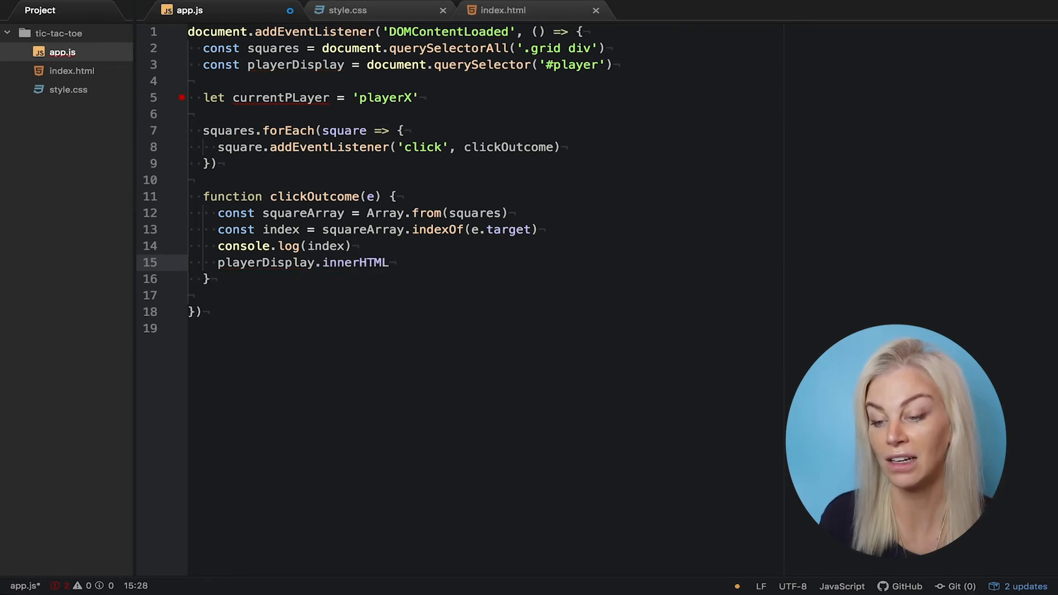
pyautogui.write('= currentPlayer')
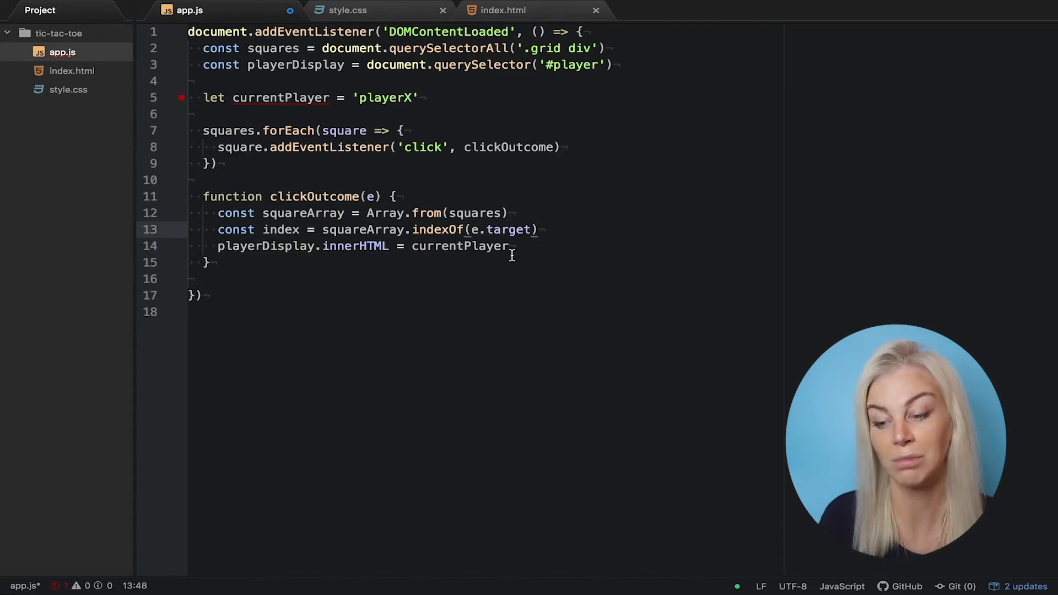
# Add if (currentPlayer === 'playerX') currentPlayer = 'playerO' else currentPlayer = 'playerX' in clickOutcome
pyautogui.write('if(currentPlayer')
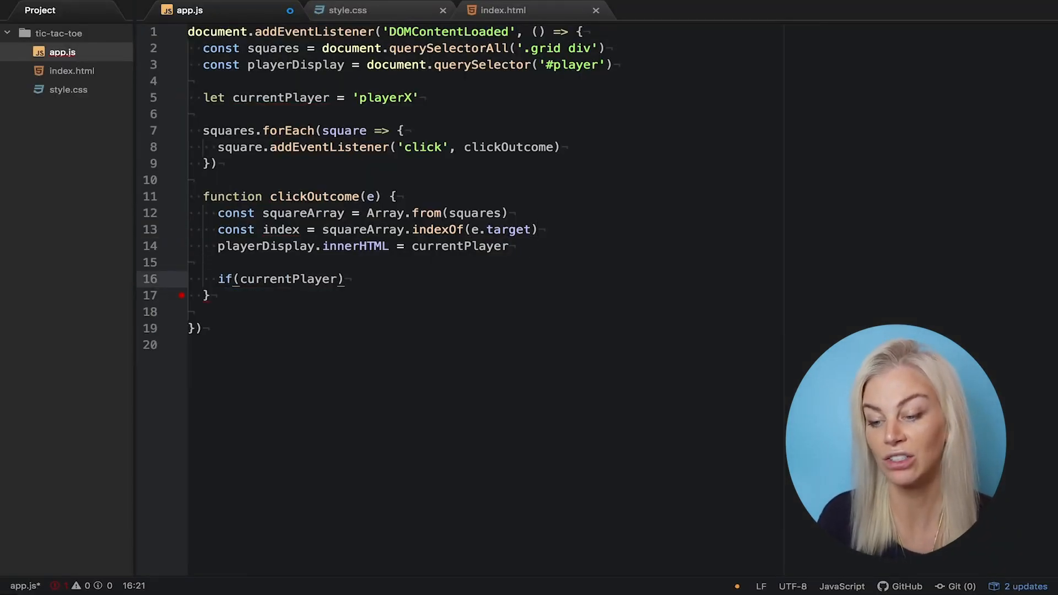
pyautogui.write("=== ''")
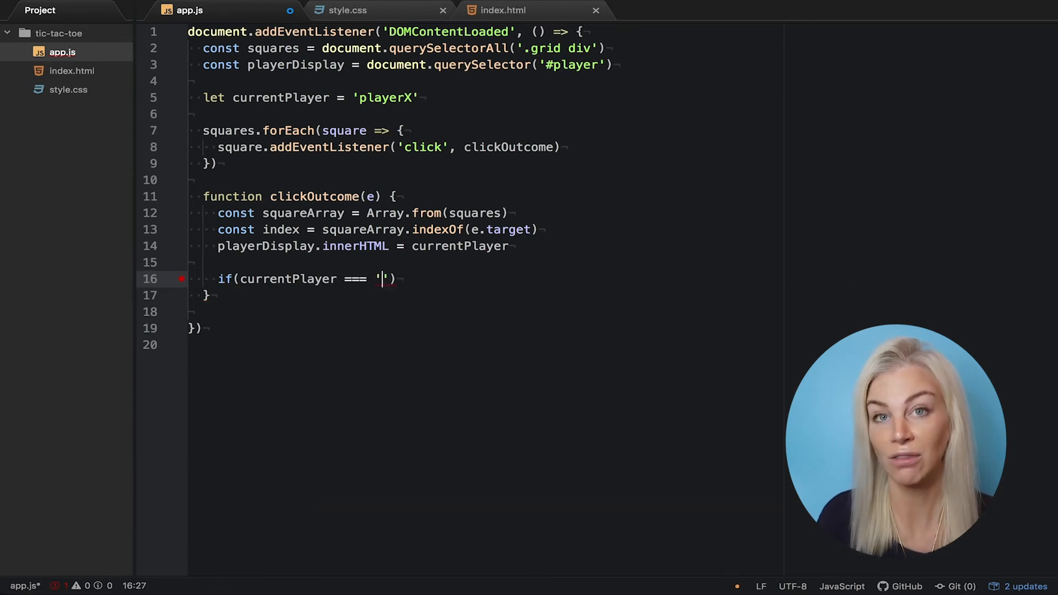
pyautogui.write('playerX')
pyautogui.write('currentPlayer')
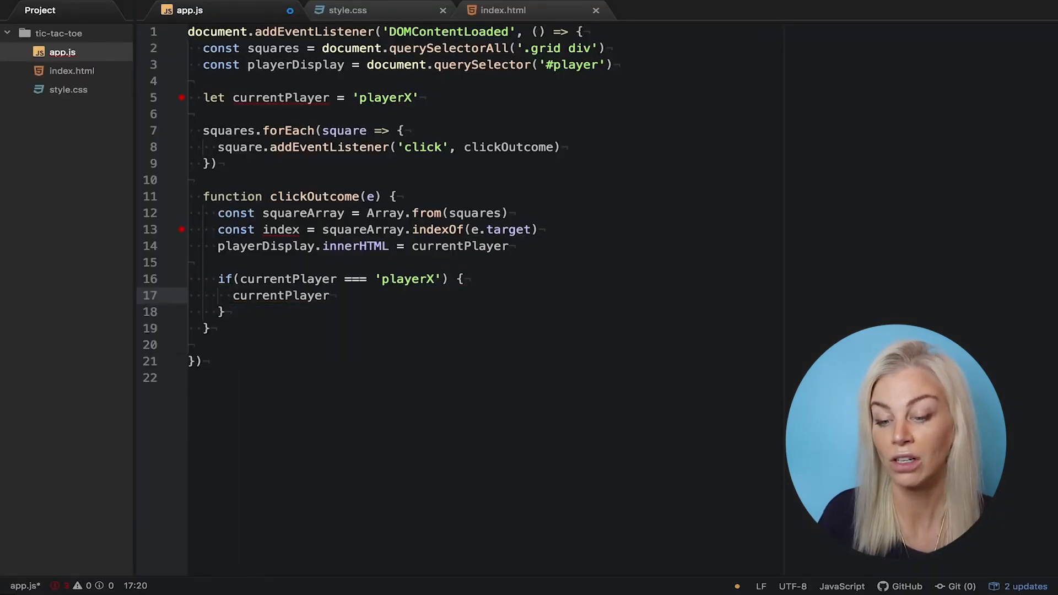
pyautogui.write("= 'player'")
pyautogui.click(482, 312)
pyautogui.write(' else {')
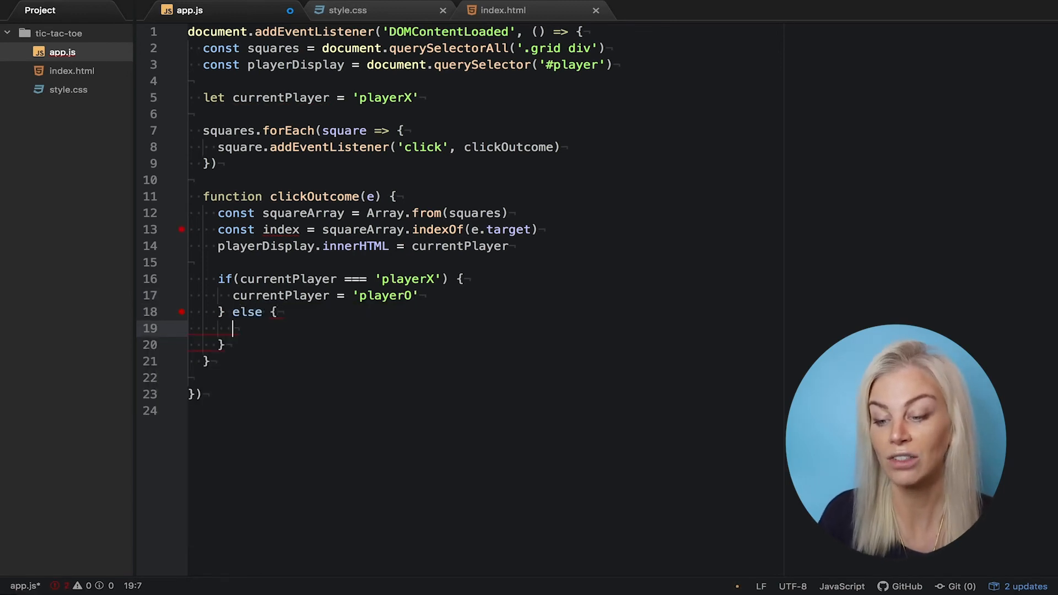
pyautogui.write('currentPlayer')
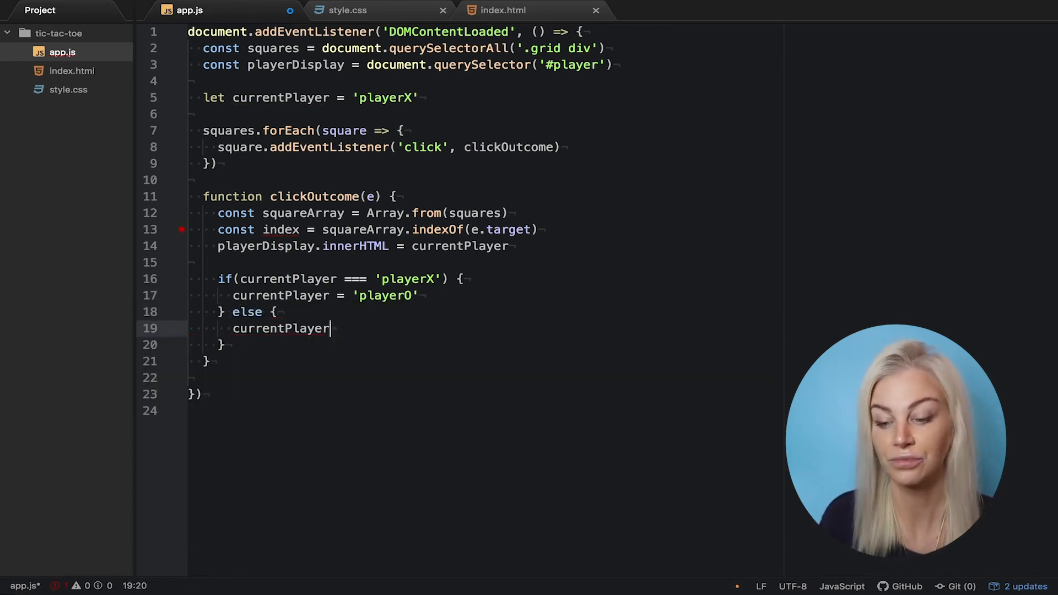
pyautogui.write("= ''")
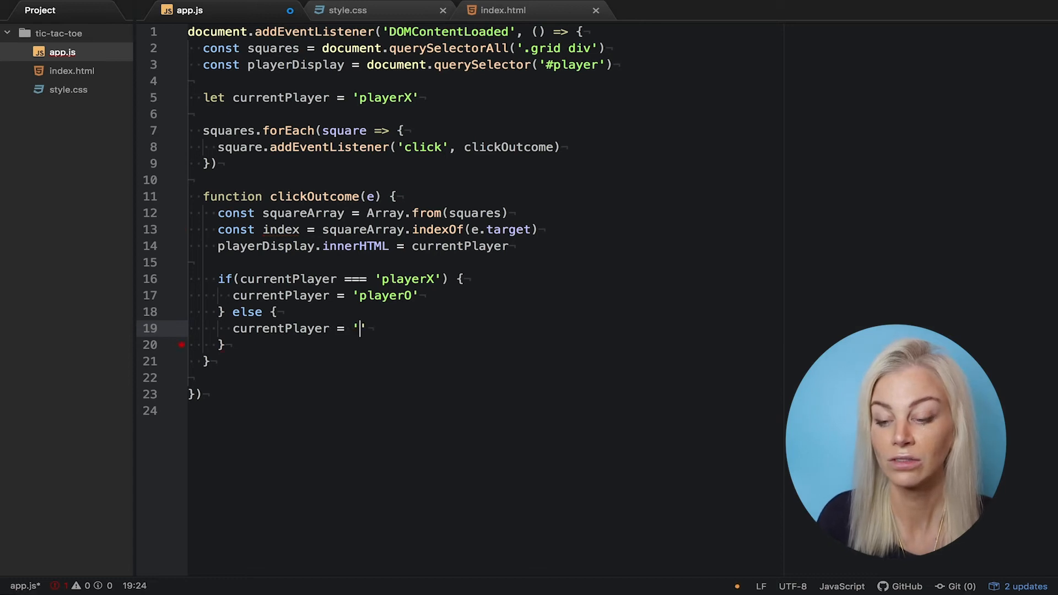
pyautogui.write('playerX')
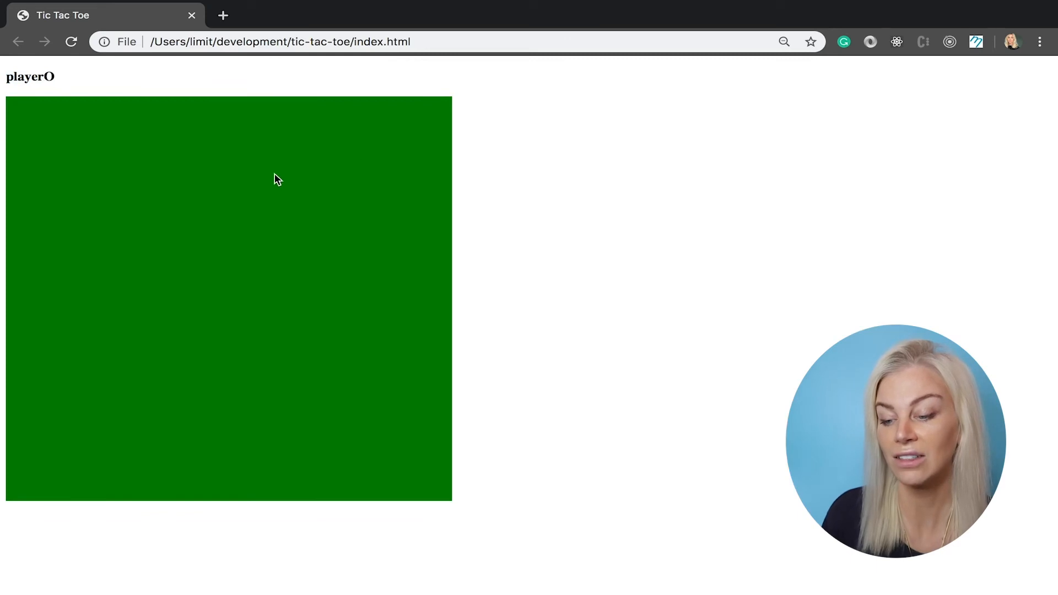
pyautogui.moveTo(182, 262)
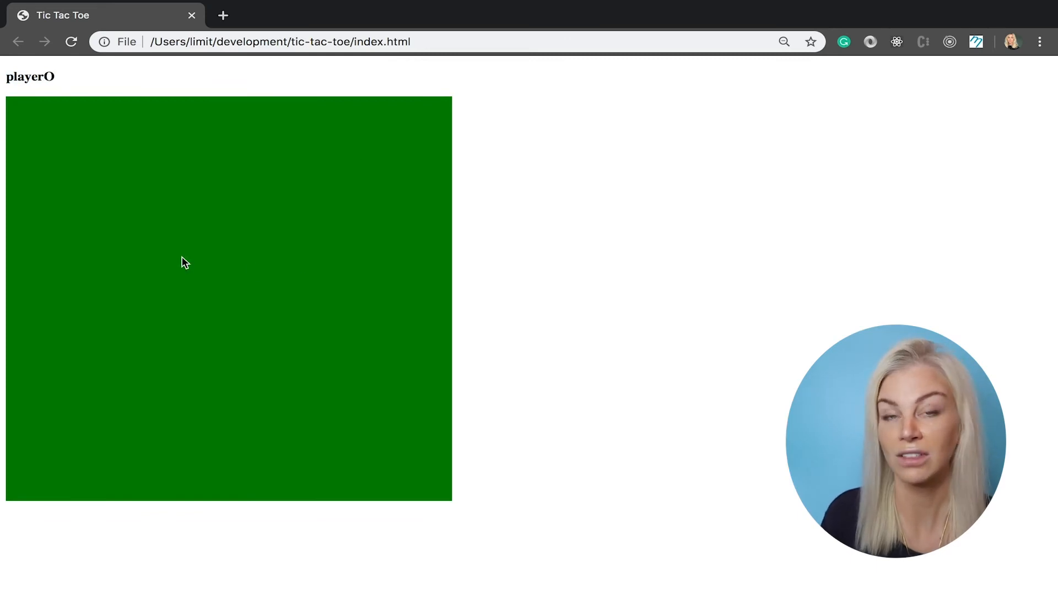
pyautogui.moveTo(397, 356)
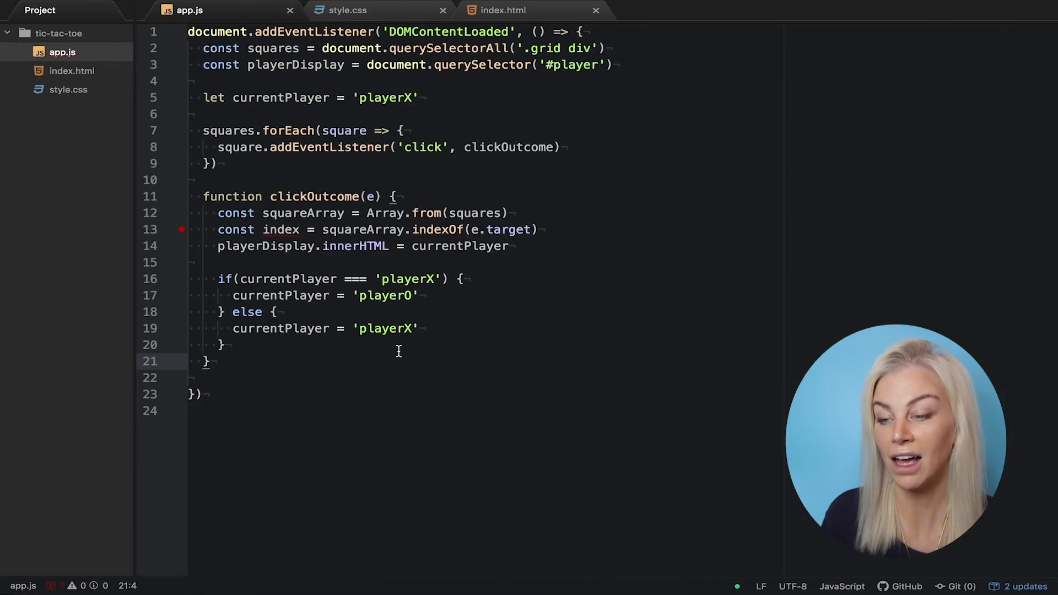
# Add squares[index].classList.add('playerX') and ('playerO') in the matching branches and save
pyautogui.write('sqa')
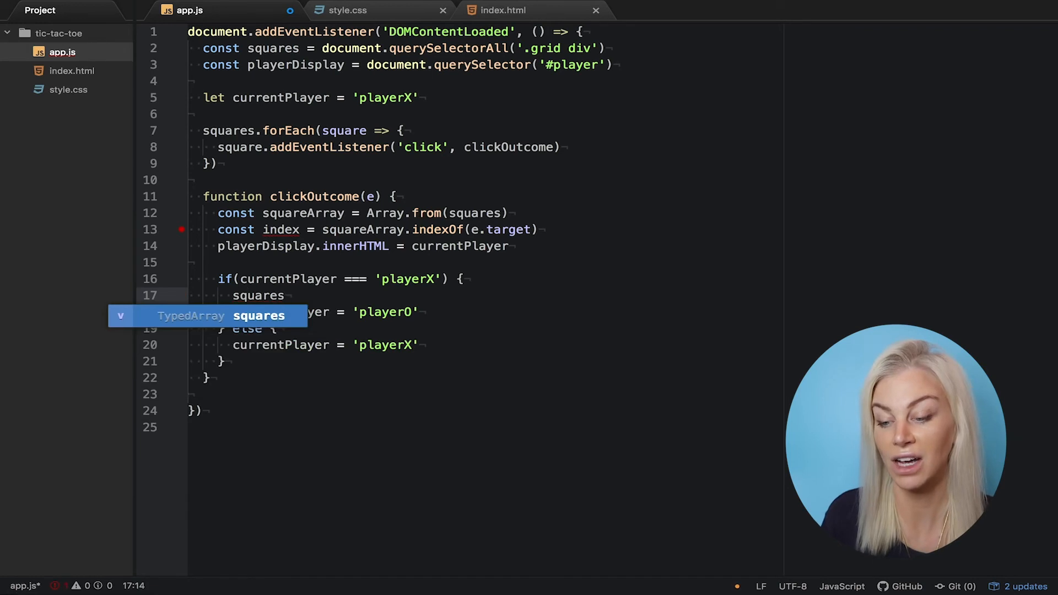
pyautogui.write('[index]')
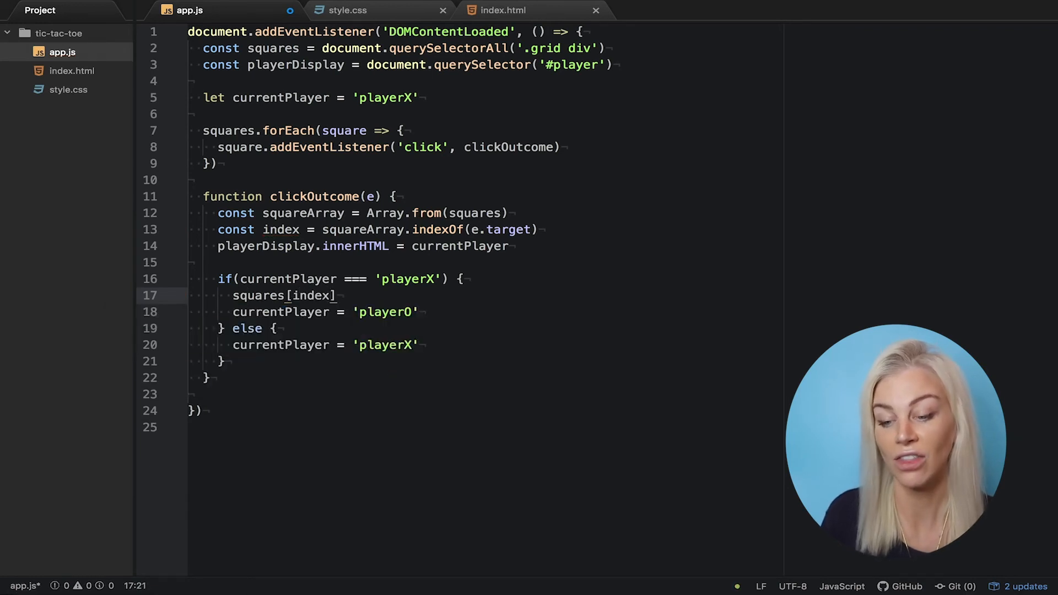
pyautogui.write(".classList.add('playerX")
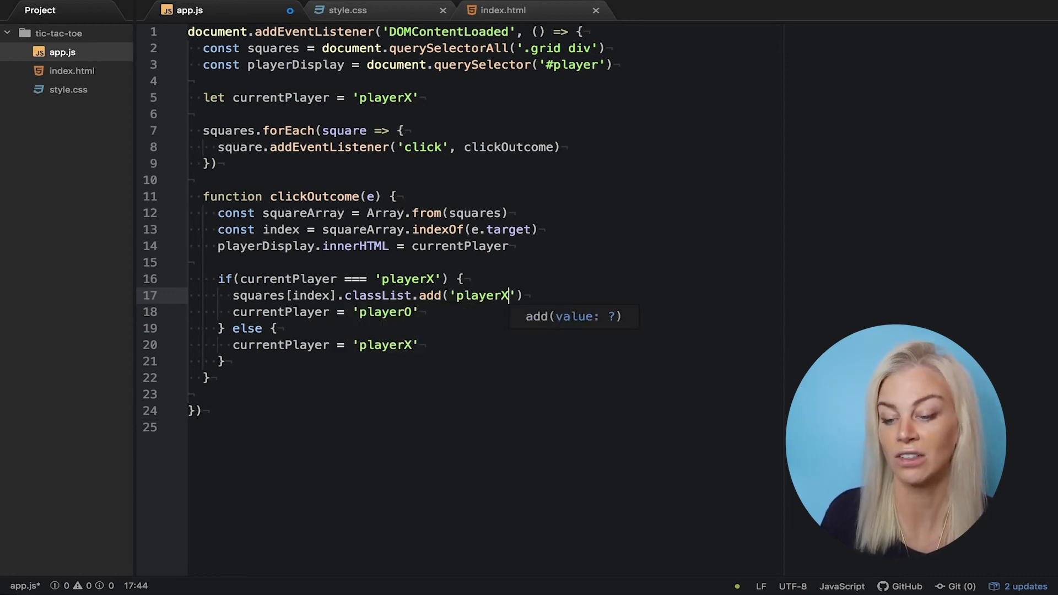
pyautogui.press('Enter')
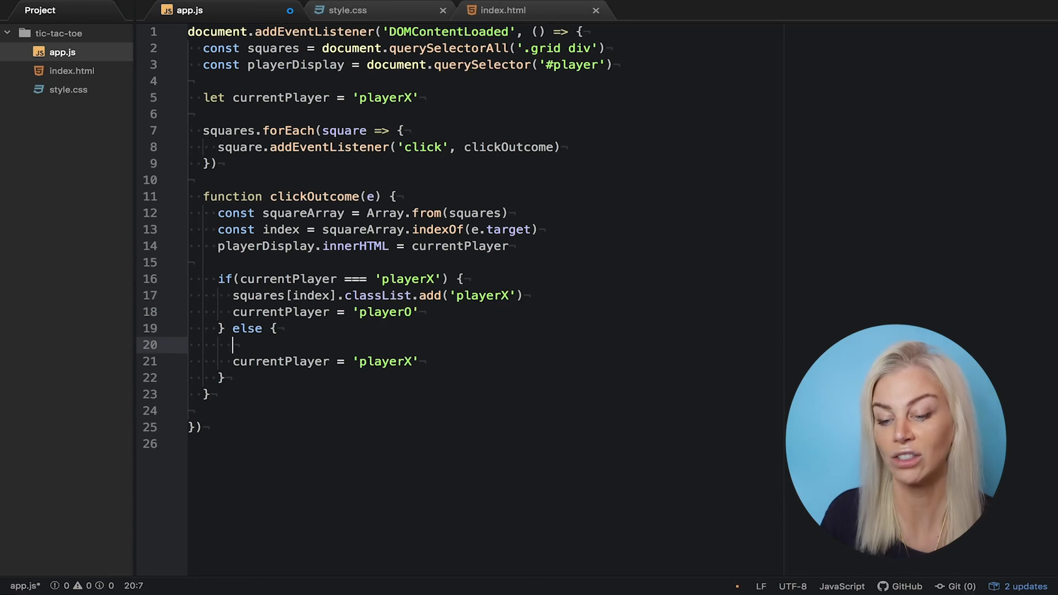
pyautogui.write('squares[index].classList')
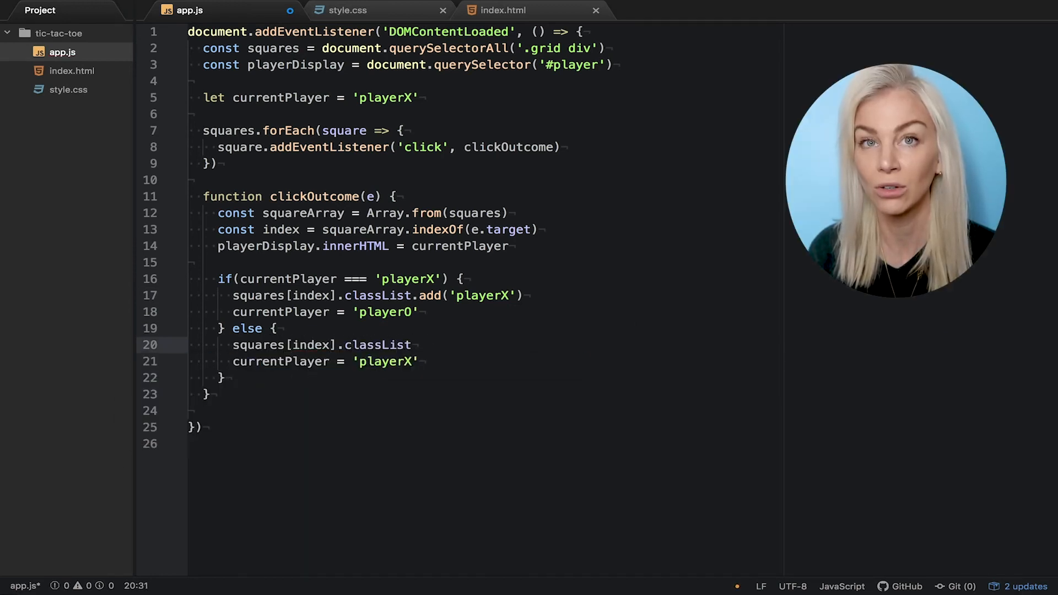
pyautogui.write(".add('')")
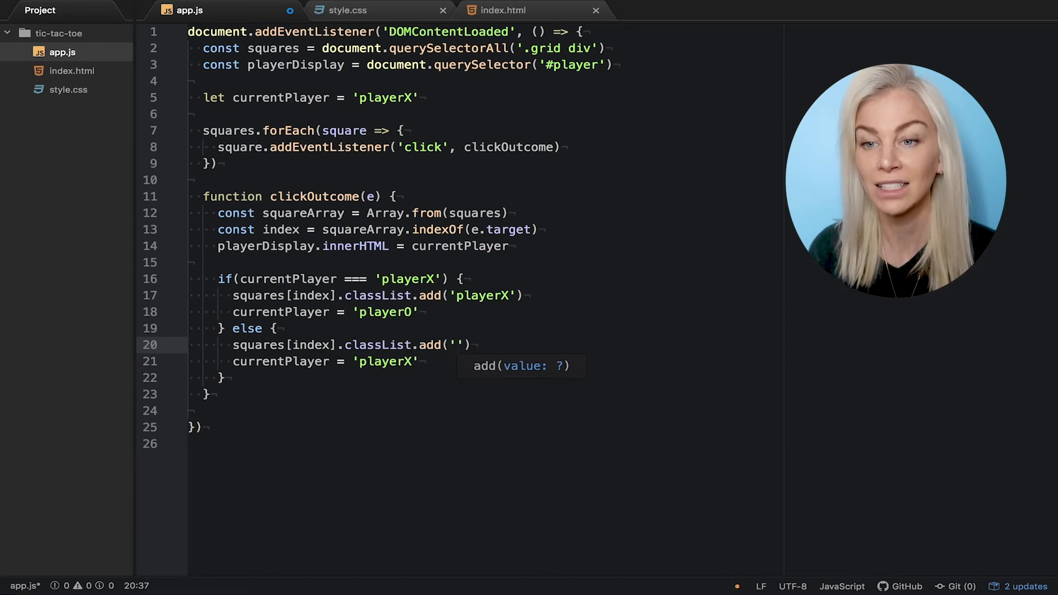
pyautogui.write('playerO')
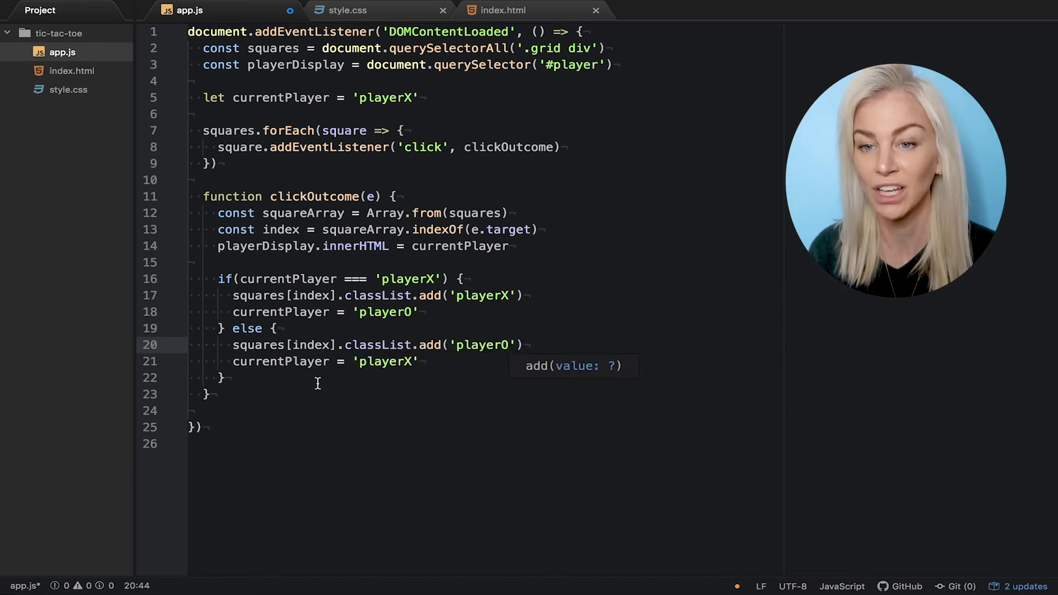
pyautogui.click(365, 413)
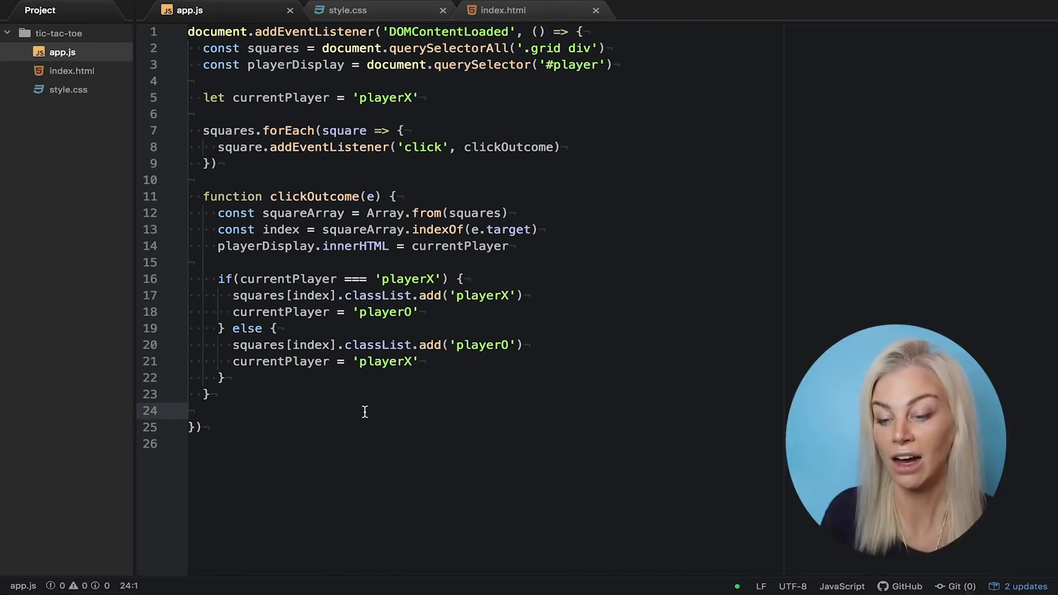
pyautogui.moveTo(364, 18)
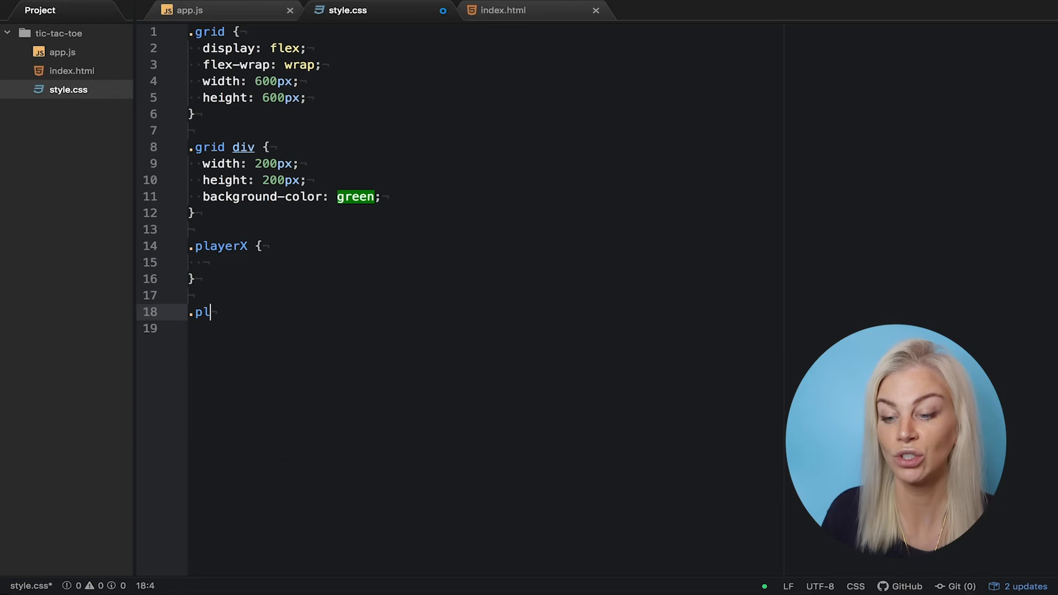
# Add an empty .playerO rule and drag cross.png into the project folder
pyautogui.write('ayerO {')
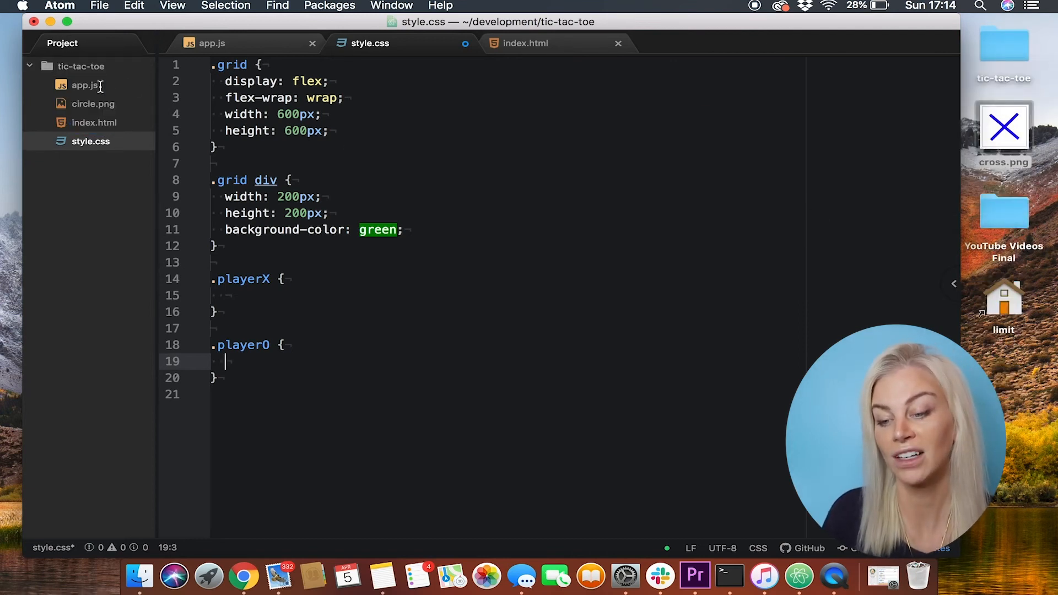
pyautogui.moveTo(1003, 127); pyautogui.dragTo(582, 132)
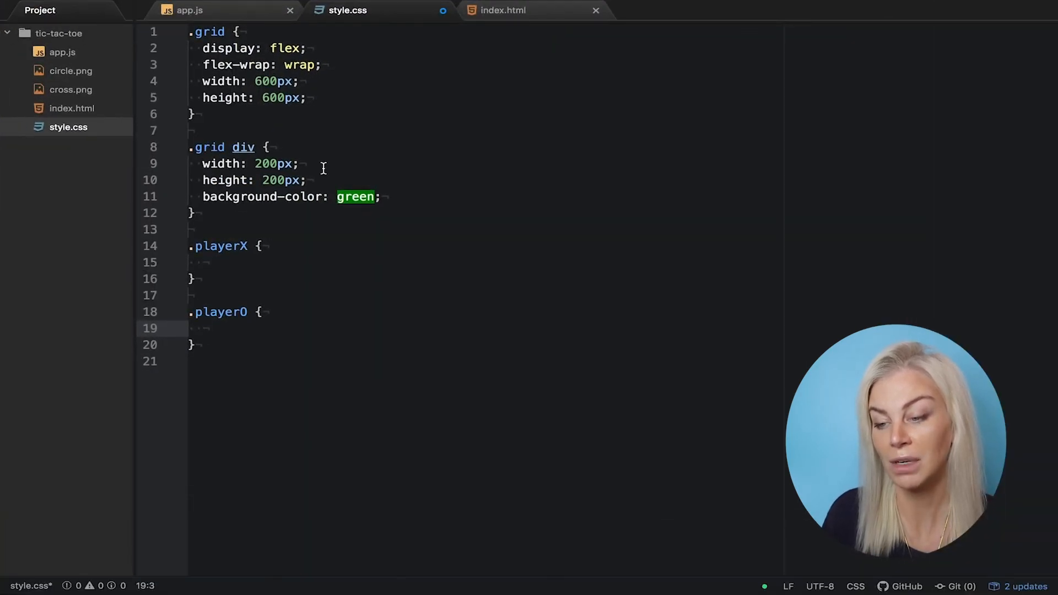
# Give .playerX background-image url('cross.png') and .playerO url('circle.png'), then save
pyautogui.write('background')
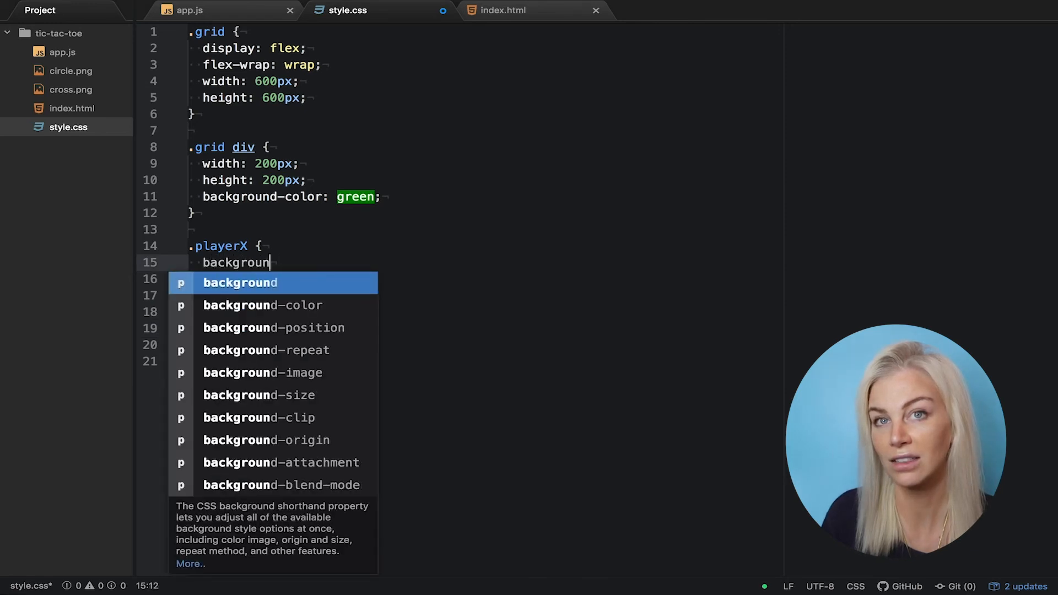
pyautogui.write('-imag')
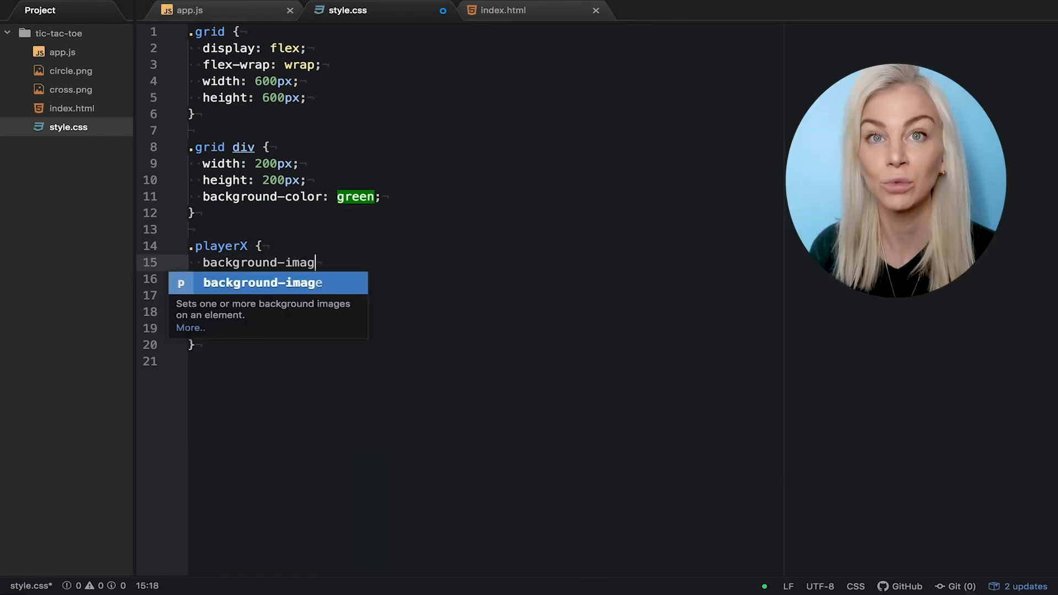
pyautogui.write('e: url(')
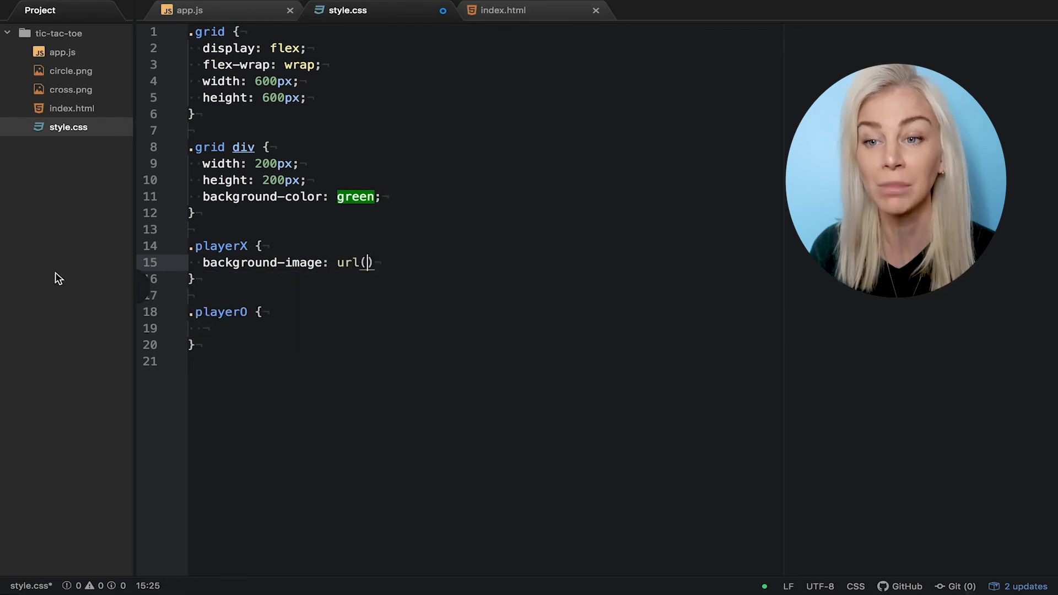
pyautogui.write("'cross.png'")
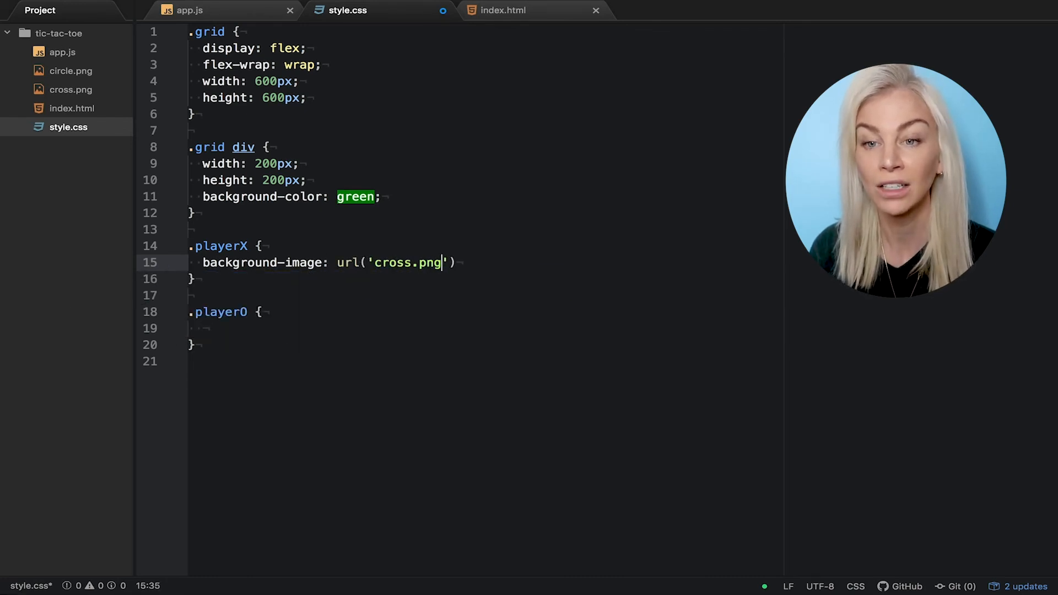
pyautogui.write("background-image: url('c")
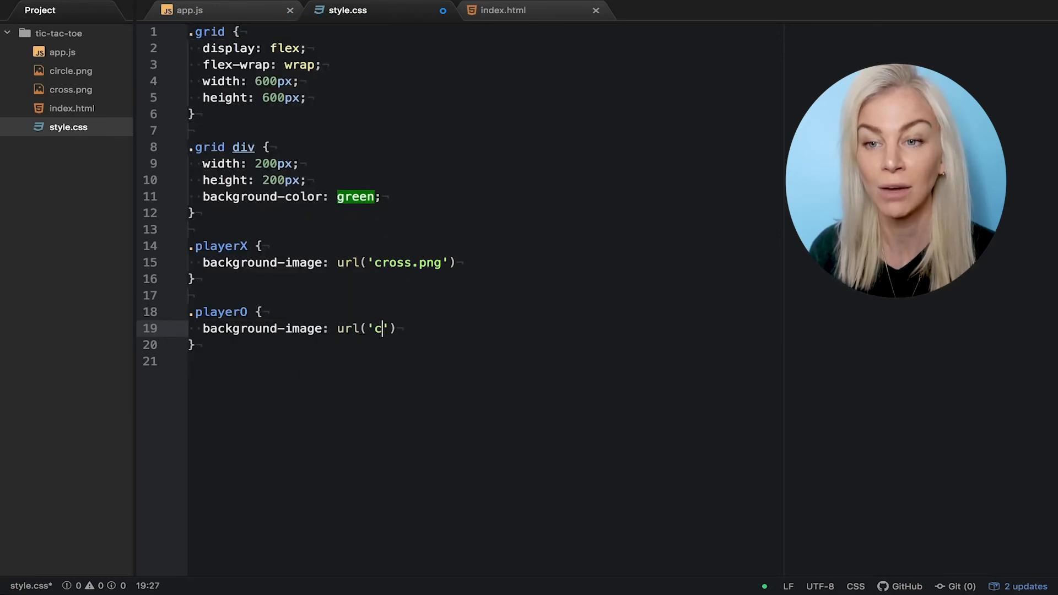
pyautogui.write('ircle.png')
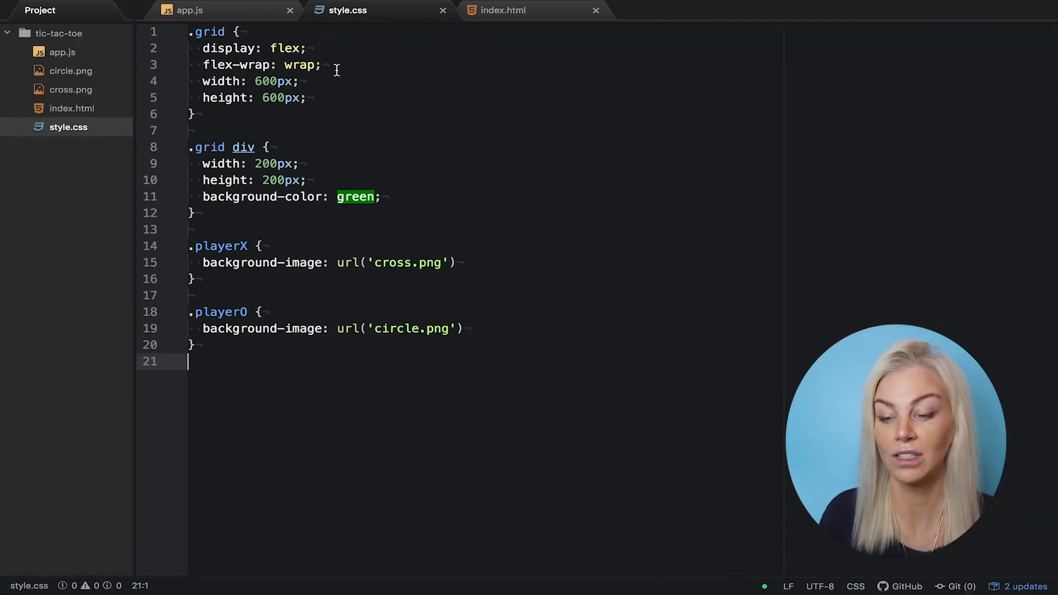
# Give .grid justify-content: space-between, a 610px size and a black background
pyautogui.write('justify')
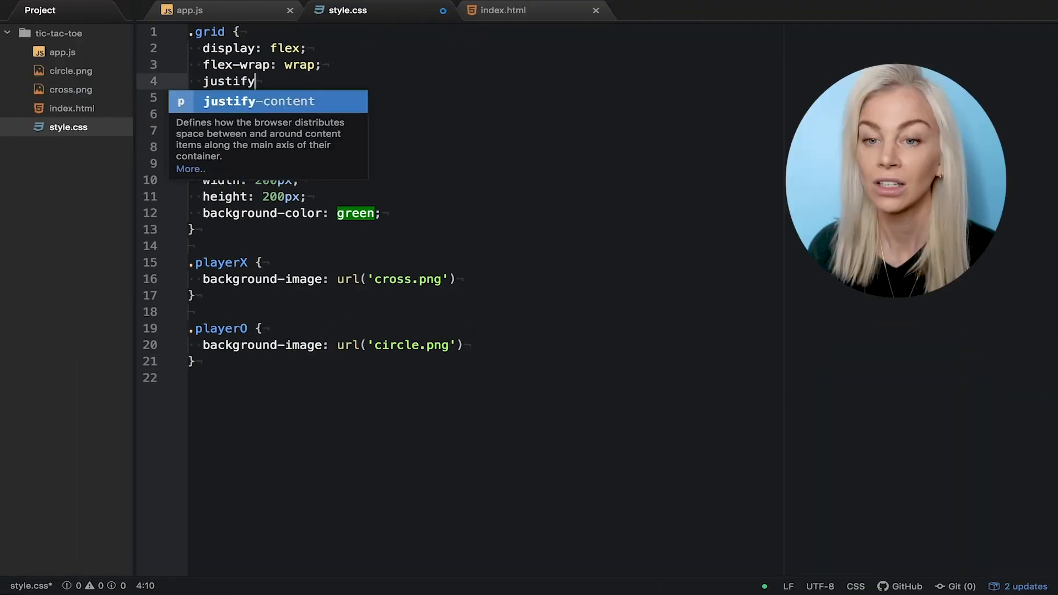
pyautogui.write(': space-bet;')
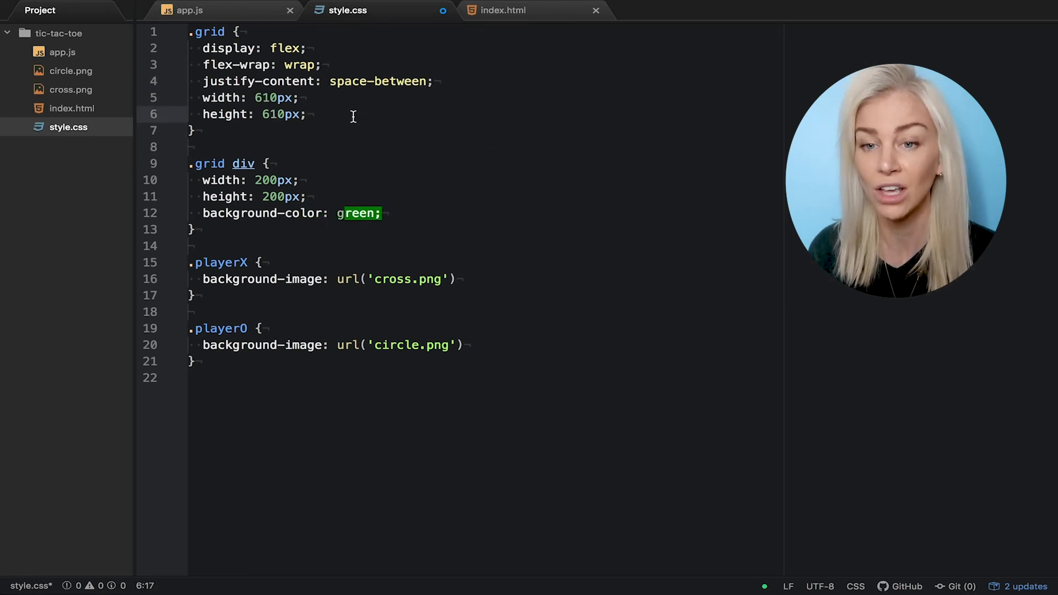
pyautogui.write('background-color: black;')
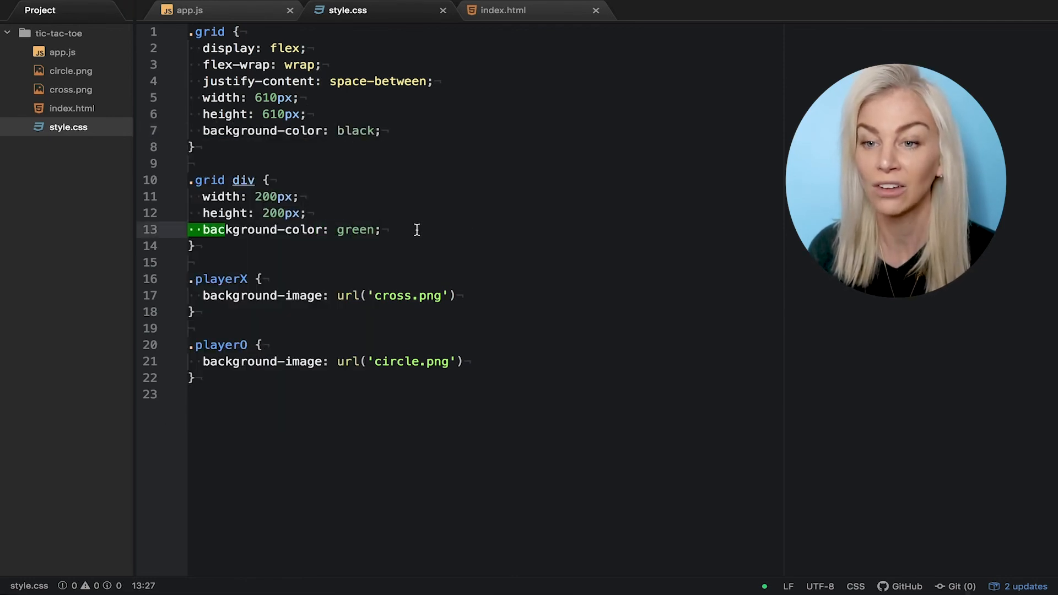
# Make .grid div white instead of green with margin-bottom: 5px, and save
pyautogui.press('Delete')
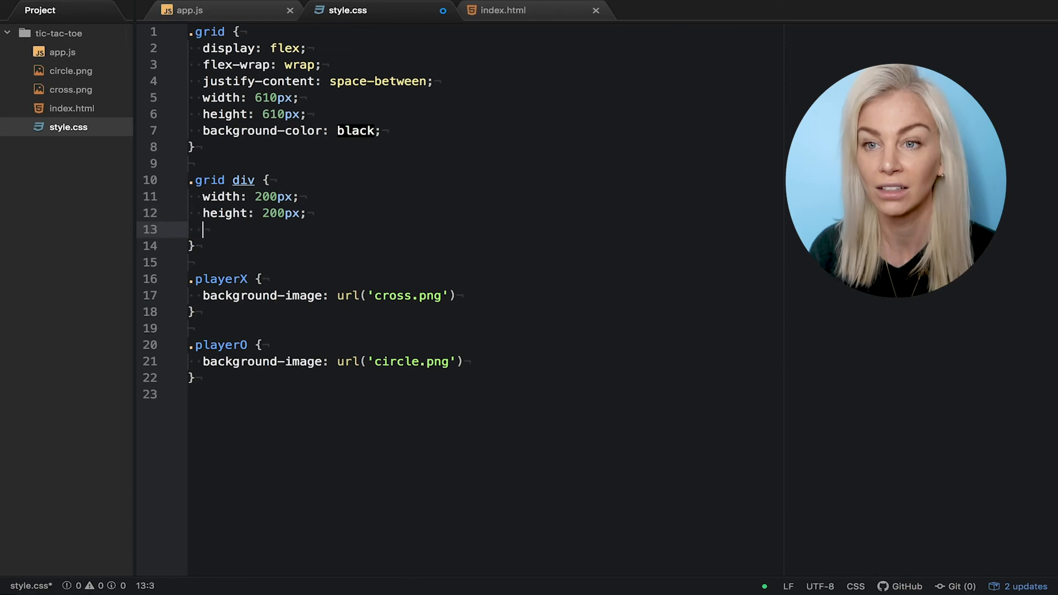
pyautogui.write('background-color: white;')
pyautogui.write('margin-bottom:')
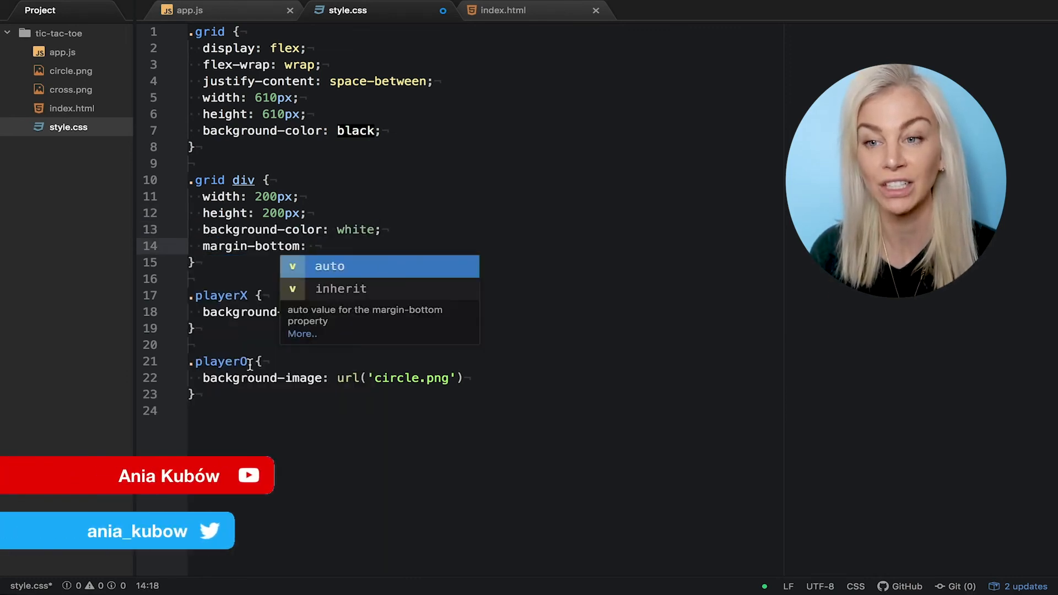
pyautogui.write('5px;')
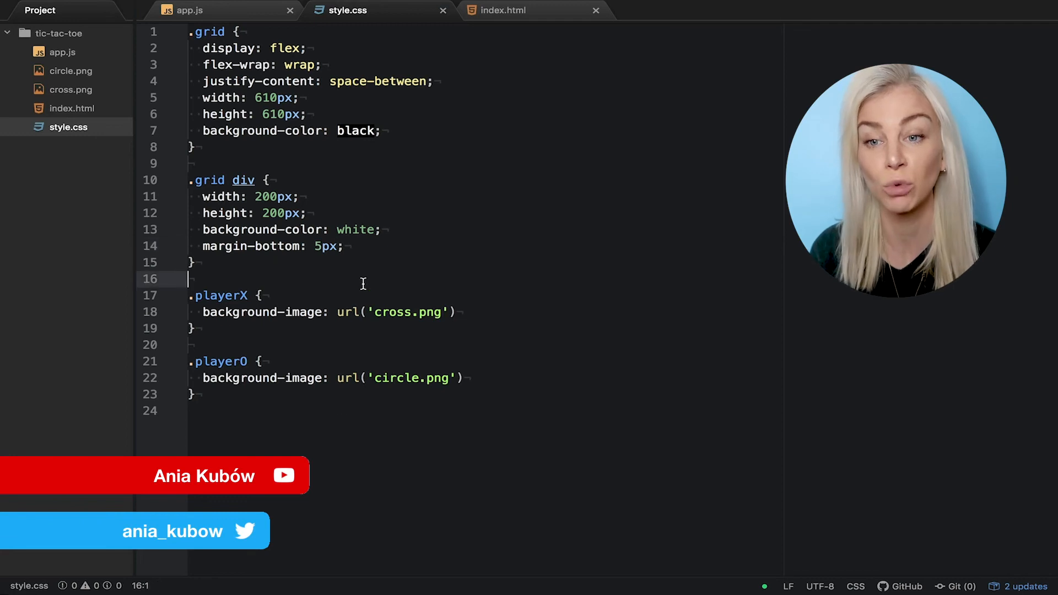
pyautogui.doubleClick(356, 229)
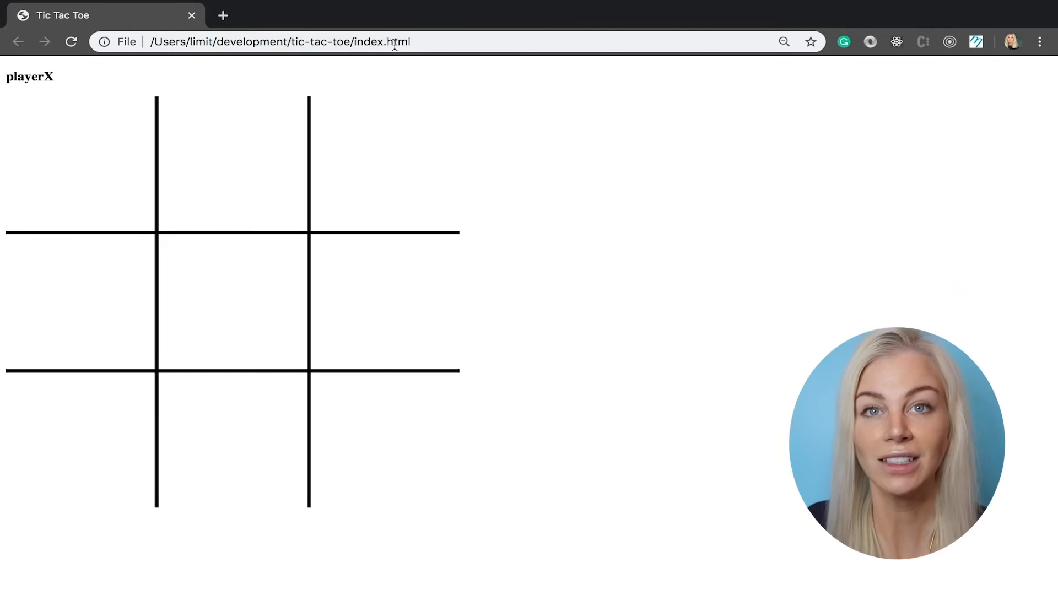
# Place alternating X and O marks on four squares, watching the heading switch players
pyautogui.click(233, 164)
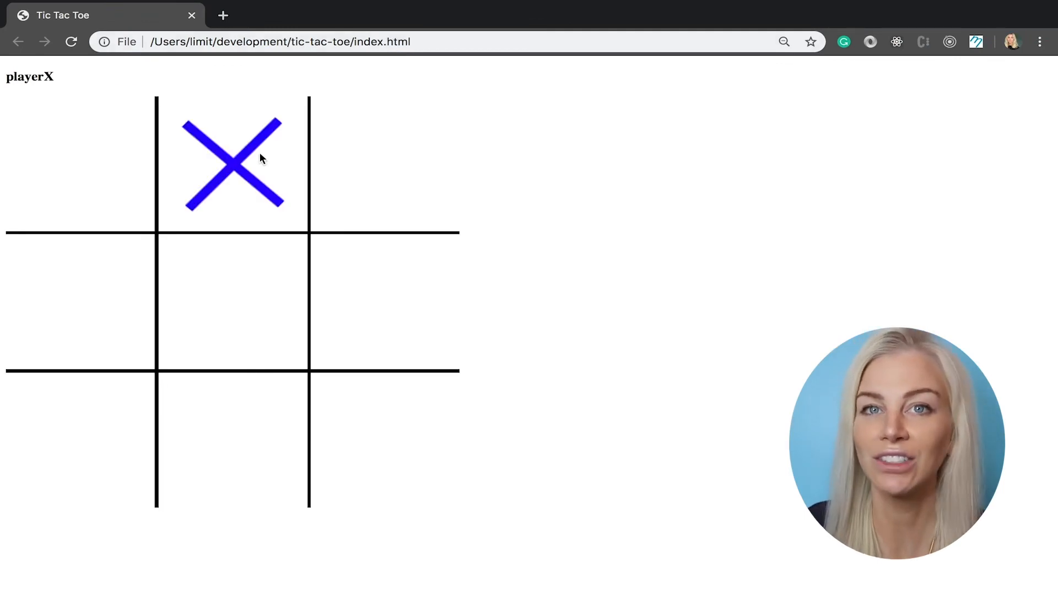
pyautogui.click(233, 301)
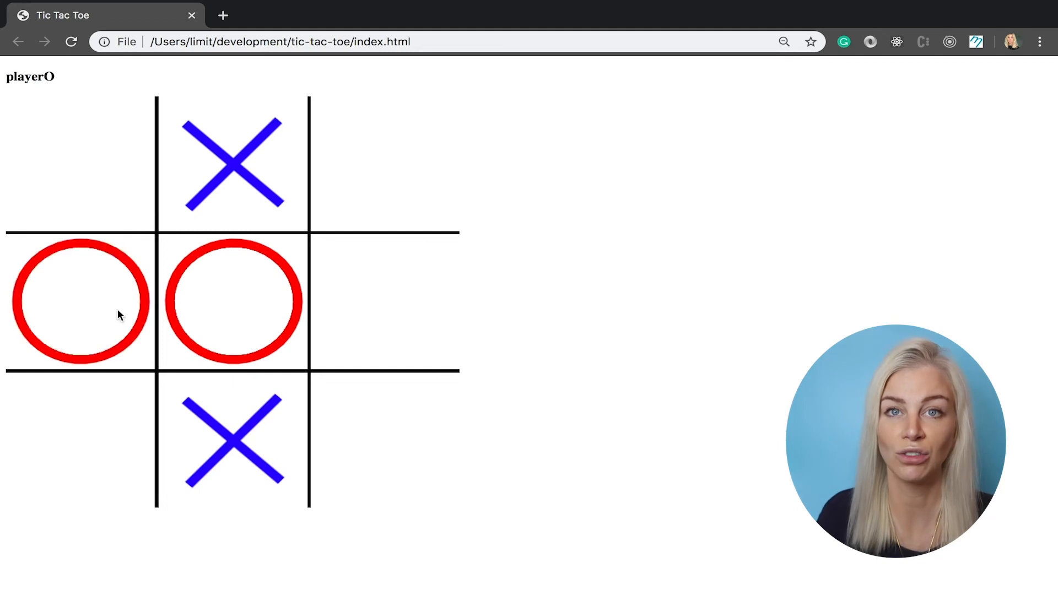
pyautogui.click(384, 166)
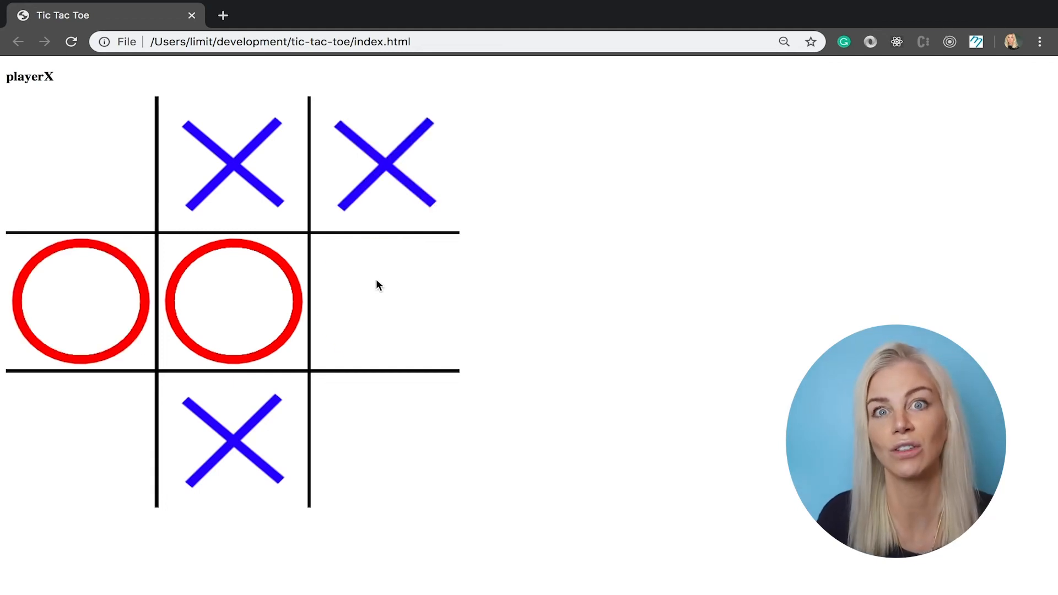
pyautogui.click(384, 300)
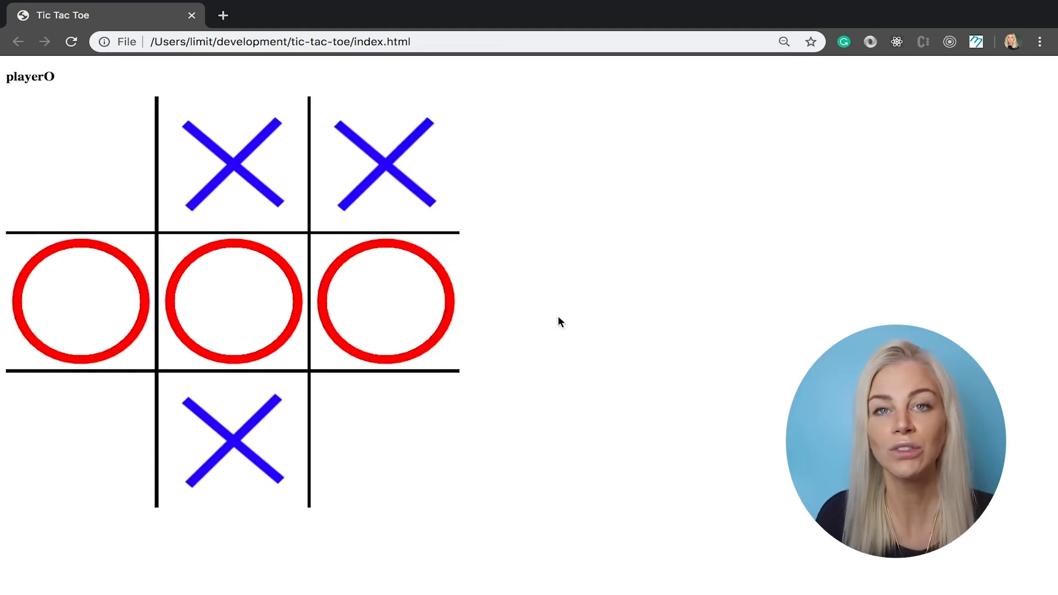